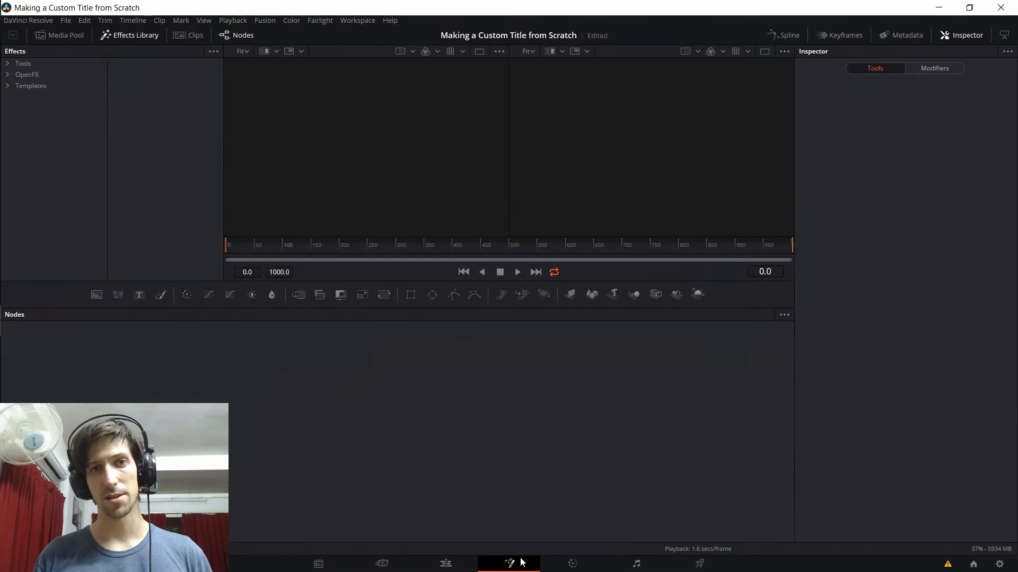
pyautogui.moveTo(508, 563)
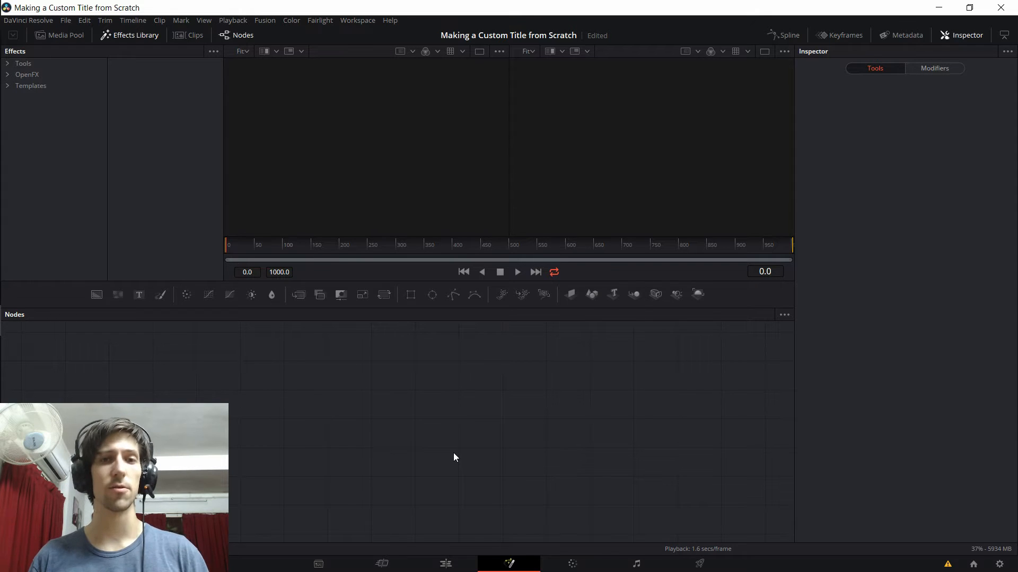
pyautogui.moveTo(483, 446)
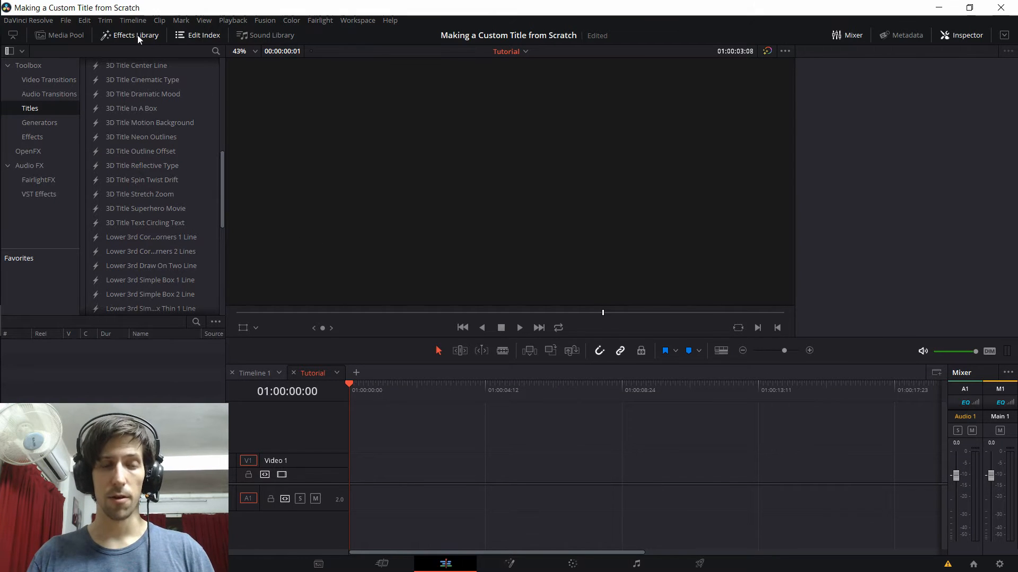
pyautogui.moveTo(52, 137)
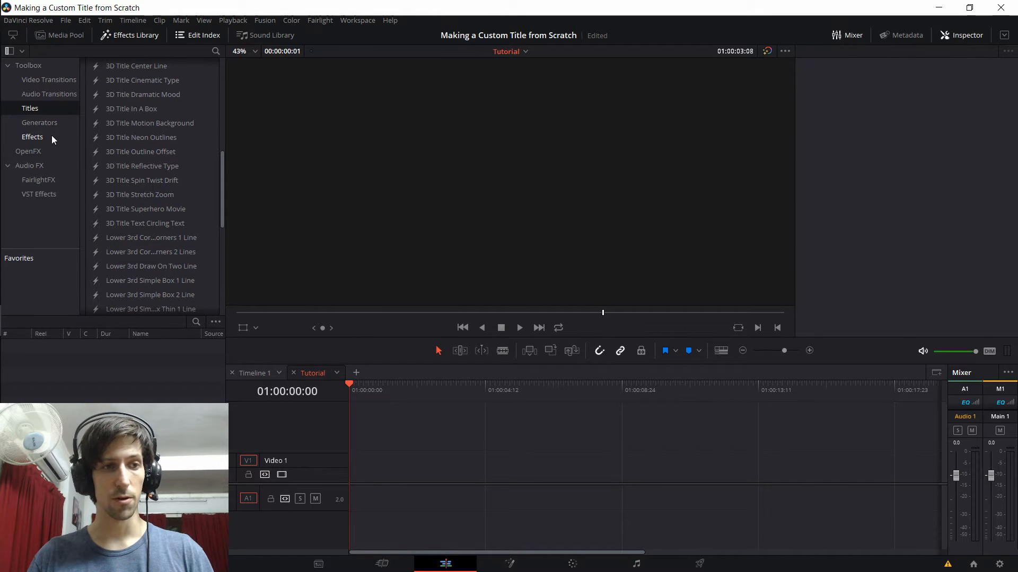
# Drop a Fusion Composition onto Video 2 near the timeline start and bring it into the Fusion page.
pyautogui.click(33, 137)
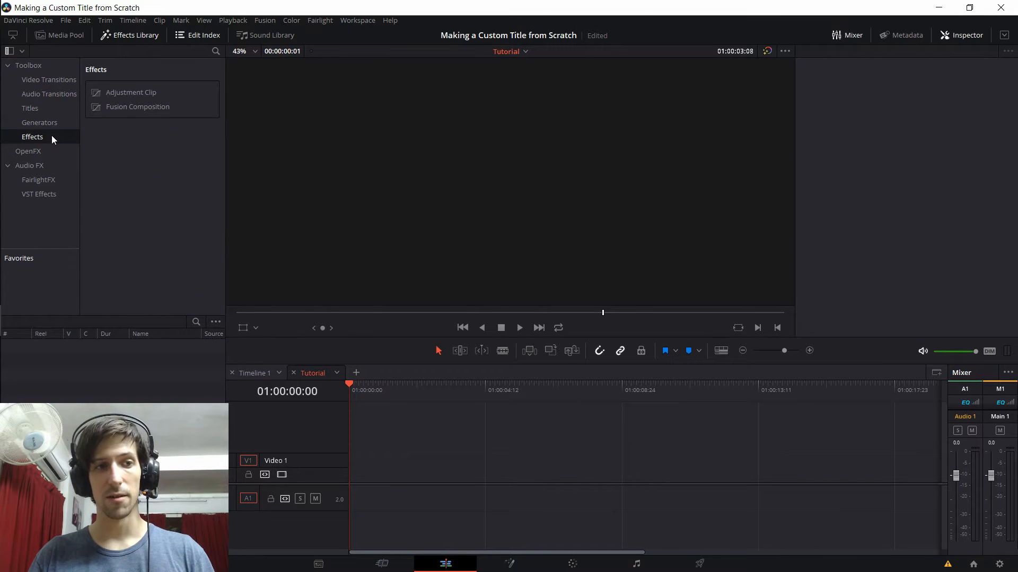
pyautogui.moveTo(102, 119)
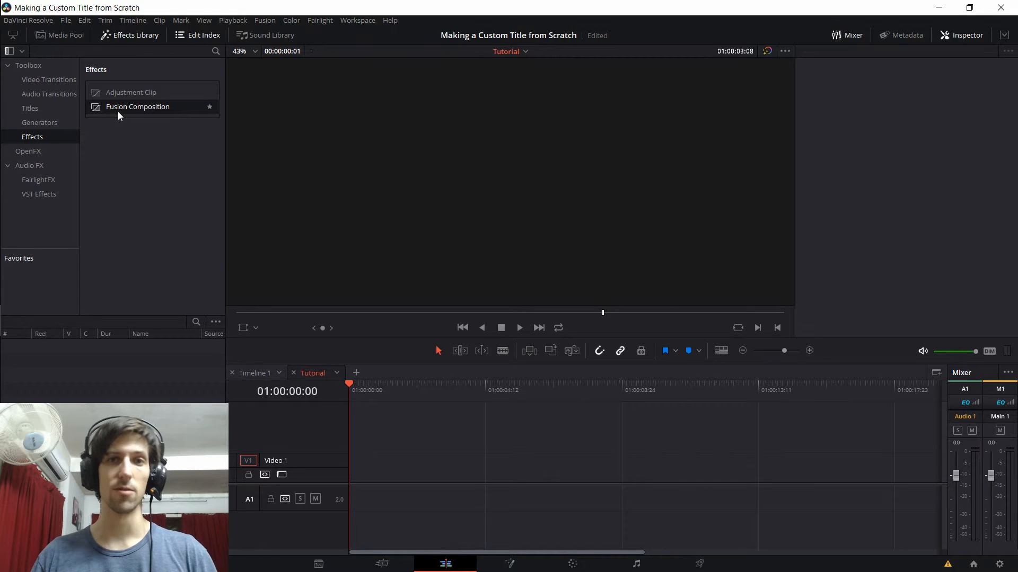
pyautogui.moveTo(137, 106); pyautogui.dragTo(454, 446)
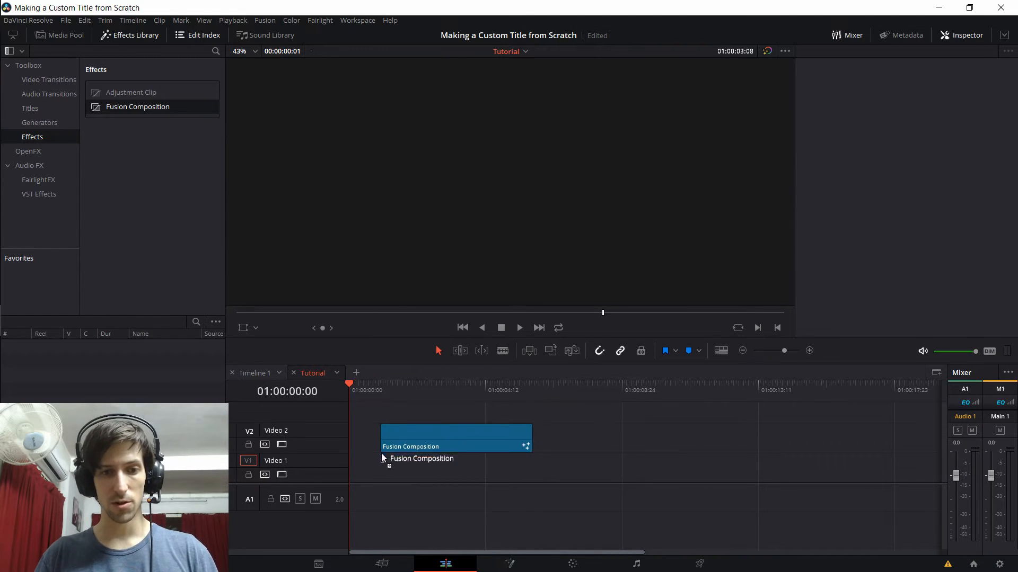
pyautogui.moveTo(455, 438); pyautogui.dragTo(422, 438)
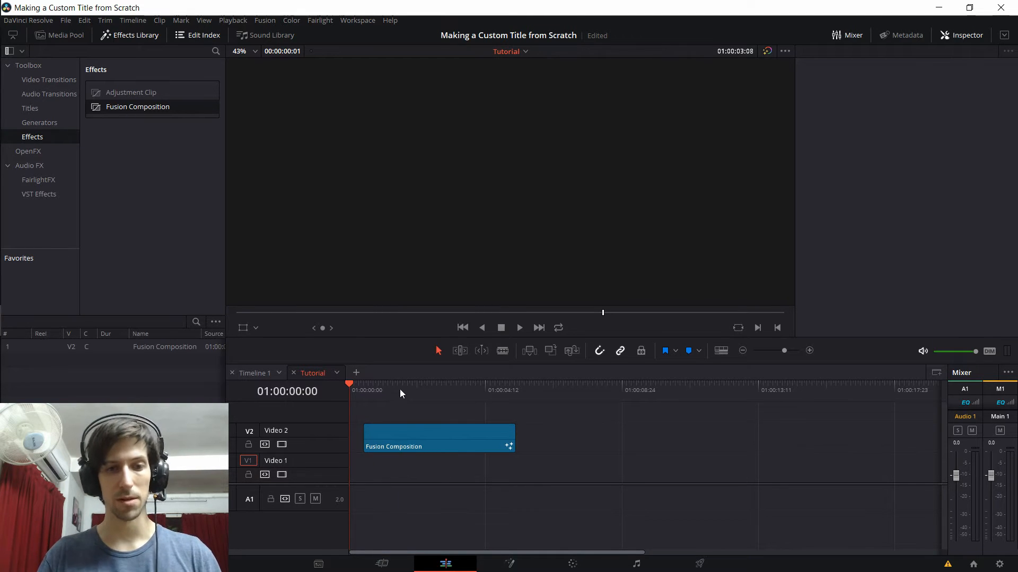
pyautogui.click(439, 438)
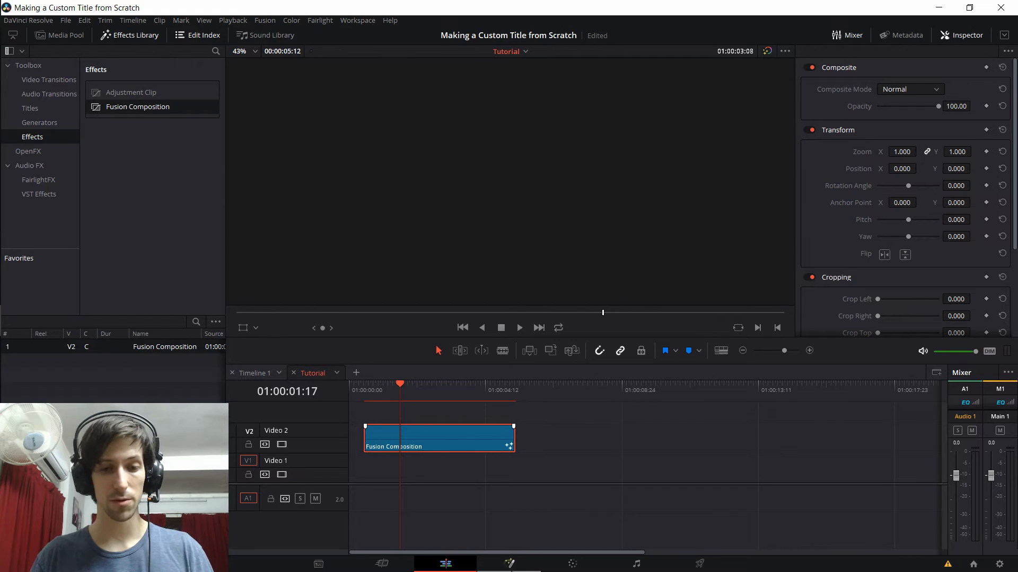
pyautogui.click(509, 562)
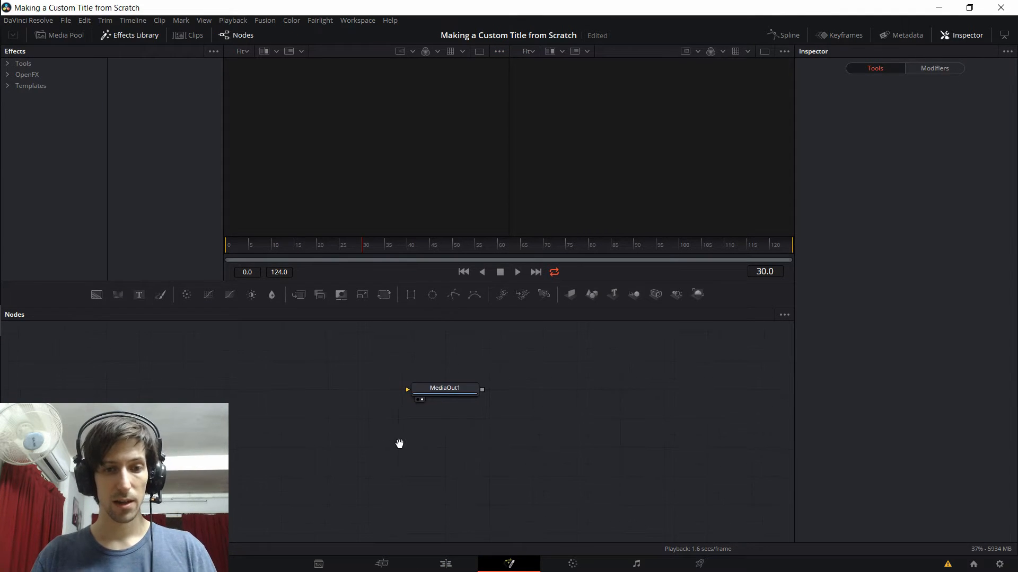
pyautogui.moveTo(444, 388); pyautogui.dragTo(539, 412)
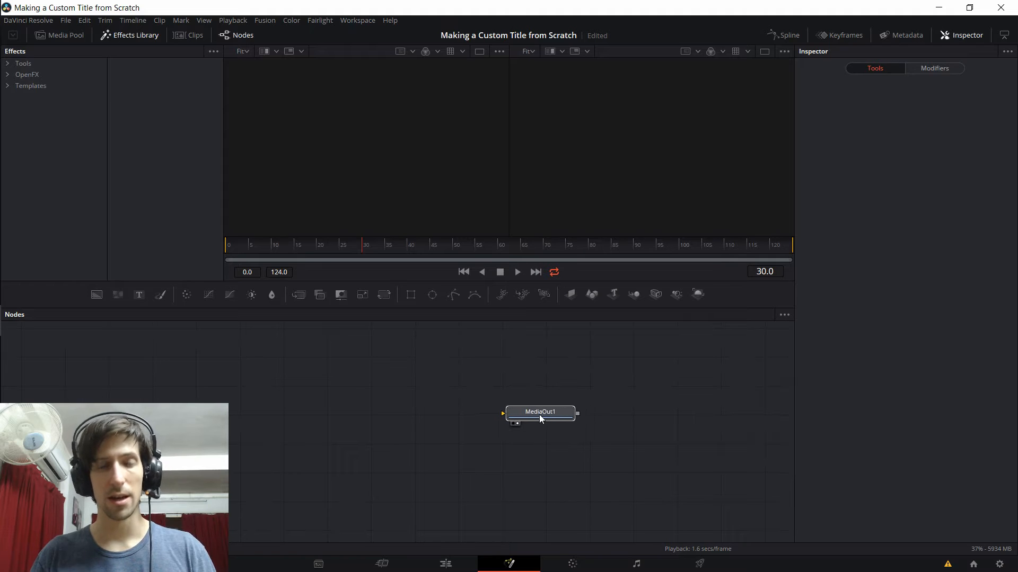
pyautogui.click(539, 412)
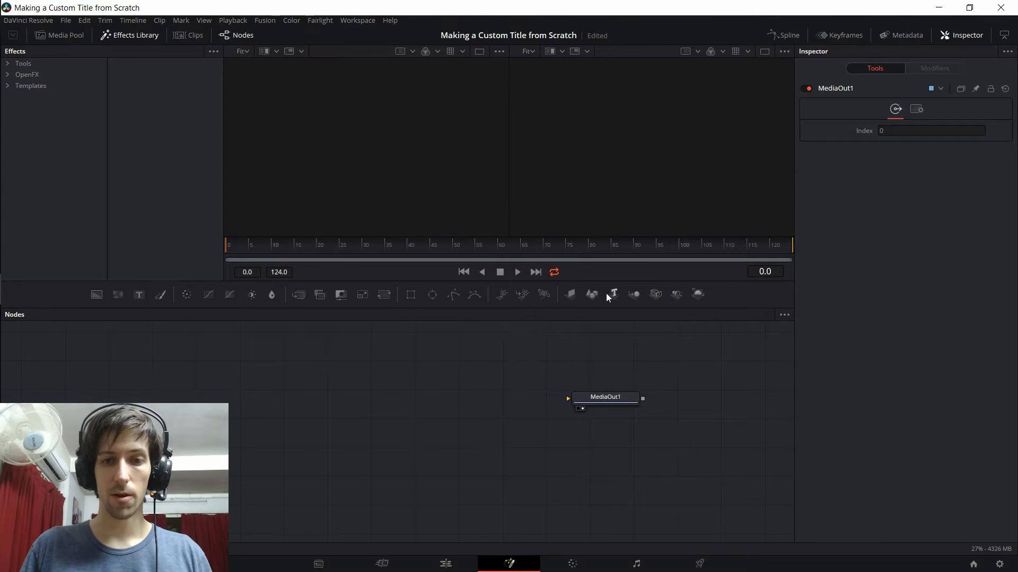
pyautogui.moveTo(612, 295)
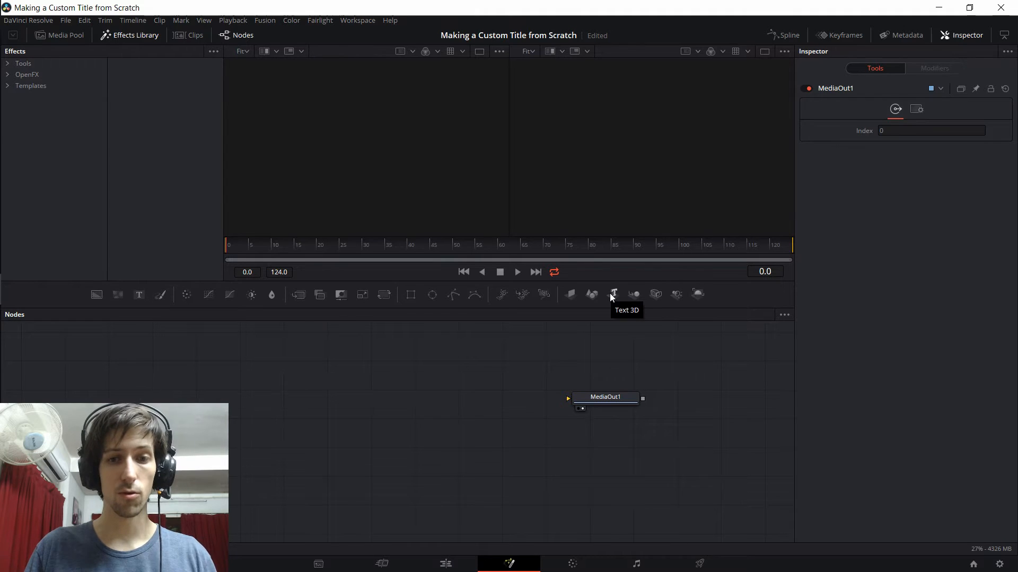
pyautogui.moveTo(427, 300)
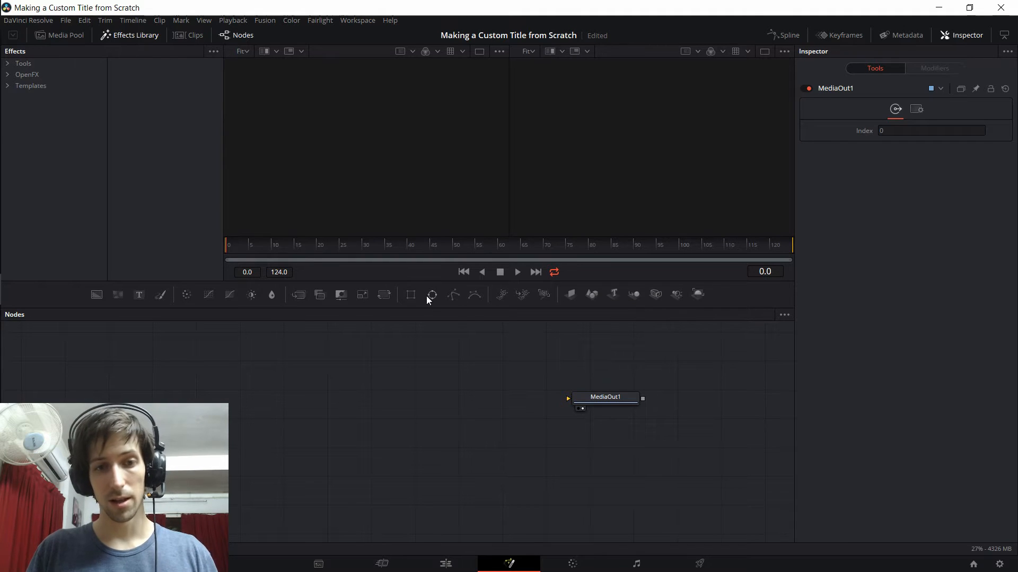
pyautogui.moveTo(340, 295)
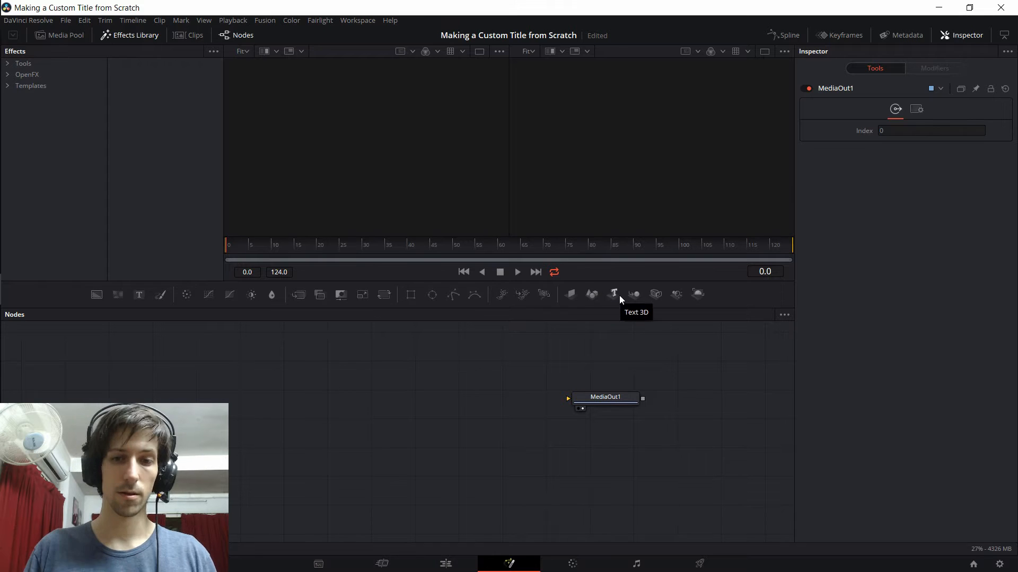
# Add a Text3D1 node left of MediaOut1 and start editing its Styled Text field.
pyautogui.click(611, 294)
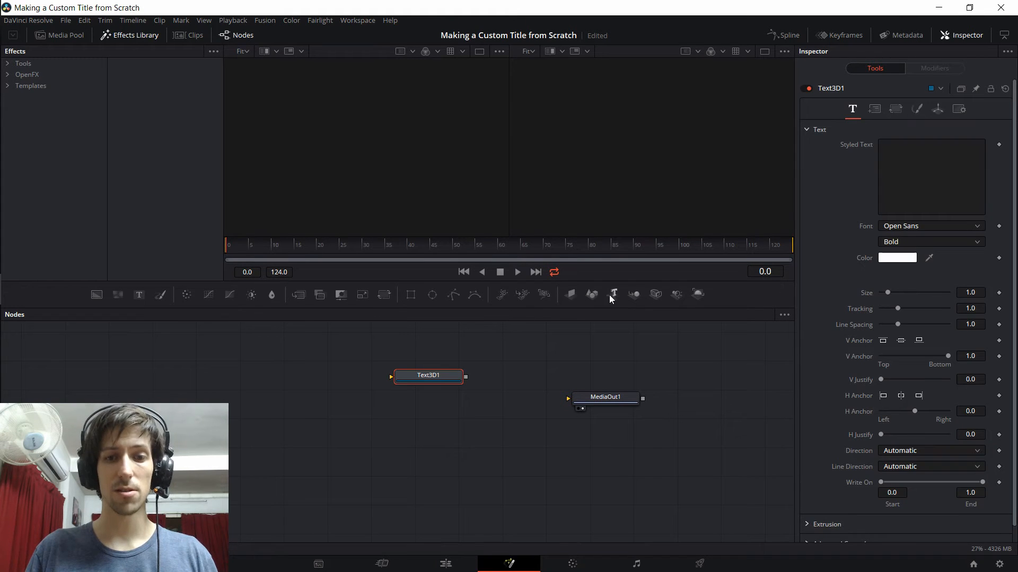
pyautogui.moveTo(427, 375); pyautogui.dragTo(388, 398)
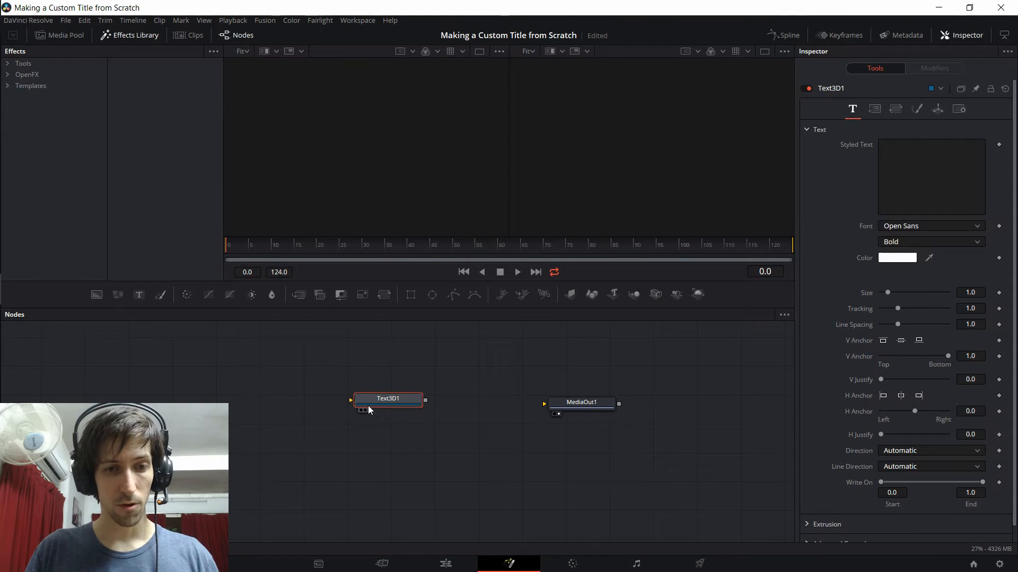
pyautogui.moveTo(388, 399)
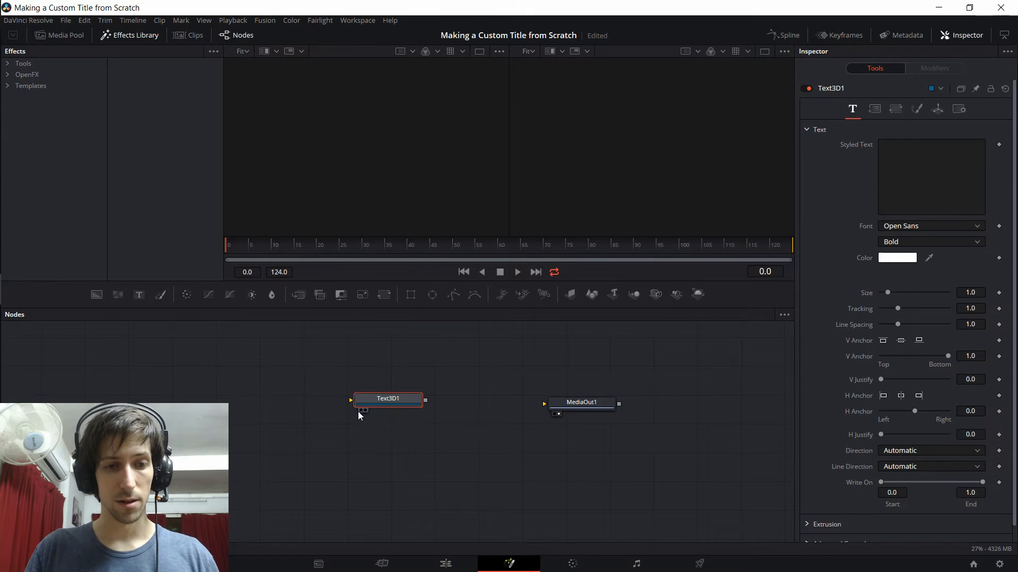
pyautogui.moveTo(363, 411)
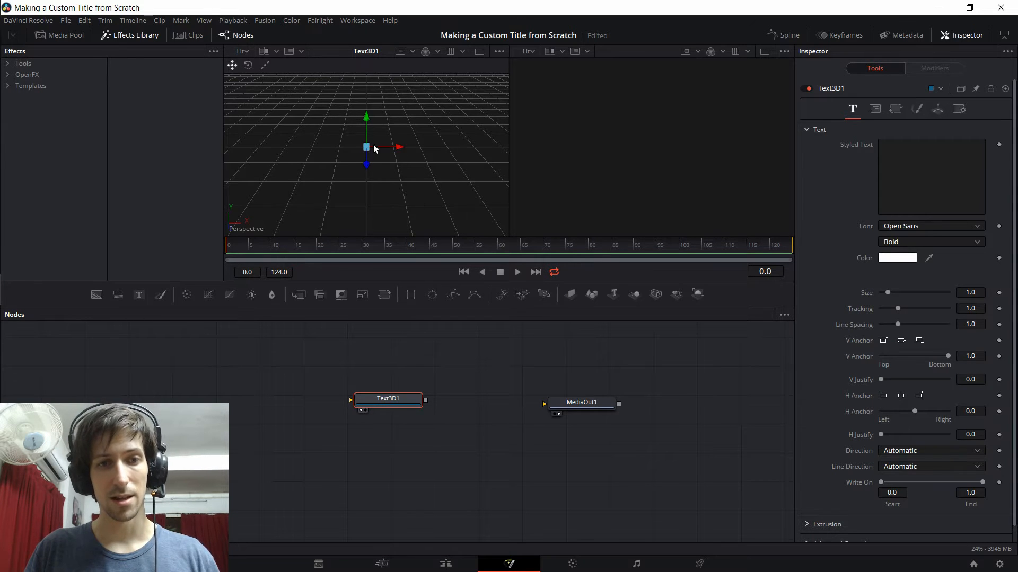
pyautogui.moveTo(357, 160)
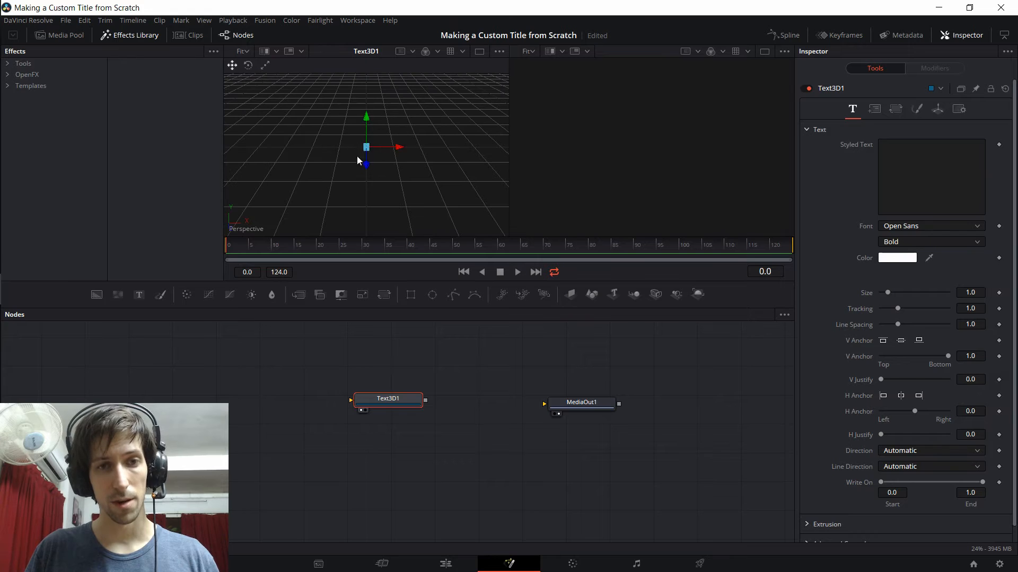
pyautogui.click(931, 177)
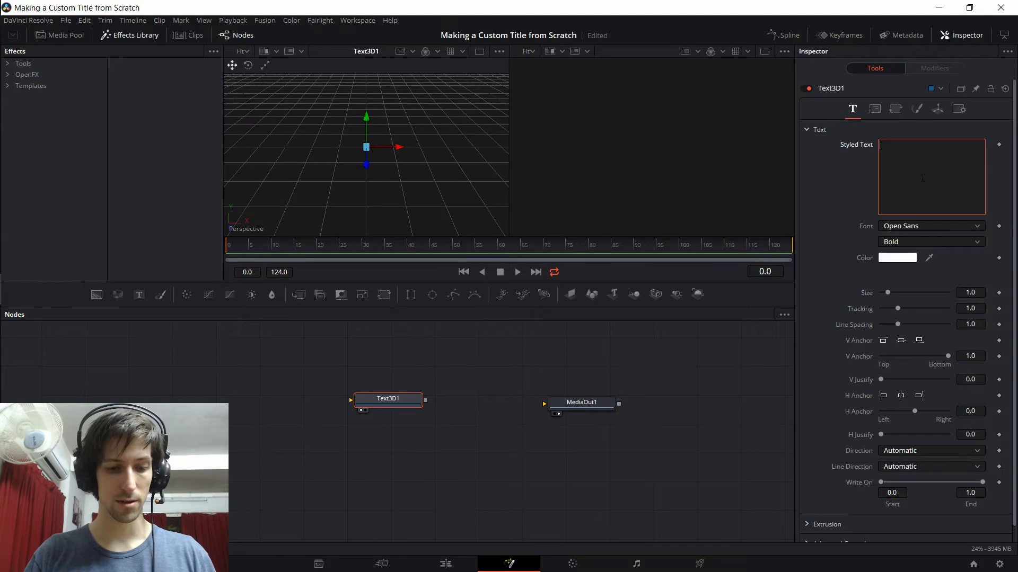
# Make the 3D text read 'Title Tutorial' in Bebas Neue and shift its node further left.
pyautogui.write('Title Tutorial')
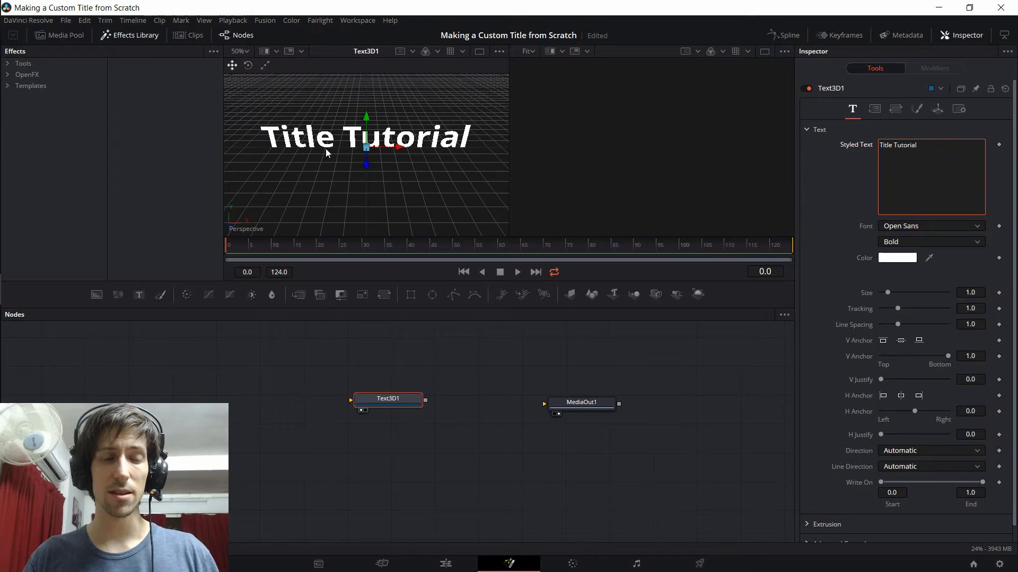
pyautogui.moveTo(348, 164)
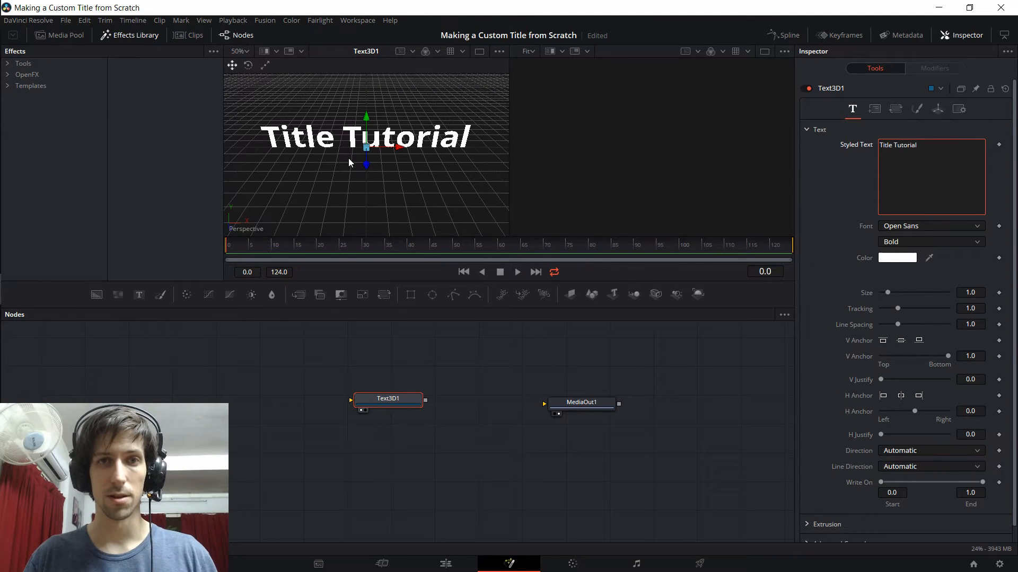
pyautogui.click(931, 226)
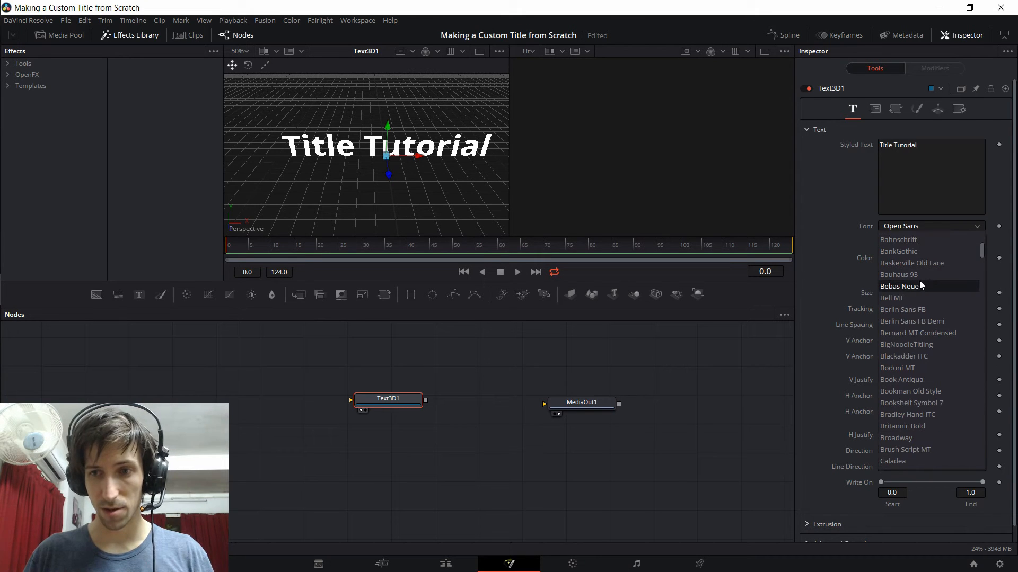
pyautogui.click(900, 285)
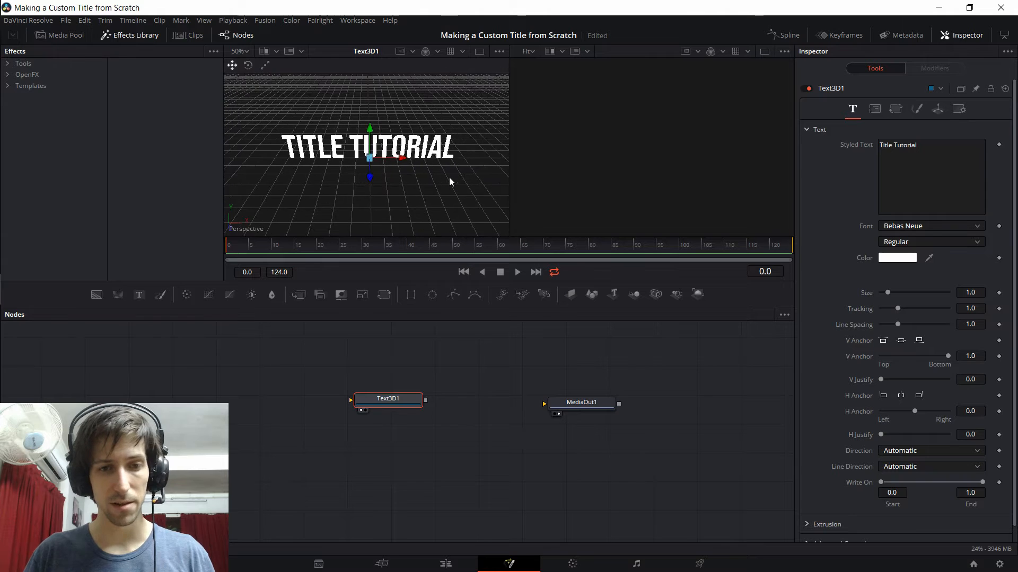
pyautogui.moveTo(388, 399); pyautogui.dragTo(331, 401)
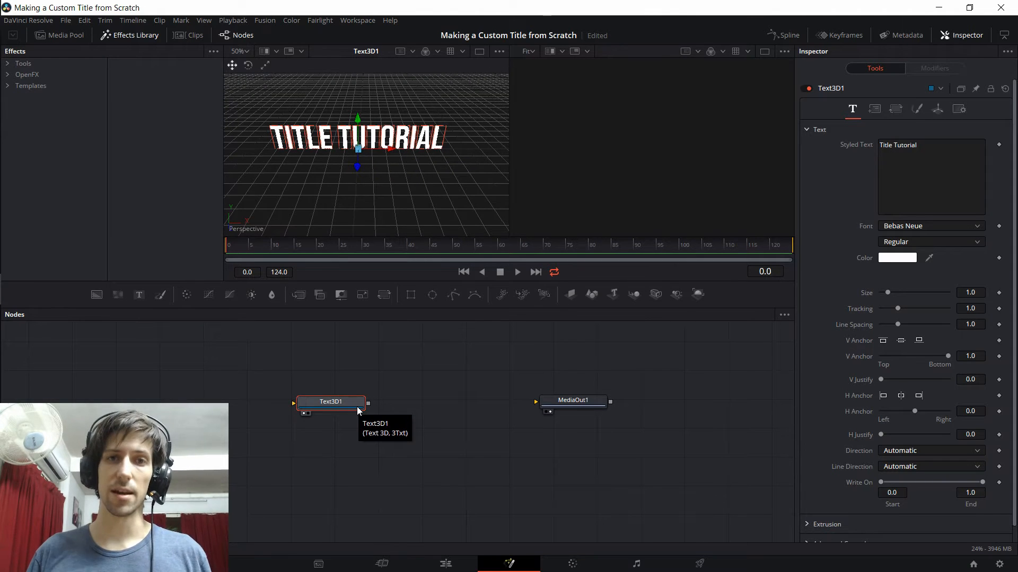
pyautogui.moveTo(331, 400); pyautogui.dragTo(314, 396)
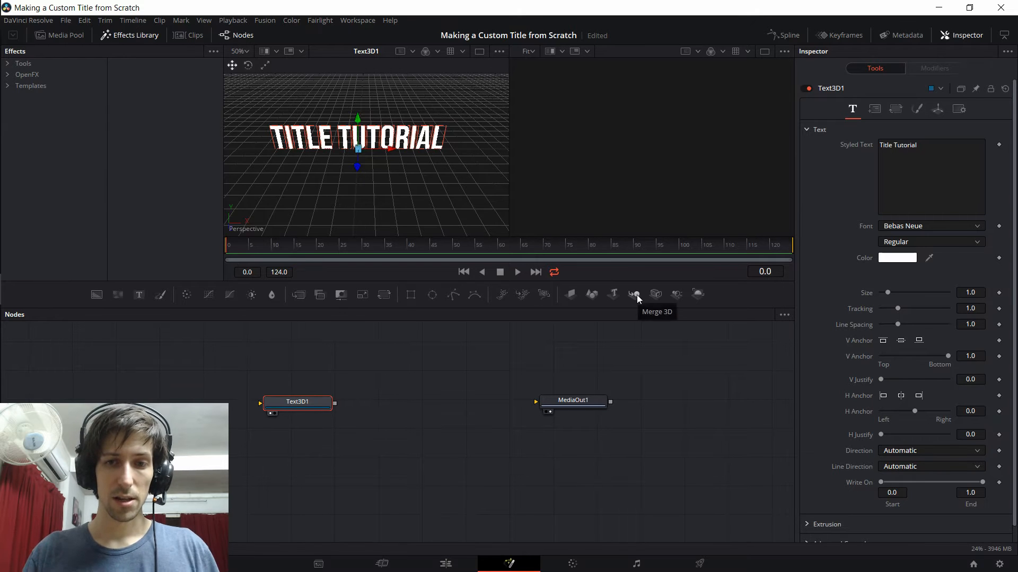
pyautogui.moveTo(695, 299)
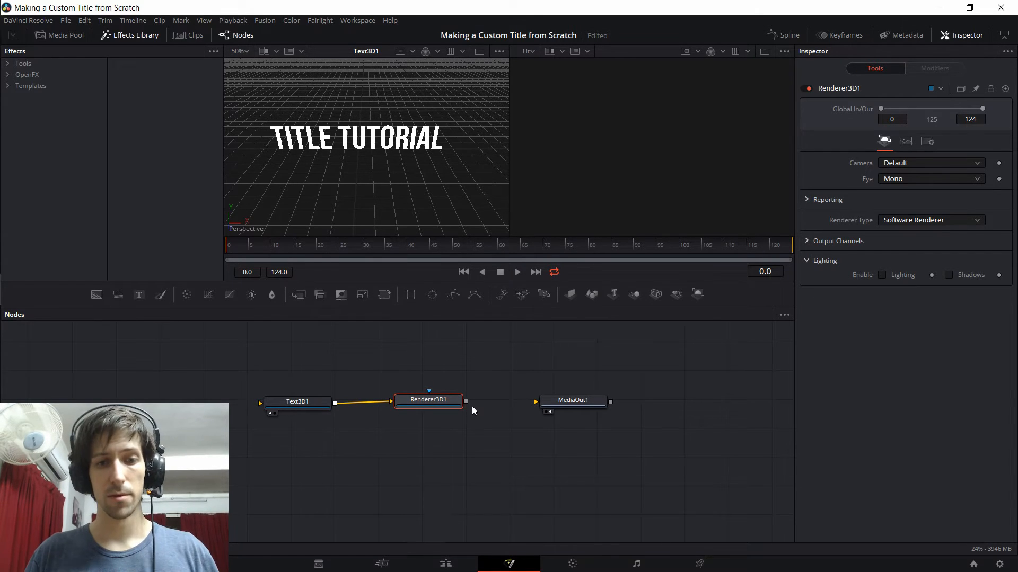
# Route Text3D1 through Renderer3D1 into MediaOut1 and show the rendered title in viewer 2.
pyautogui.moveTo(465, 401); pyautogui.dragTo(539, 400)
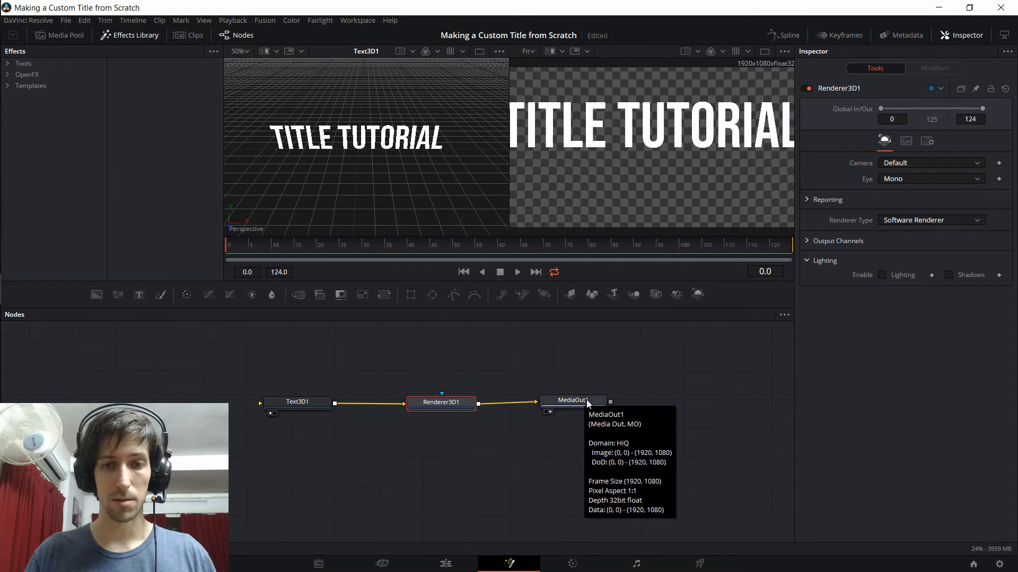
pyautogui.click(588, 402)
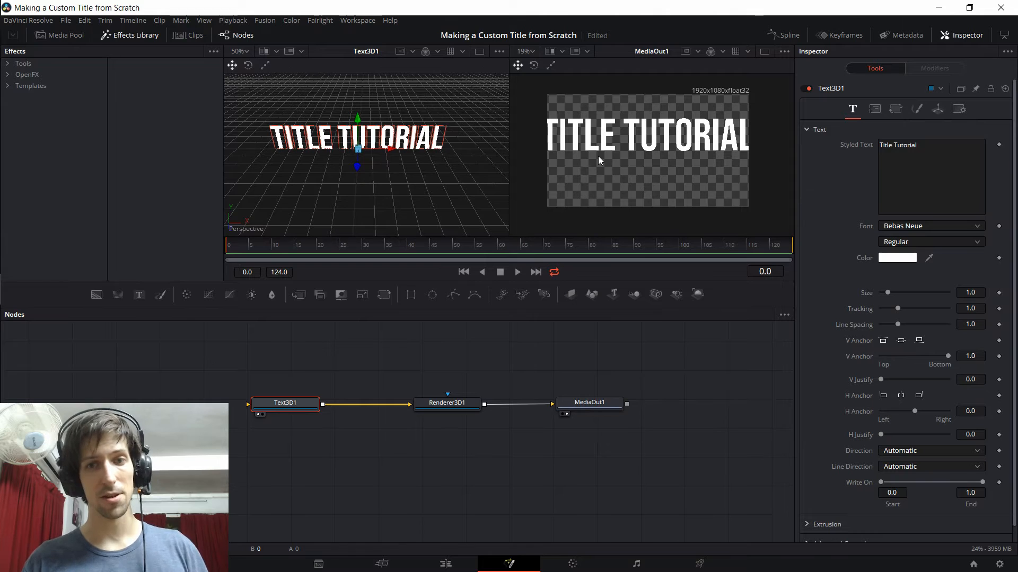
pyautogui.moveTo(537, 128)
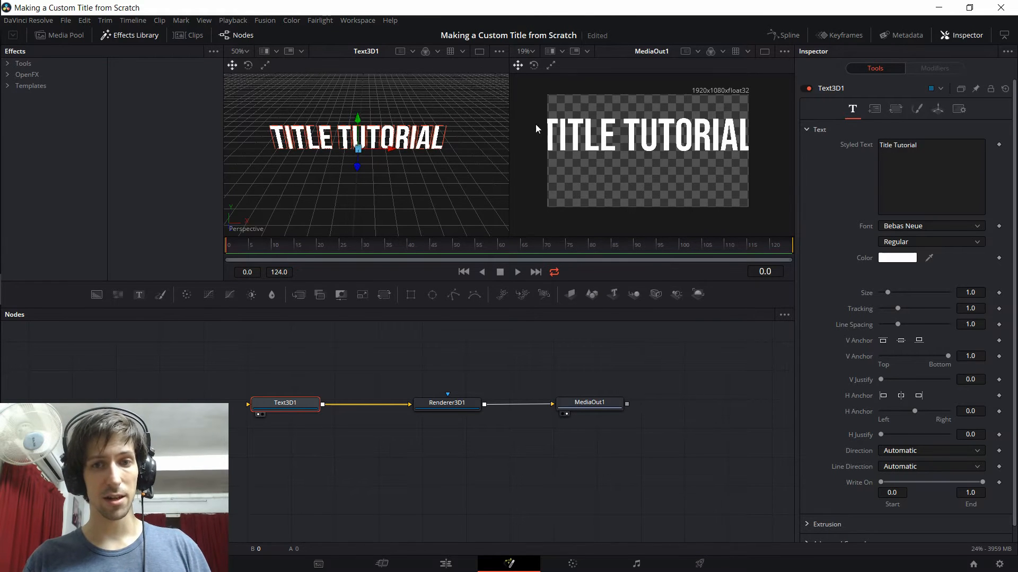
pyautogui.moveTo(759, 143)
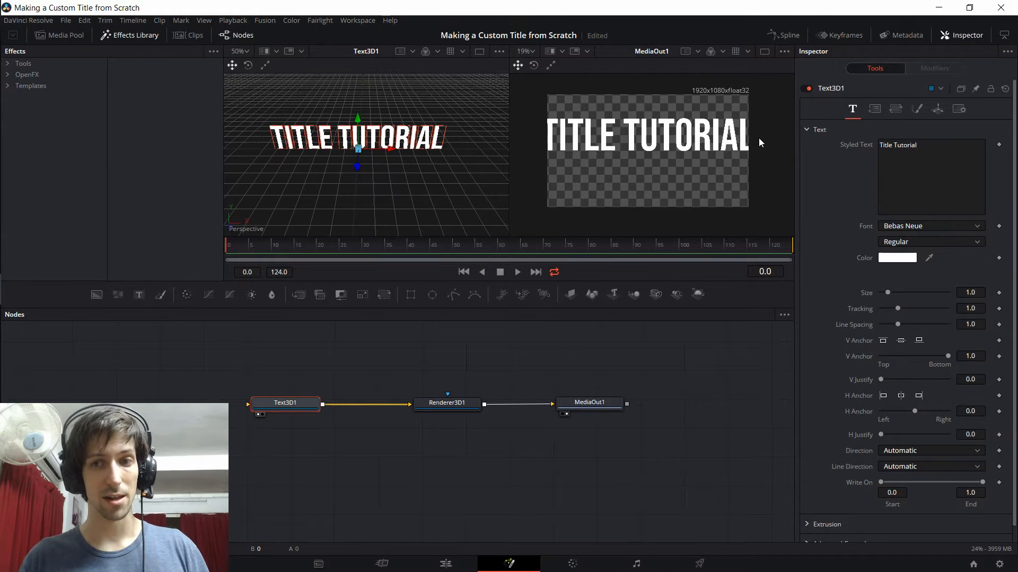
pyautogui.click(284, 402)
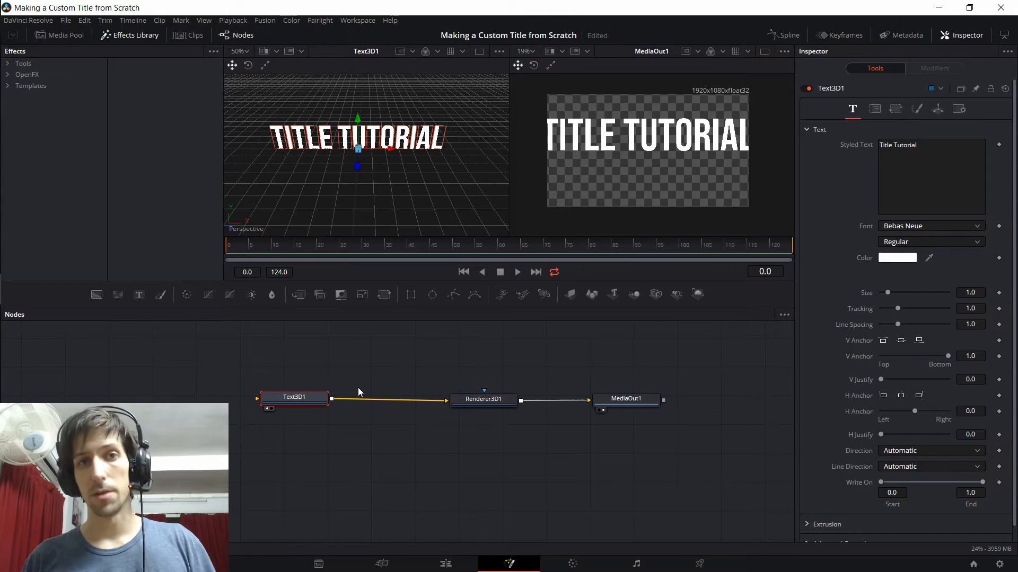
pyautogui.moveTo(634, 294)
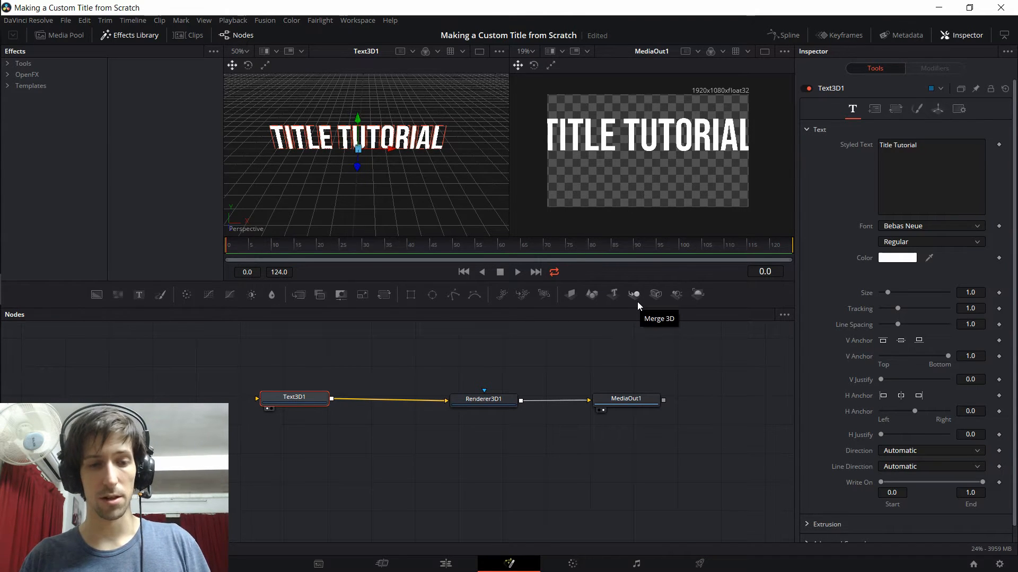
# Insert a Merge3D node between Text3D1 and Renderer3D1.
pyautogui.click(294, 398)
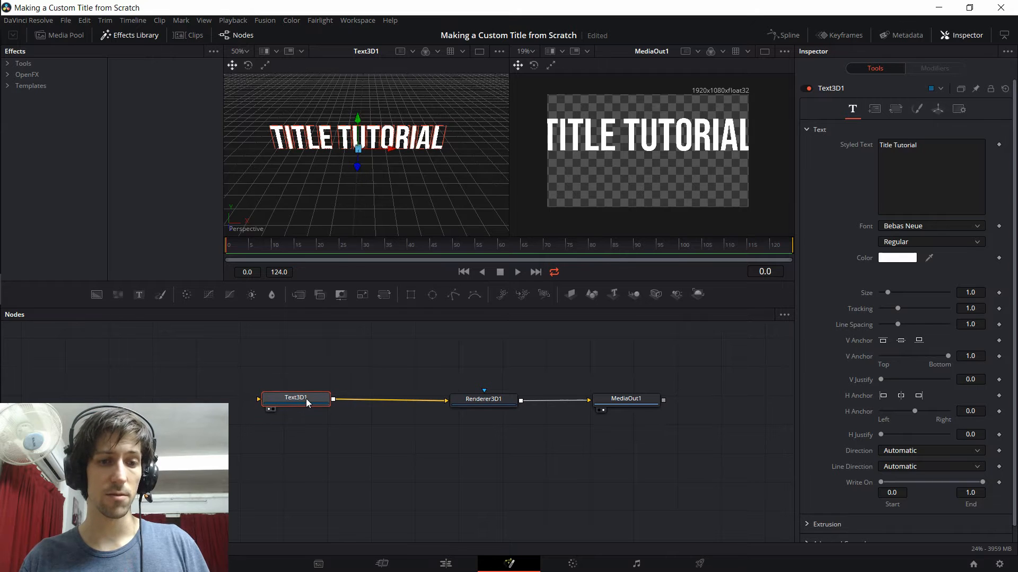
pyautogui.moveTo(634, 293)
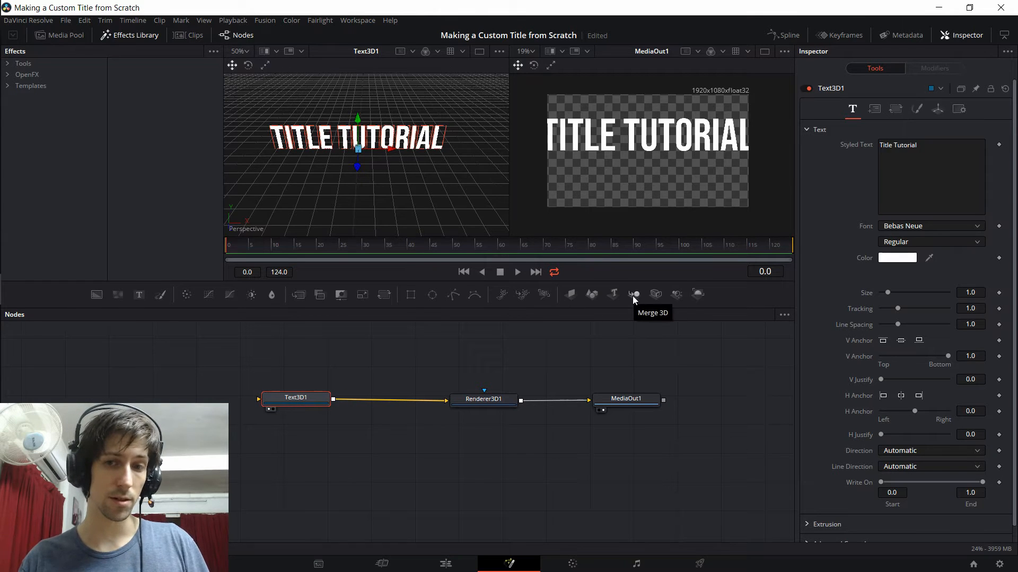
pyautogui.click(634, 294)
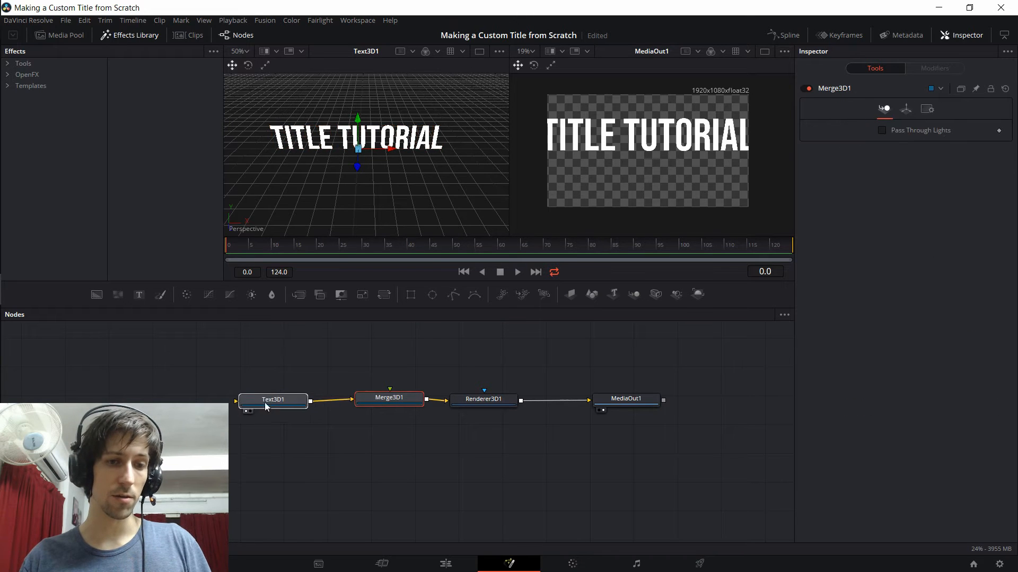
pyautogui.click(483, 400)
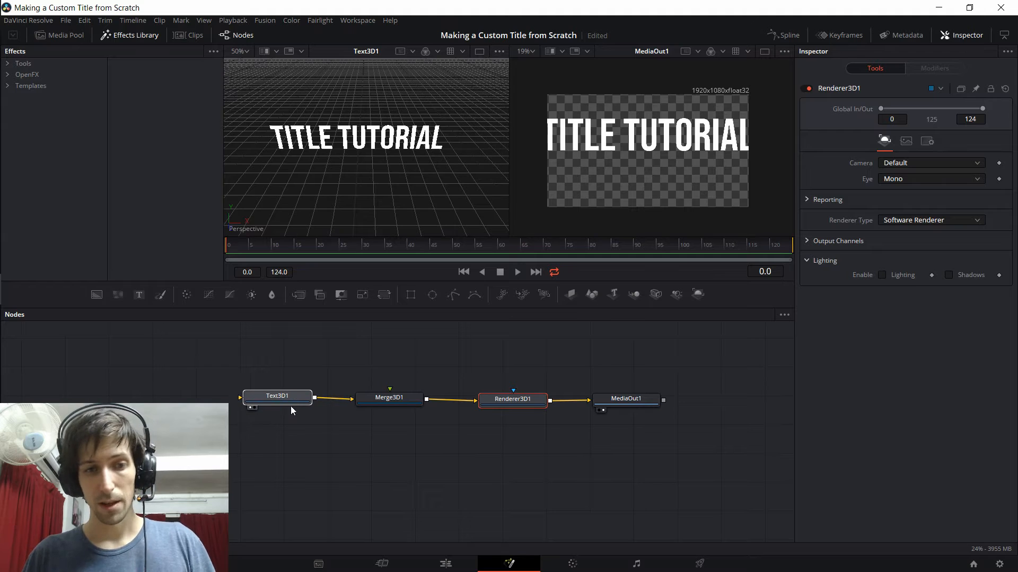
pyautogui.click(276, 395)
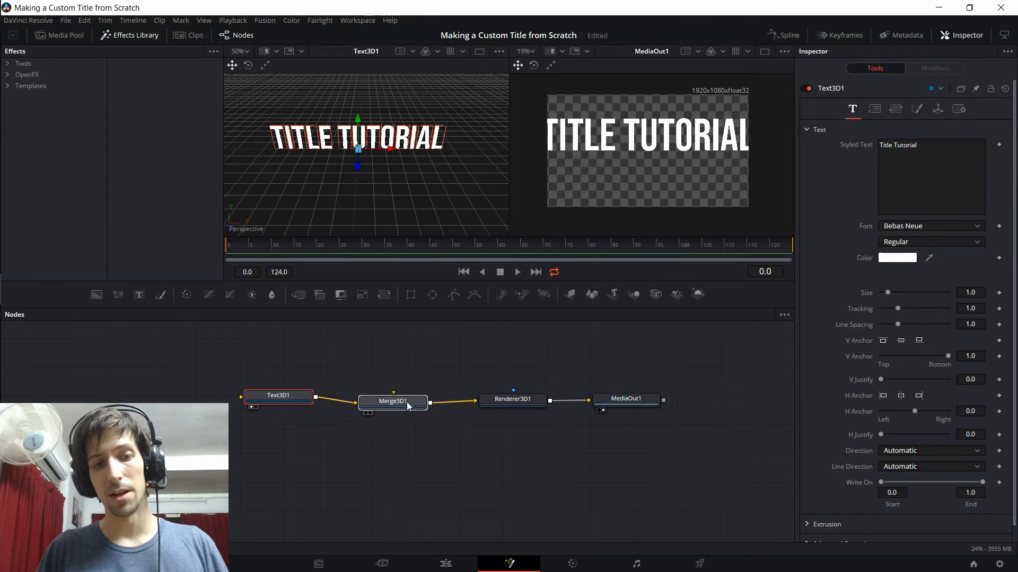
# Add a Shape3D plane into Merge3D1 so its white square overlaps the title.
pyautogui.click(391, 401)
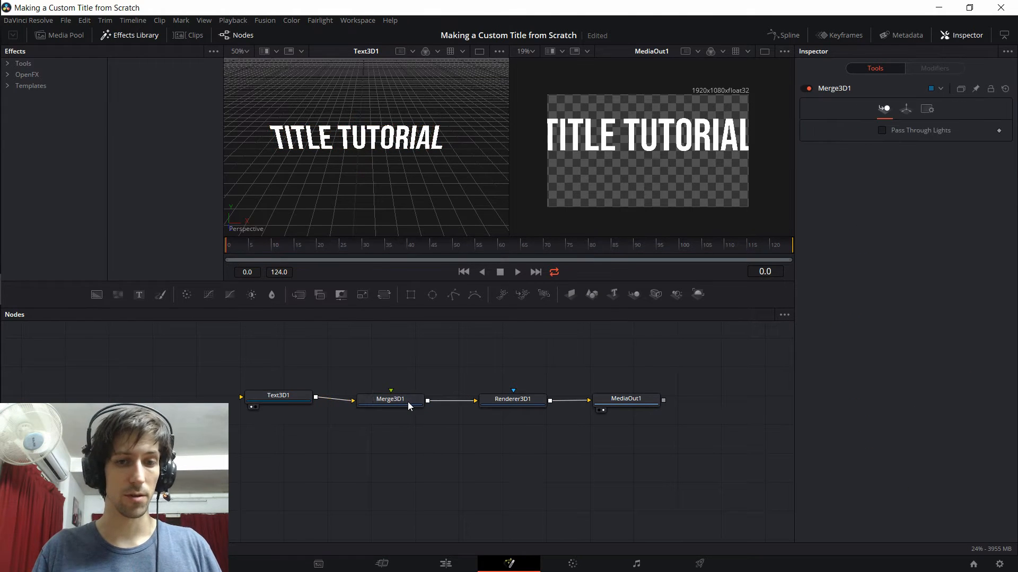
pyautogui.click(391, 399)
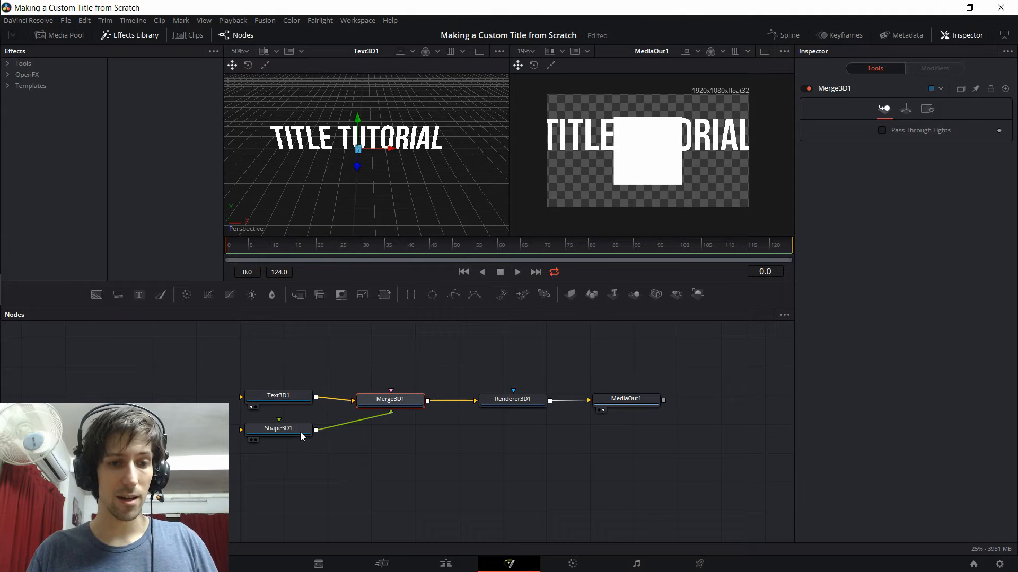
pyautogui.click(279, 428)
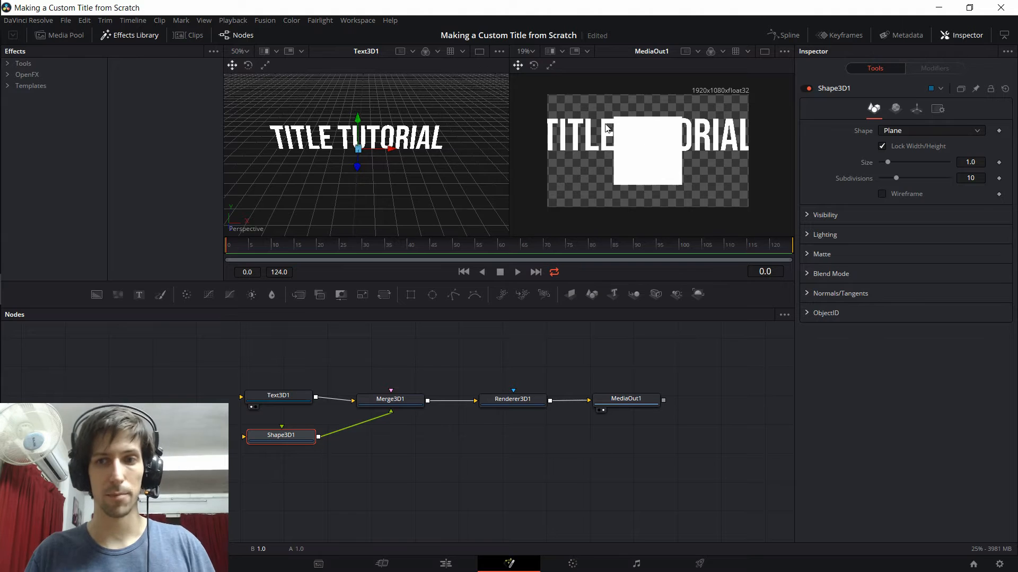
pyautogui.click(278, 383)
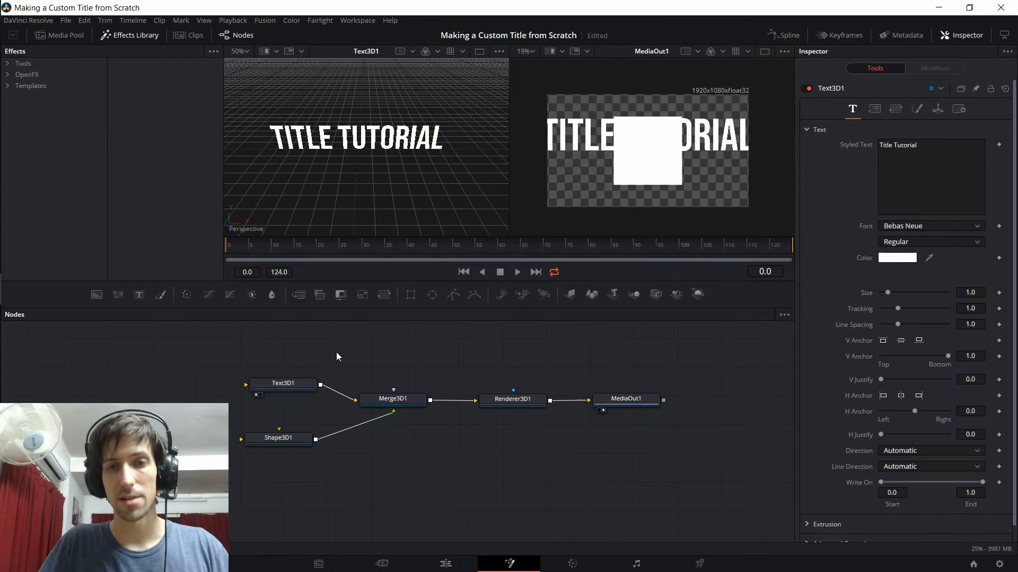
pyautogui.moveTo(342, 375)
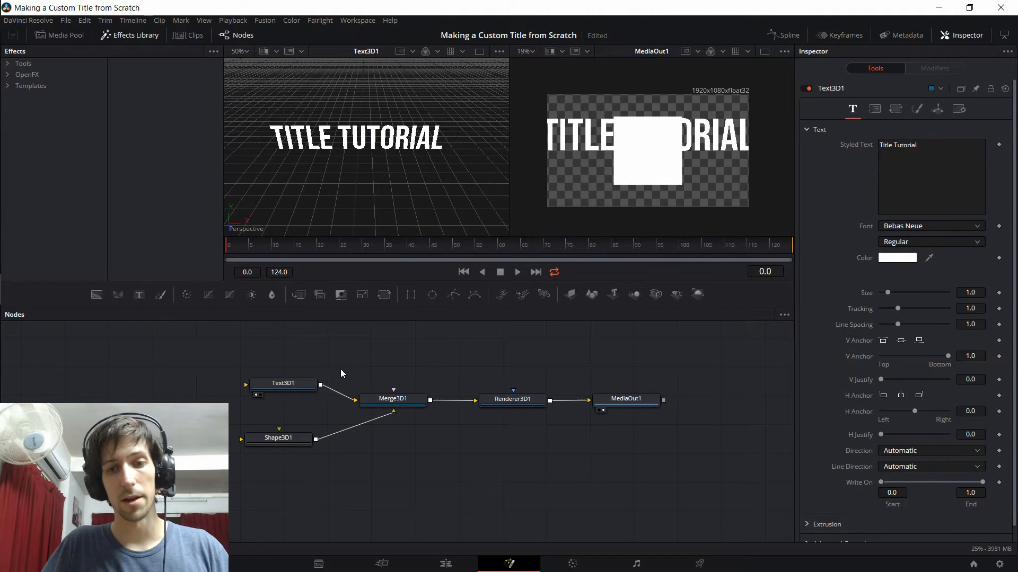
# Load Merge3D1 into the 3D viewer and orbit to see the plane standing within the letters.
pyautogui.click(392, 399)
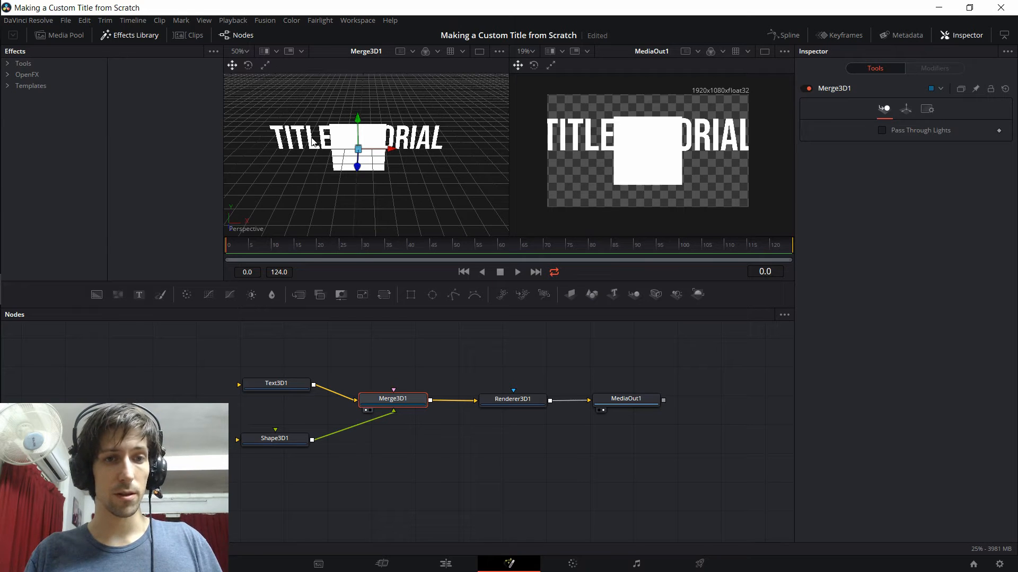
pyautogui.moveTo(348, 140)
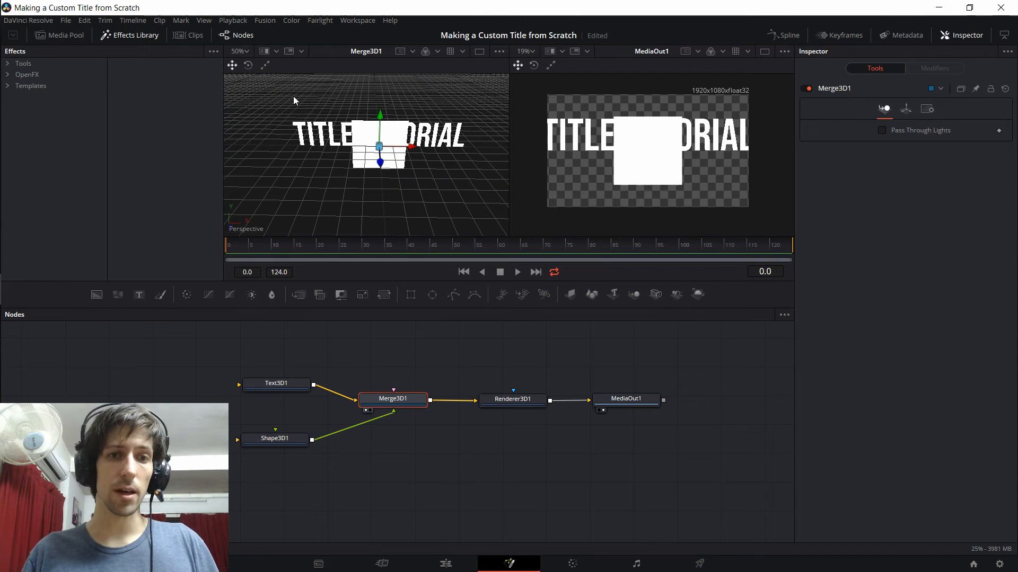
pyautogui.moveTo(324, 172)
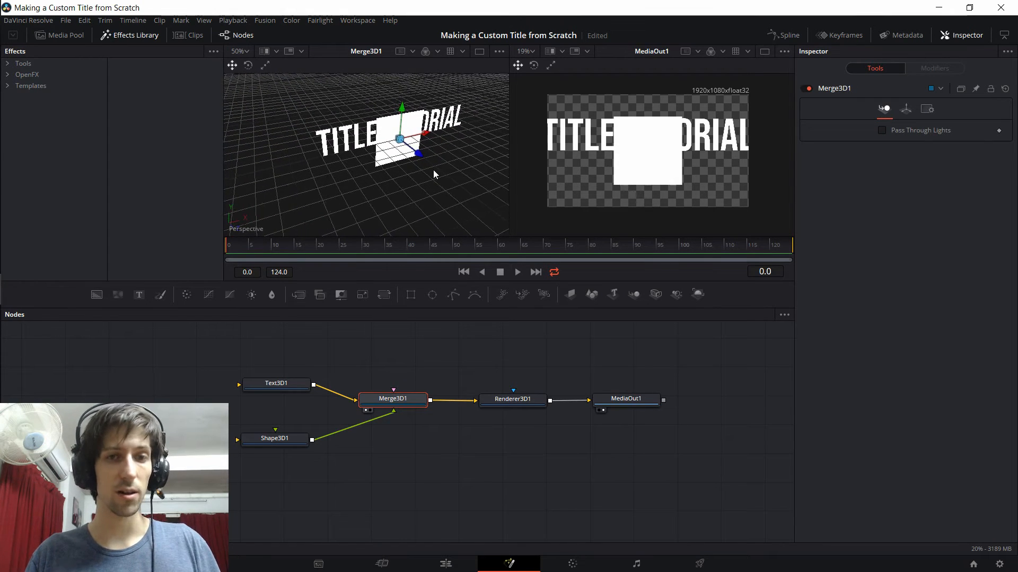
pyautogui.moveTo(435, 174); pyautogui.dragTo(403, 198)
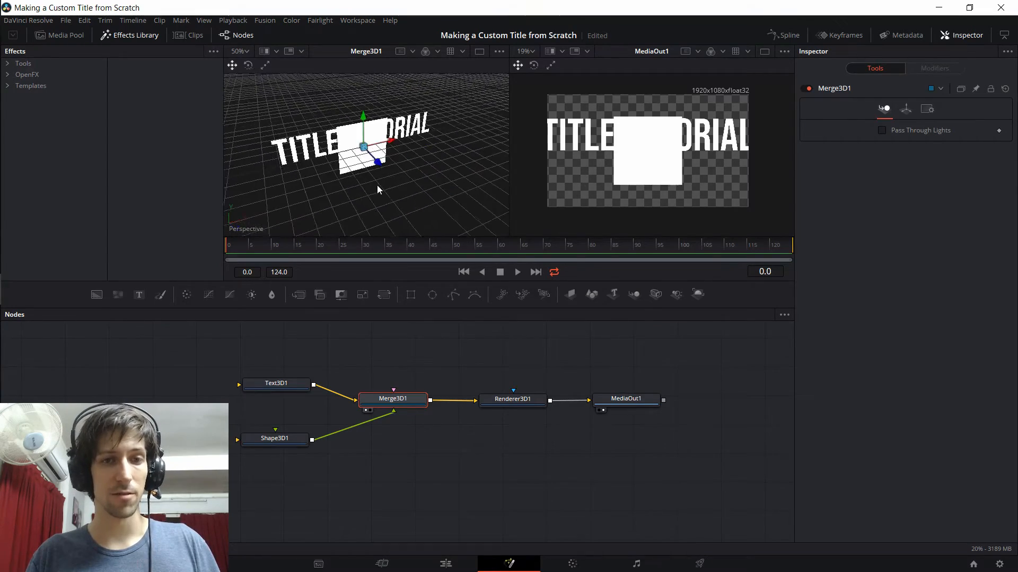
# Reposition the title and plane with the viewer gizmo, the plane staying in front of the title's middle.
pyautogui.click(275, 383)
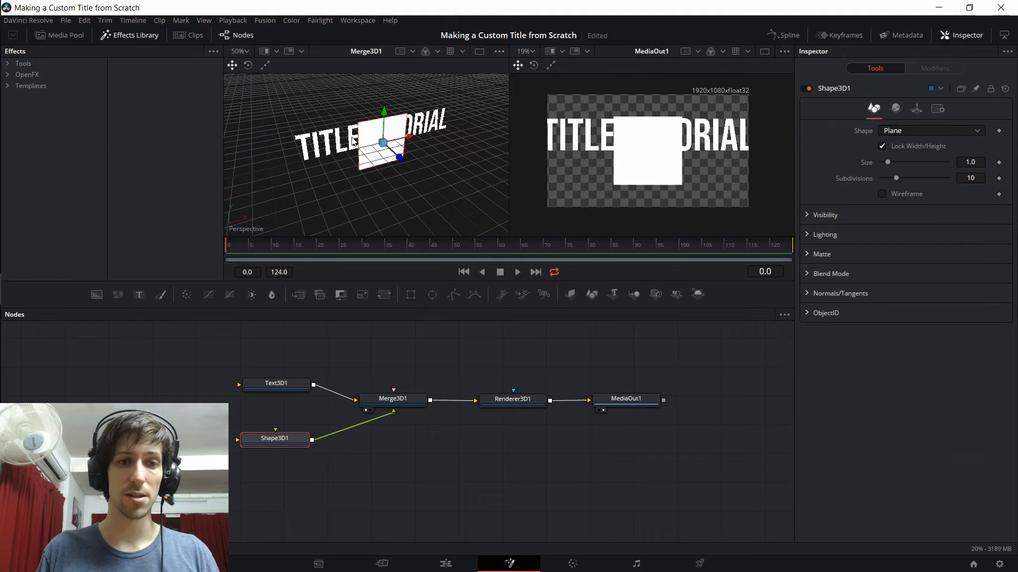
pyautogui.click(275, 382)
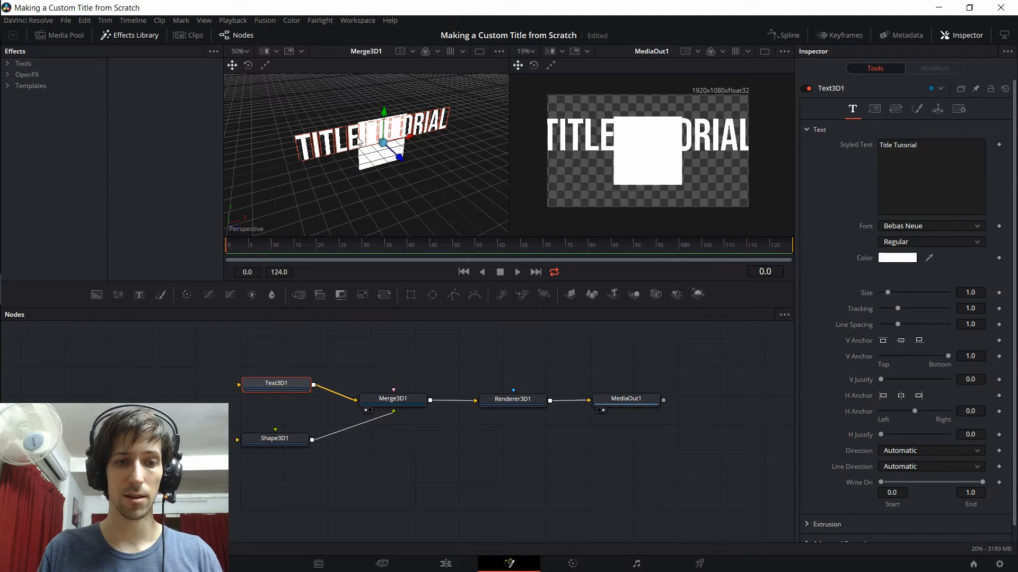
pyautogui.moveTo(296, 379)
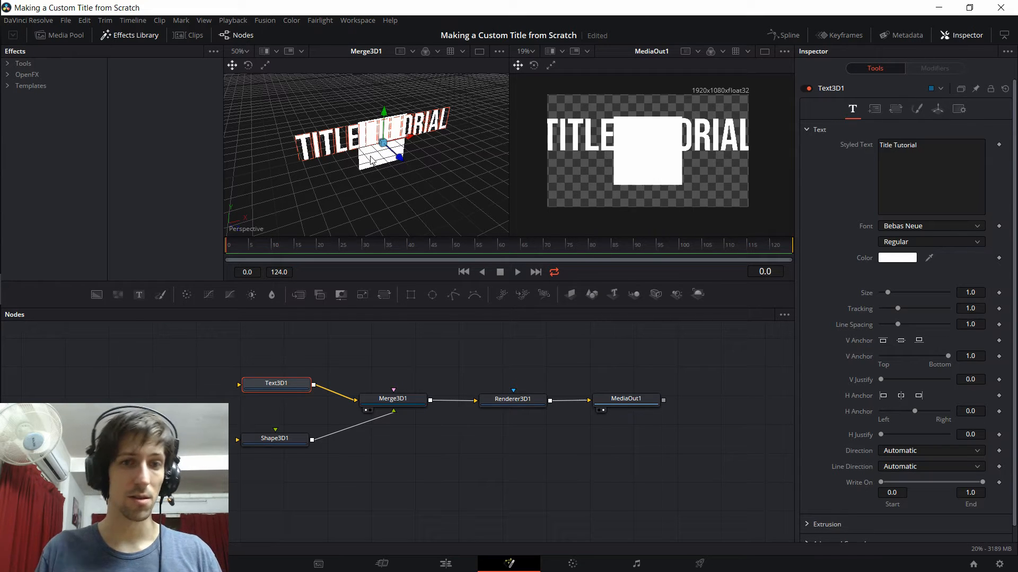
pyautogui.click(275, 437)
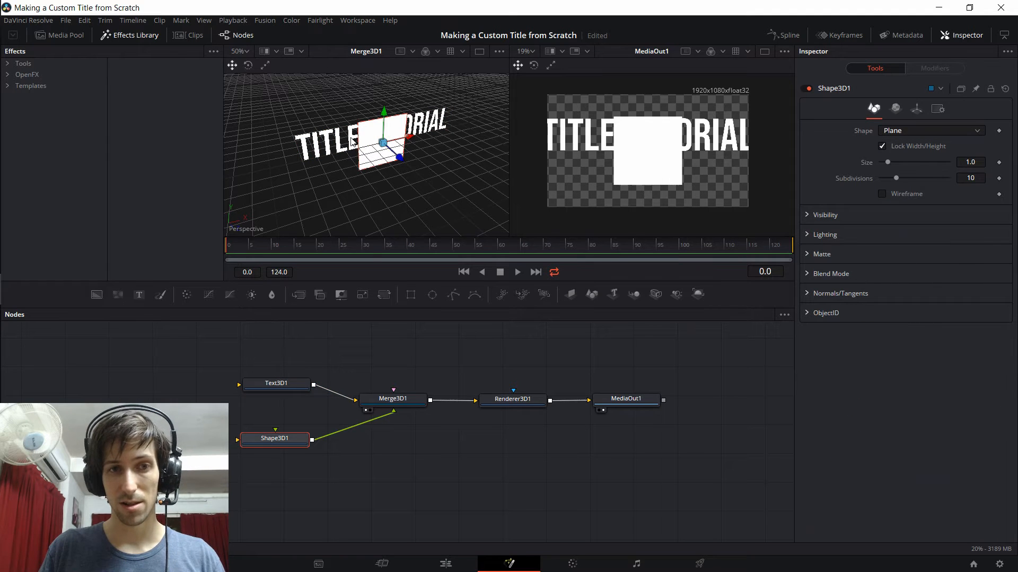
pyautogui.click(275, 382)
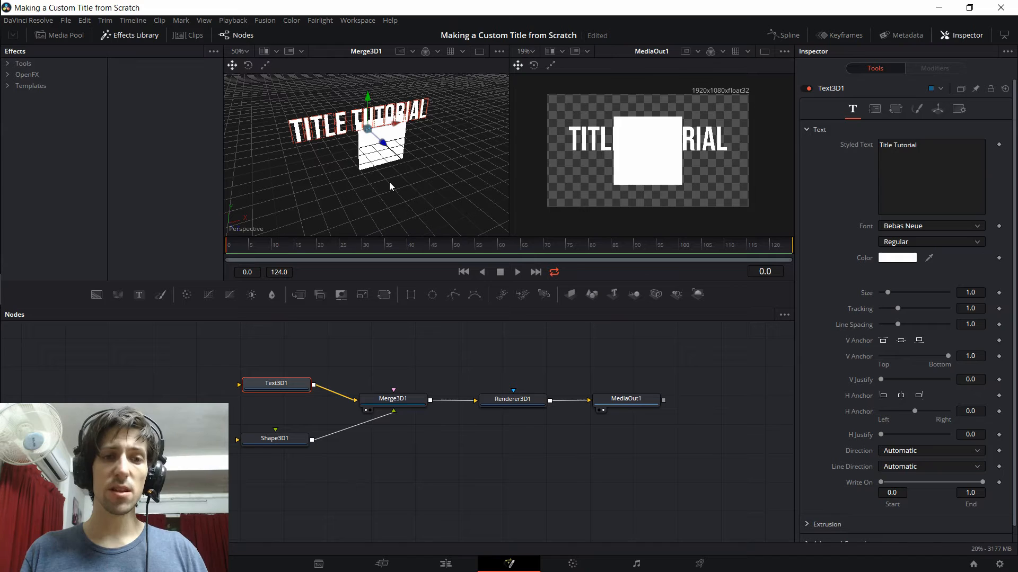
pyautogui.moveTo(356, 125)
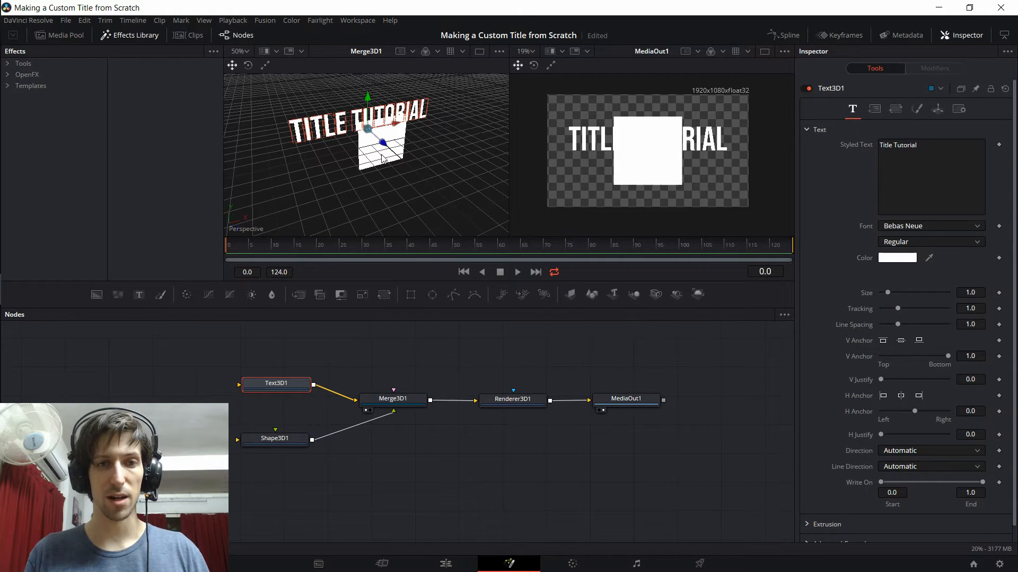
pyautogui.click(274, 438)
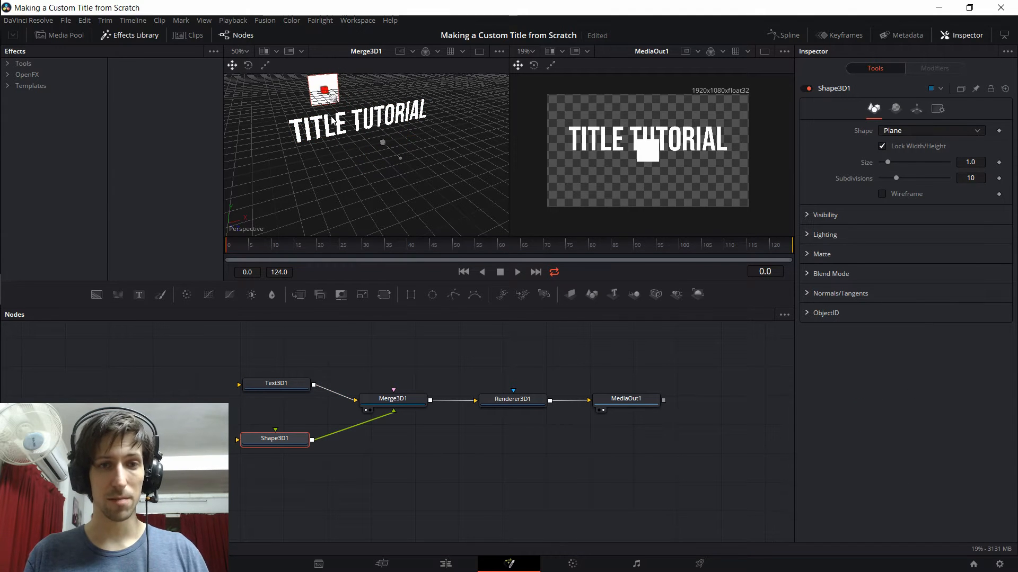
pyautogui.moveTo(321, 91); pyautogui.dragTo(375, 137)
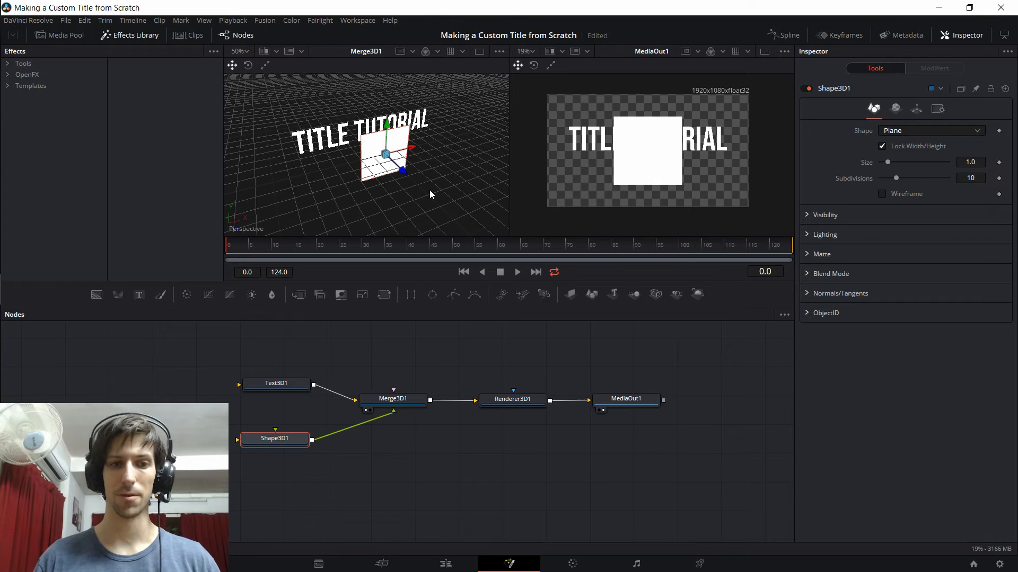
pyautogui.moveTo(378, 186)
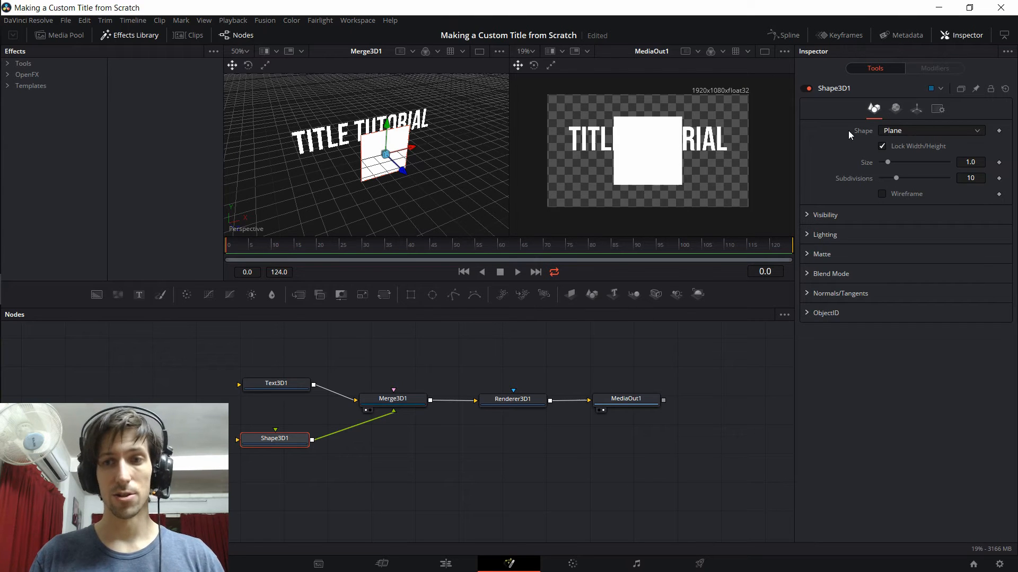
# Change Shape3D1 from a plane to a torus that fills the output.
pyautogui.click(930, 130)
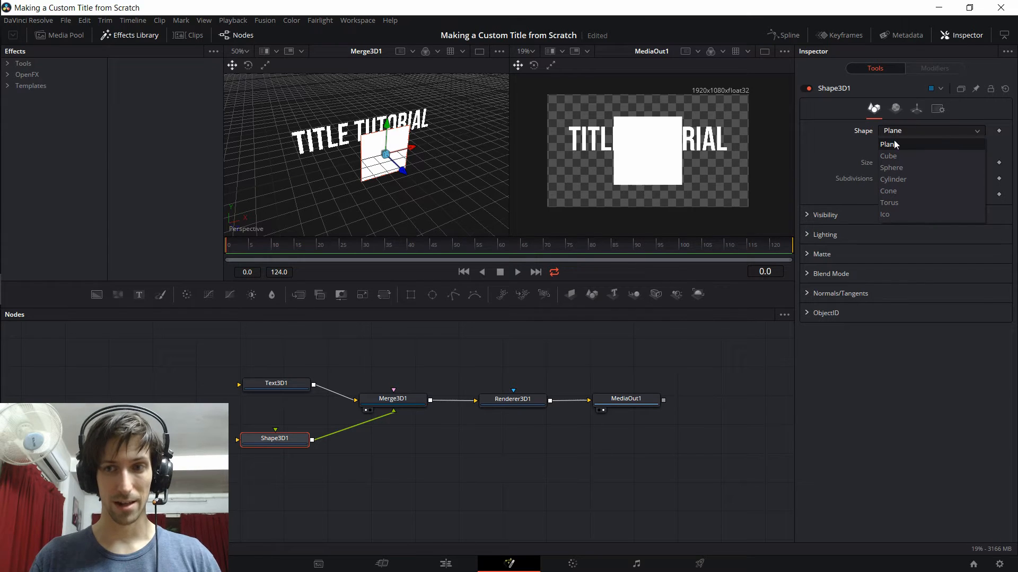
pyautogui.click(889, 201)
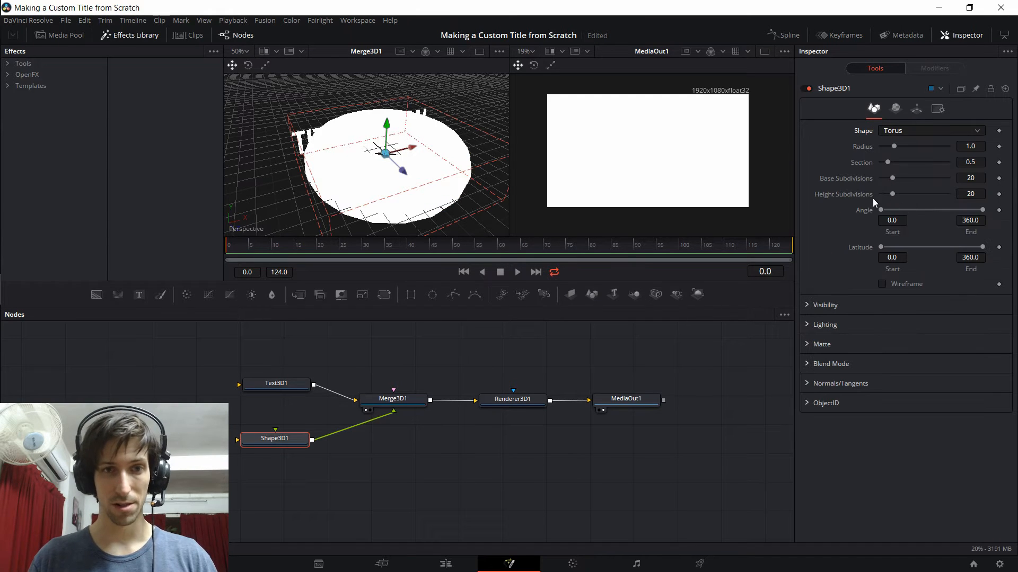
pyautogui.moveTo(499, 113)
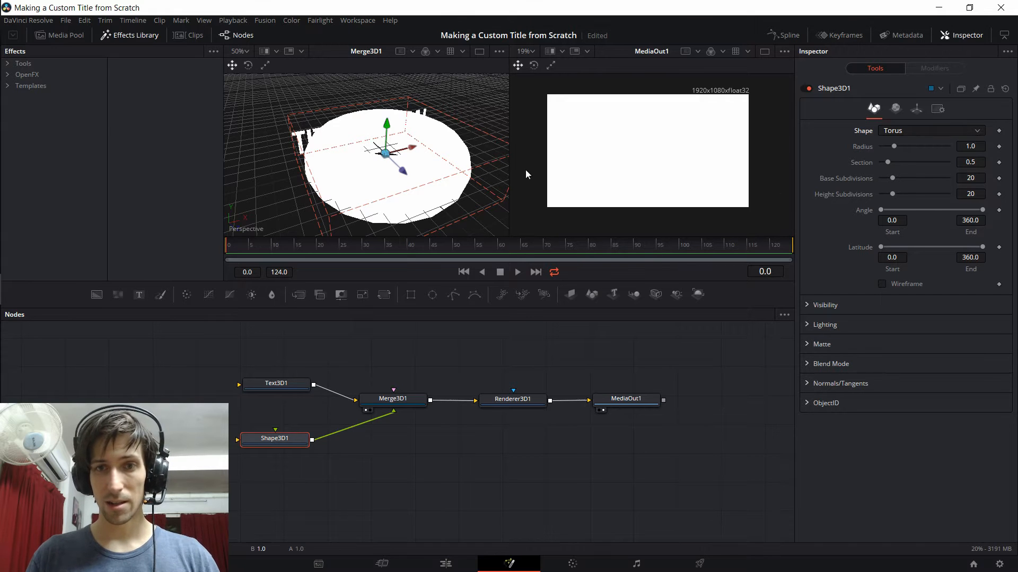
pyautogui.moveTo(414, 172)
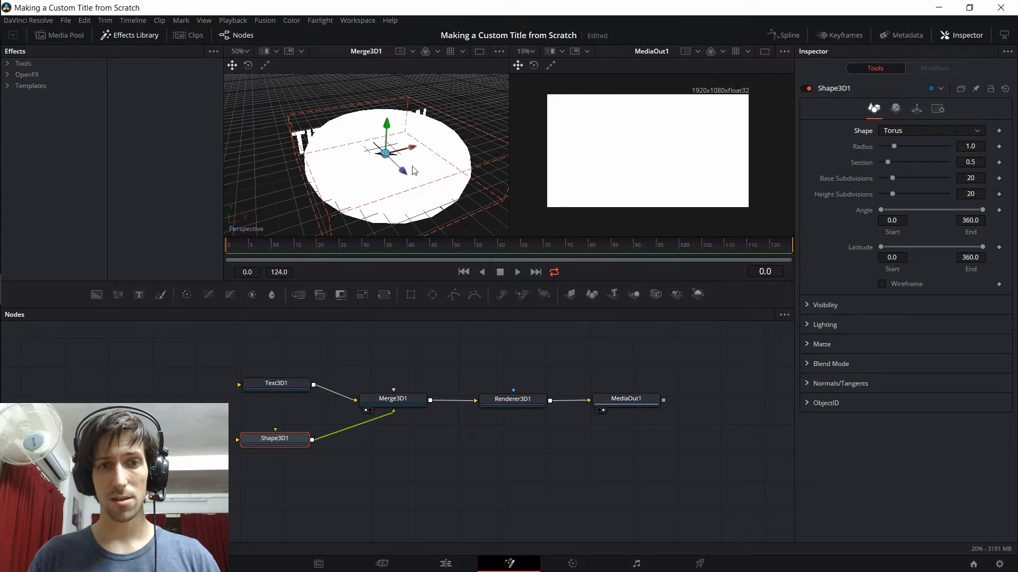
pyautogui.moveTo(366, 167)
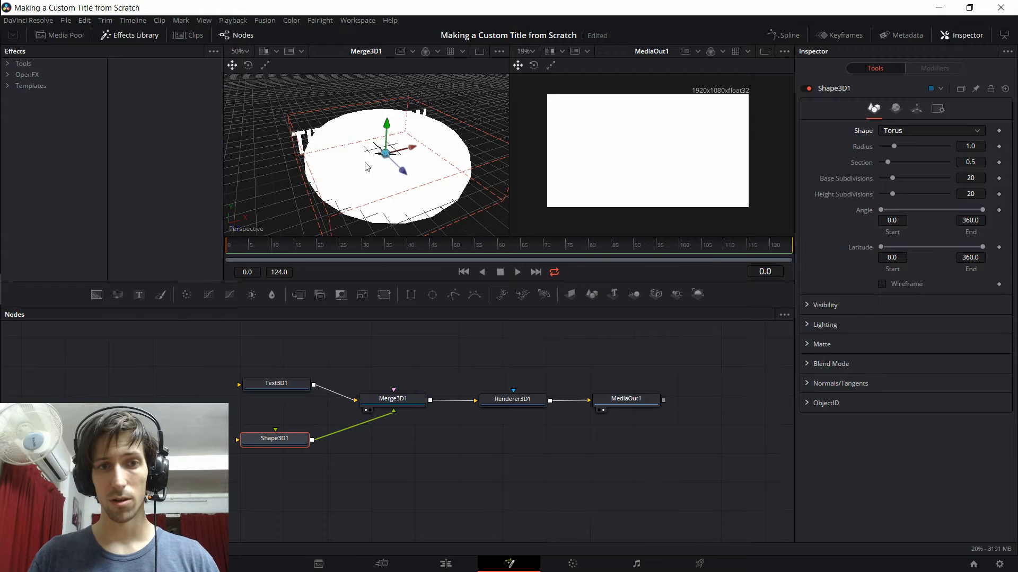
pyautogui.click(916, 108)
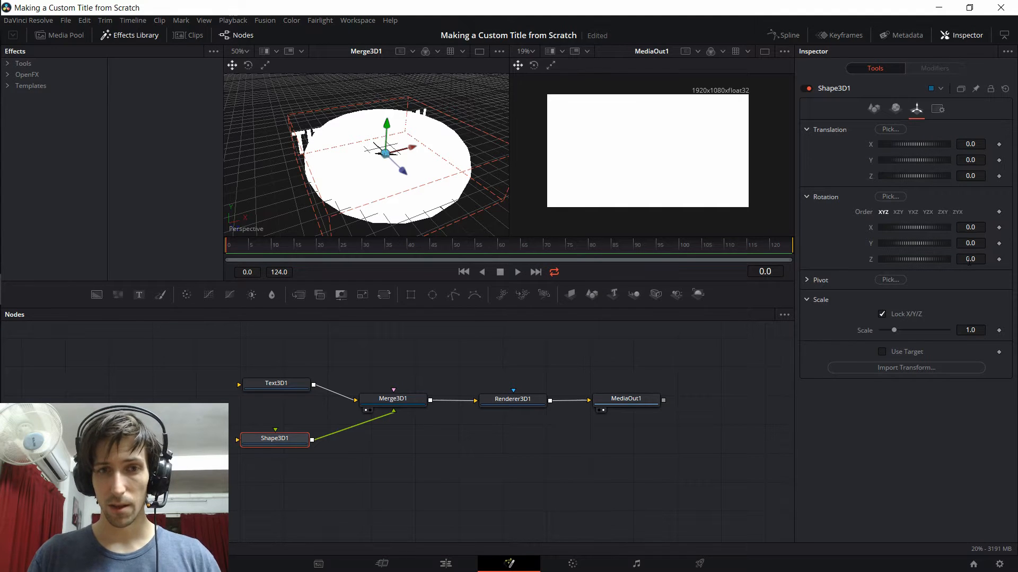
# Rotate the torus 90° on X and Z and scale it up to about 1.418.
pyautogui.click(969, 259)
pyautogui.write('90')
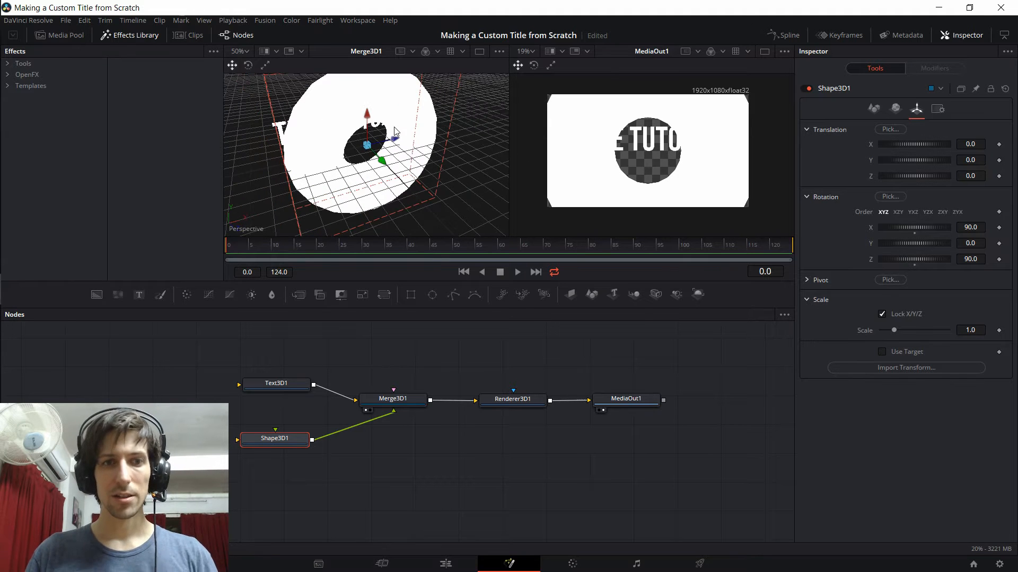
pyautogui.moveTo(417, 123)
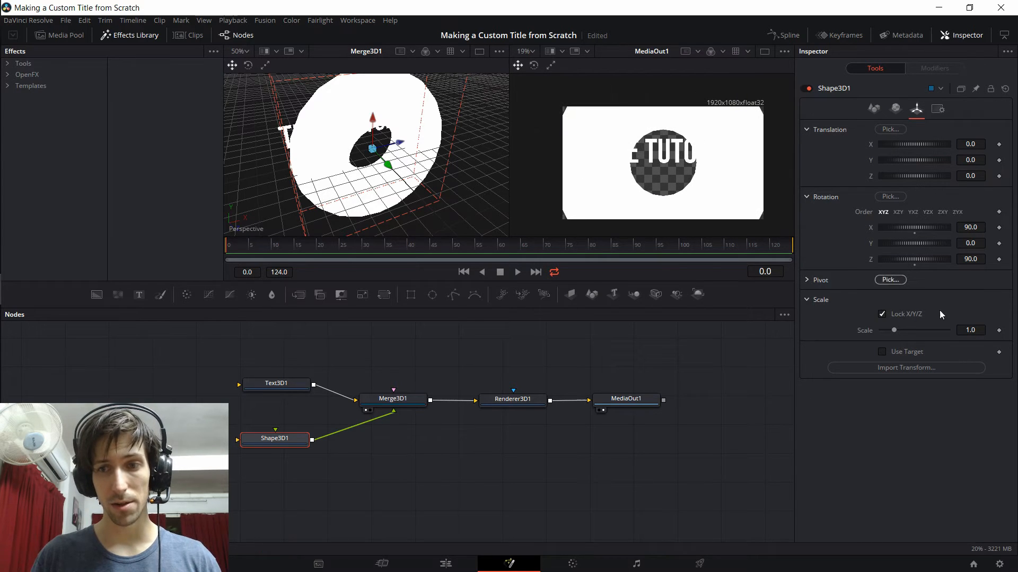
pyautogui.moveTo(894, 330); pyautogui.dragTo(898, 331)
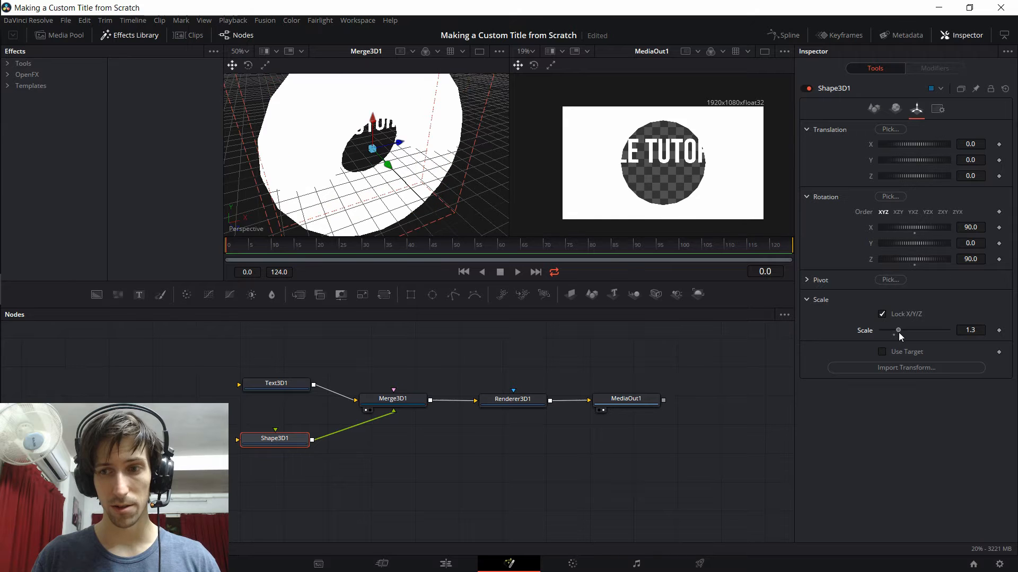
pyautogui.moveTo(898, 331); pyautogui.dragTo(901, 331)
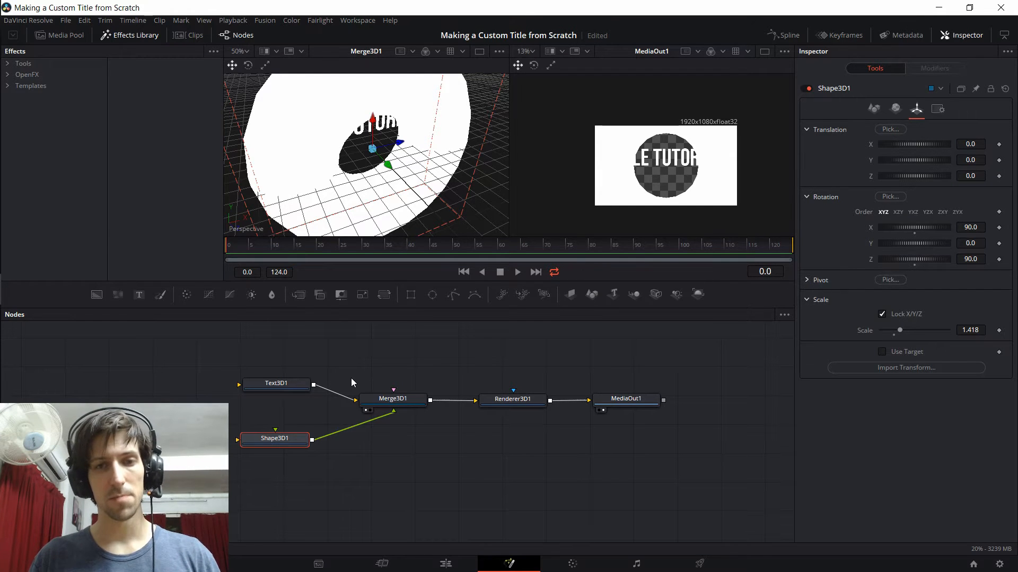
# Give the torus red diffuse and specular material colours.
pyautogui.click(895, 108)
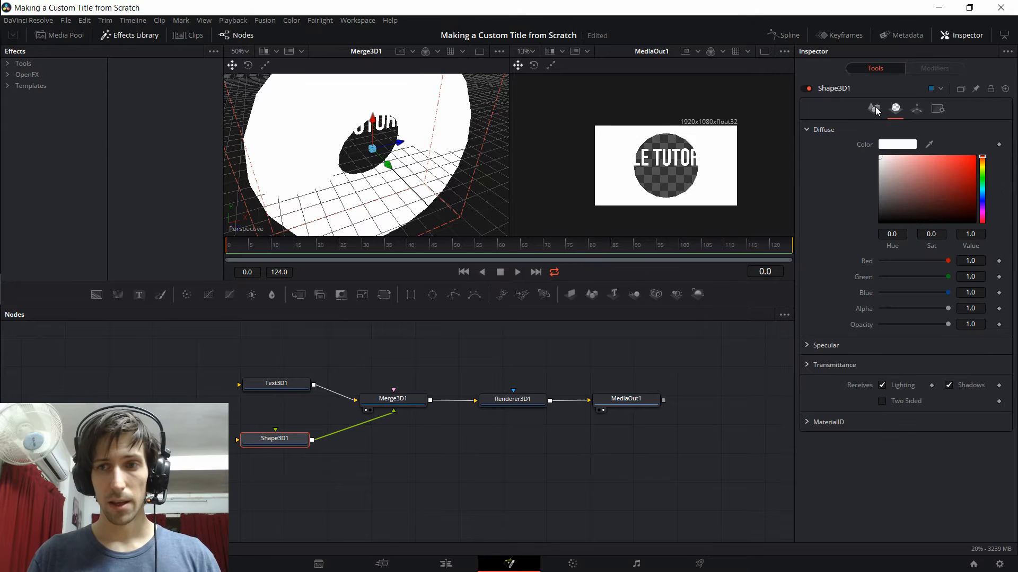
pyautogui.moveTo(894, 108)
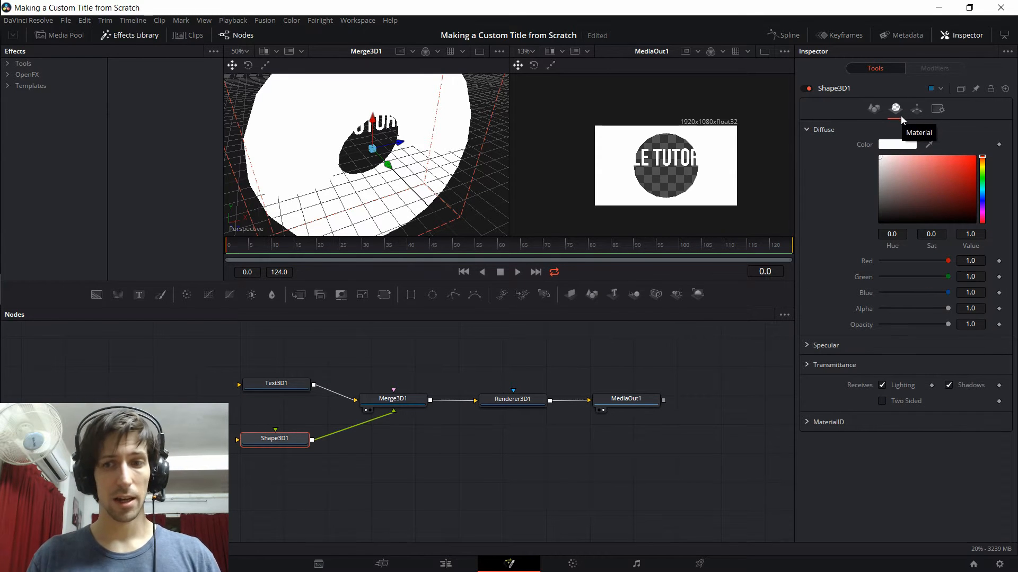
pyautogui.moveTo(954, 182)
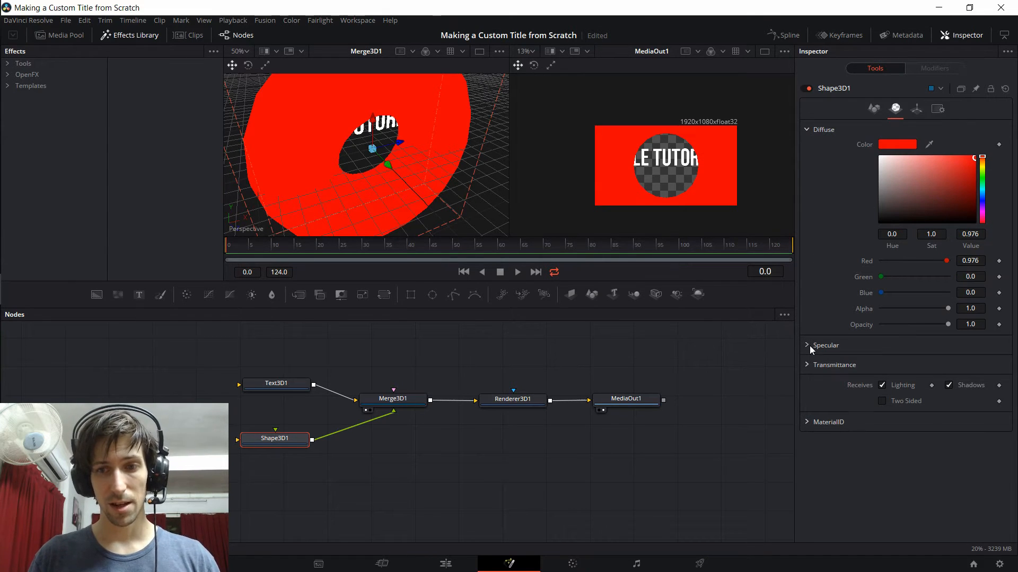
pyautogui.click(808, 345)
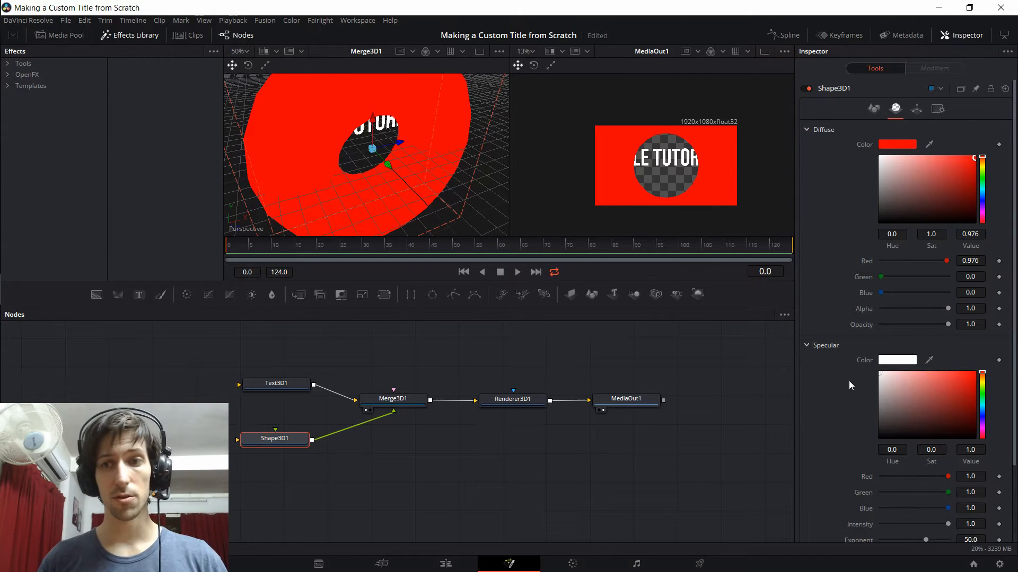
pyautogui.moveTo(963, 395)
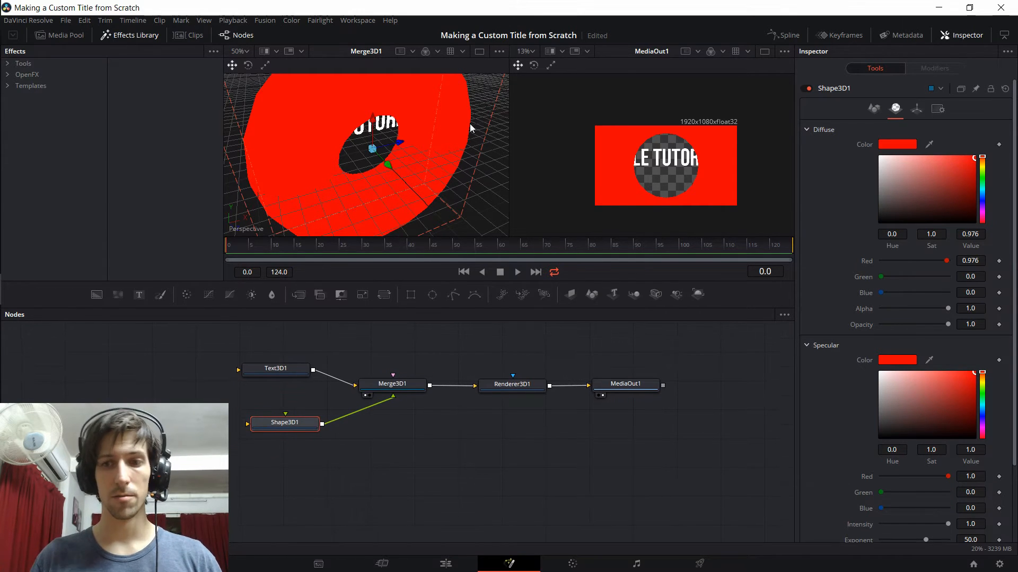
pyautogui.moveTo(446, 115)
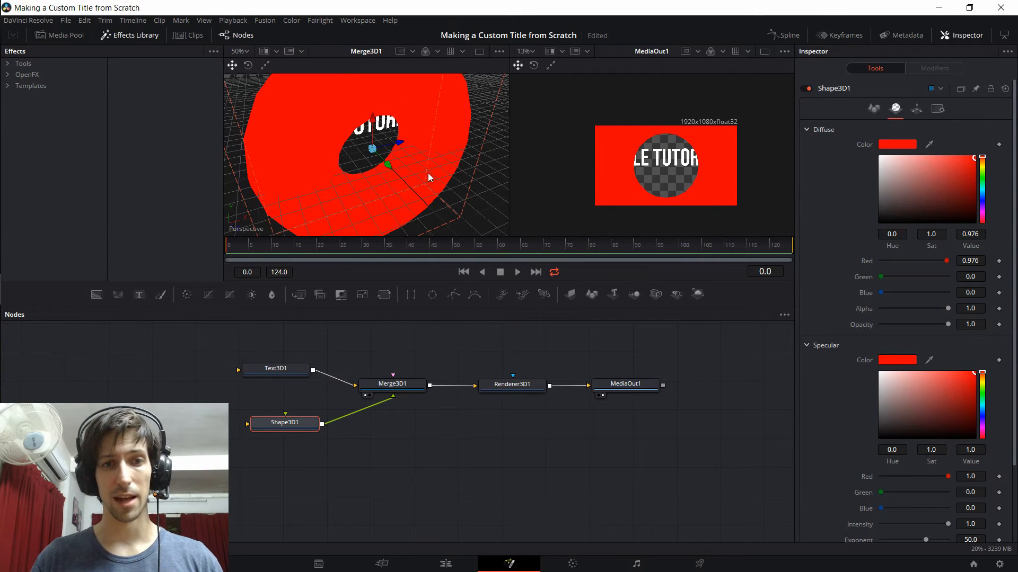
# Add an AmbientLight1 node via Add Tool > 3D > Light and feed it into Merge3D1.
pyautogui.click(392, 384)
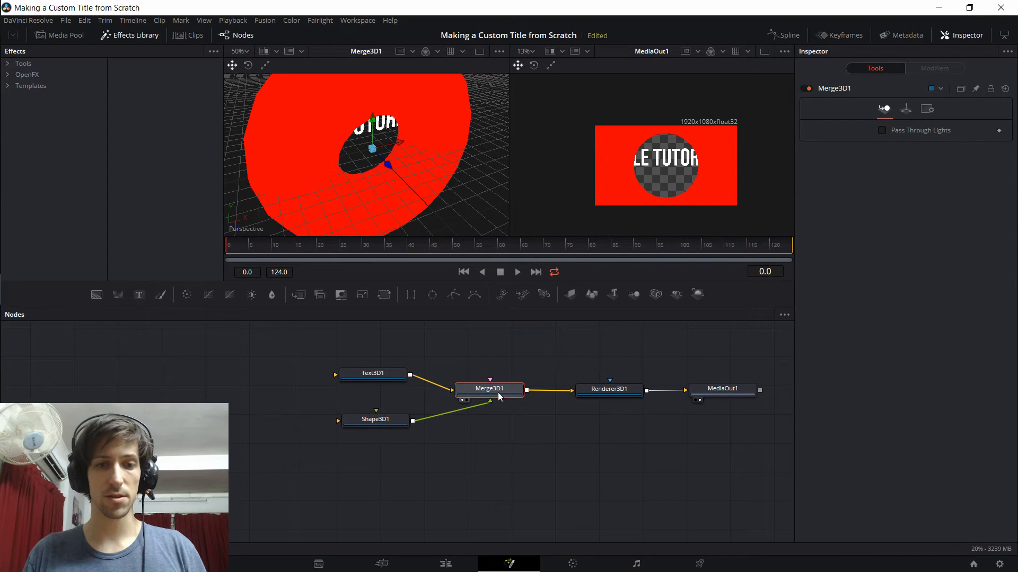
pyautogui.moveTo(366, 455)
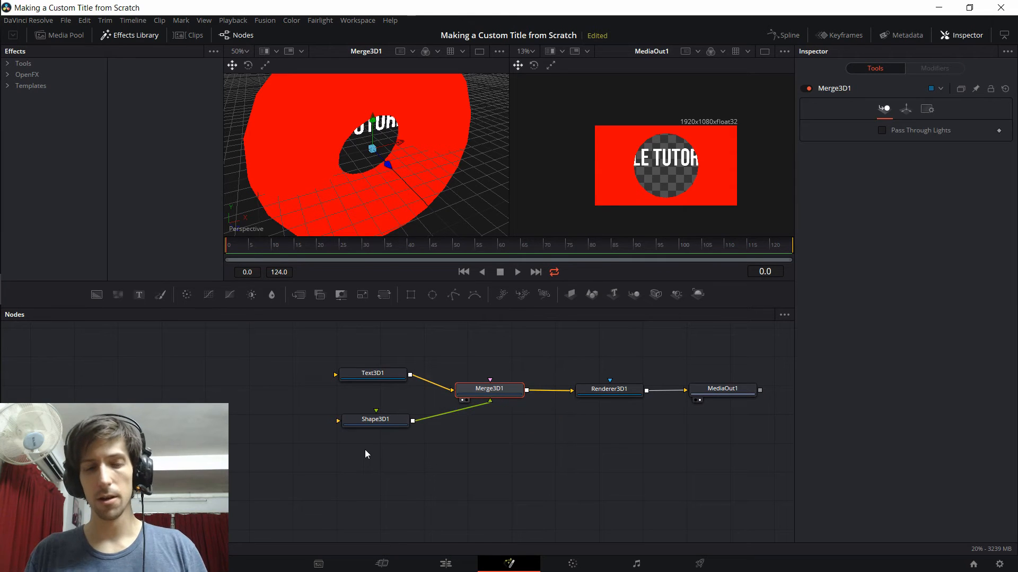
pyautogui.rightClick(367, 455)
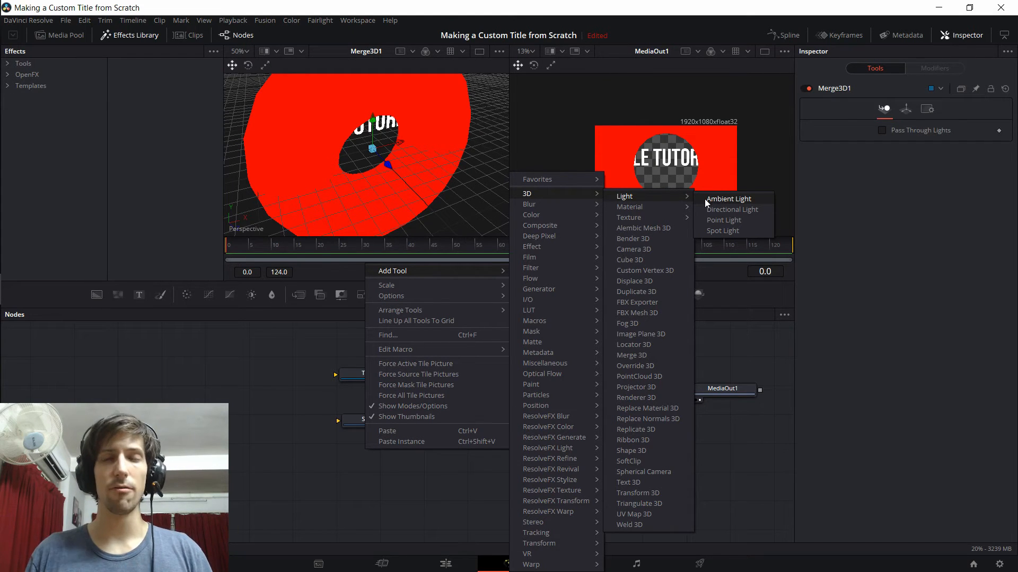
pyautogui.click(728, 198)
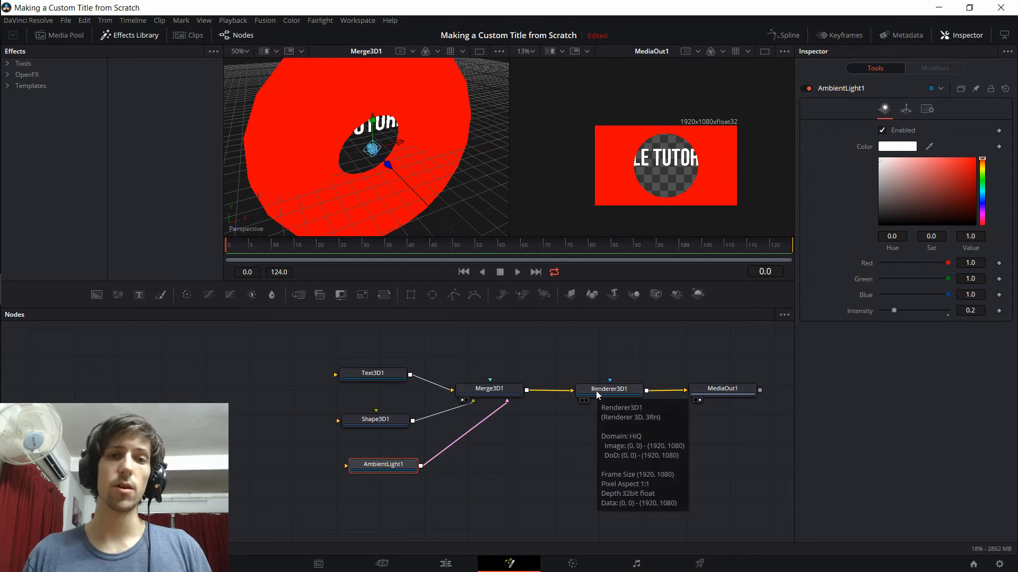
# Enable Lighting on the Renderer3D1 node.
pyautogui.click(609, 389)
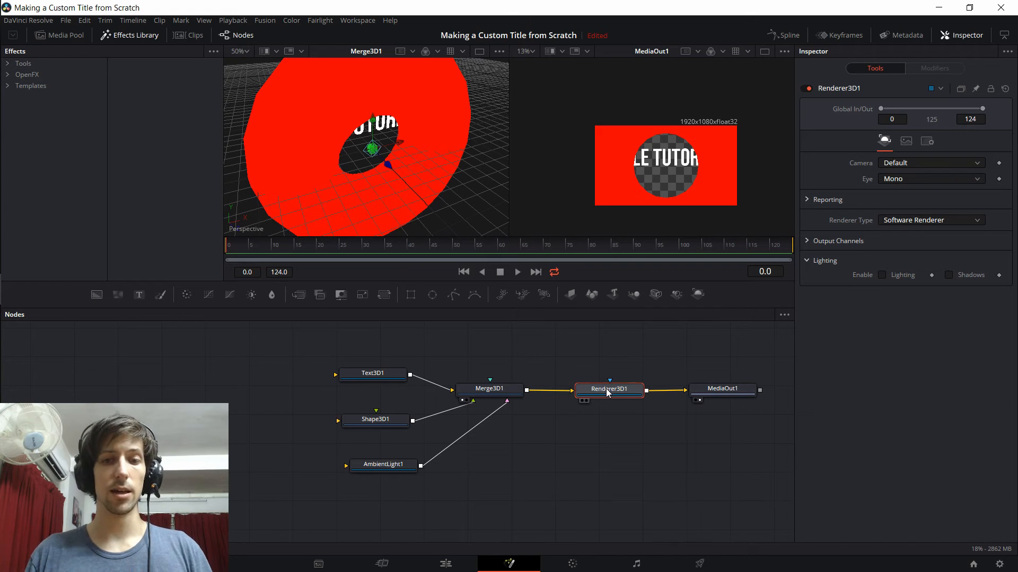
pyautogui.click(883, 275)
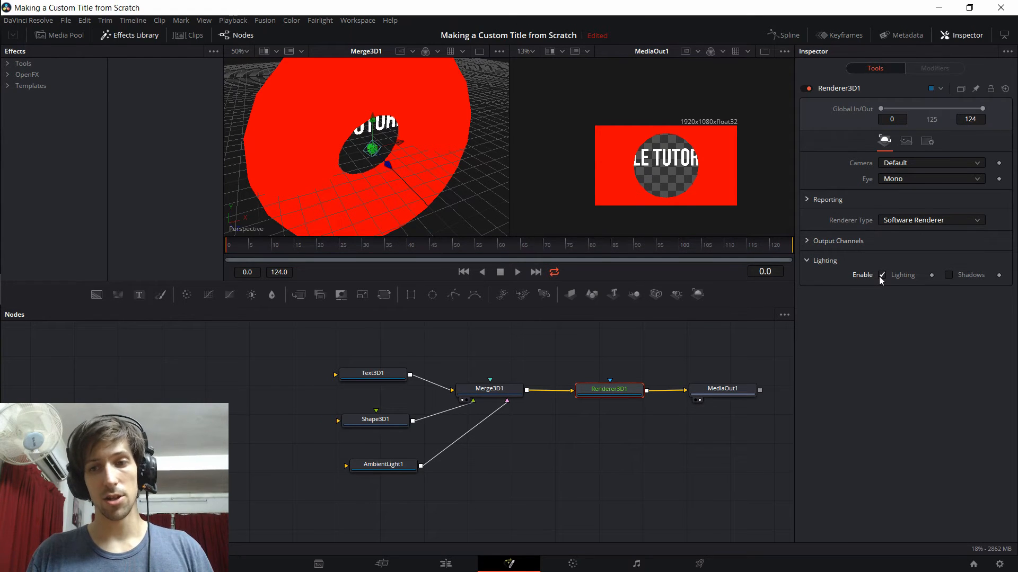
pyautogui.click(882, 274)
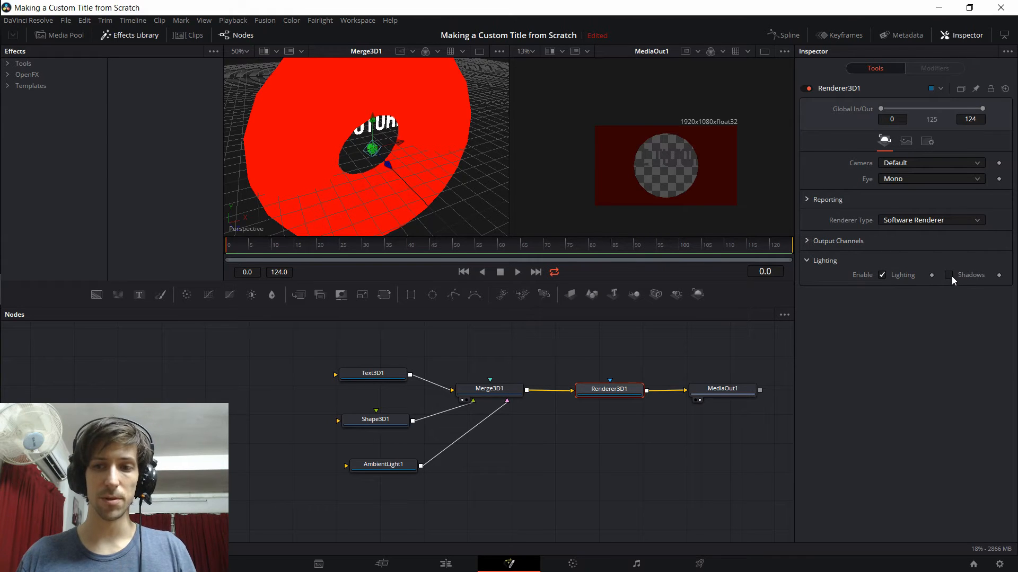
# Dim AmbientLight1's Intensity to 0.15 after trying brighter values.
pyautogui.click(383, 464)
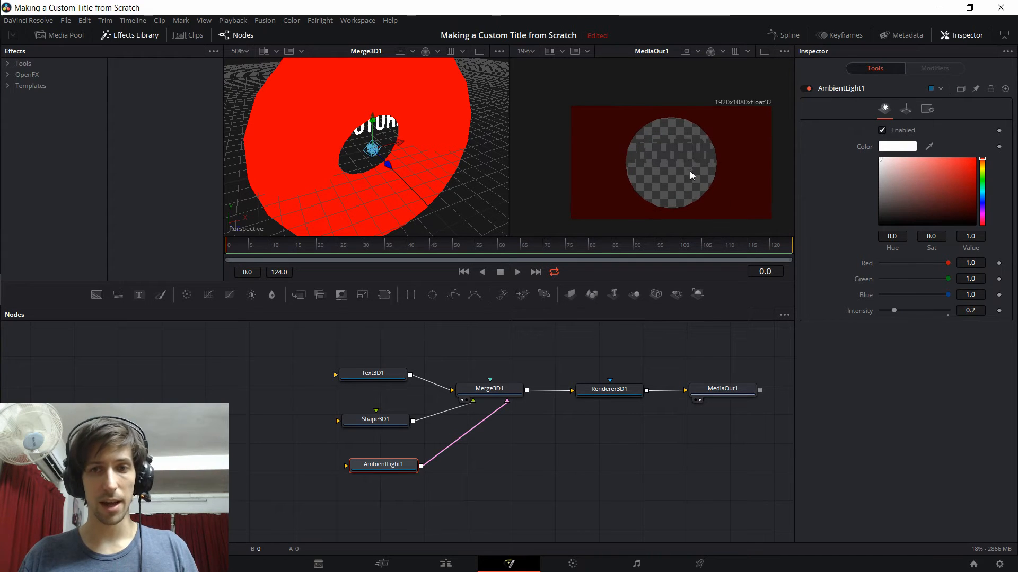
pyautogui.moveTo(893, 310); pyautogui.dragTo(914, 310)
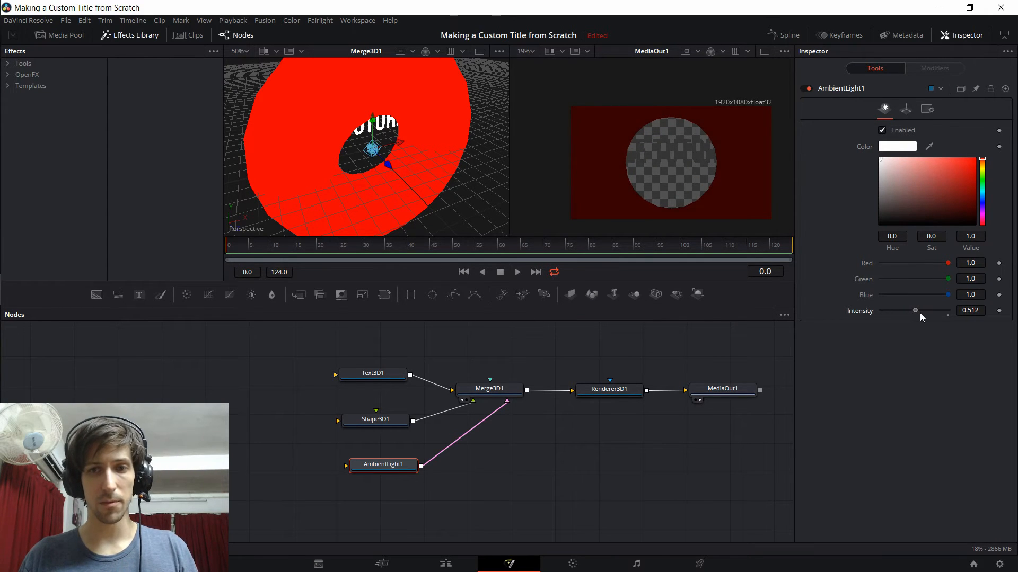
pyautogui.moveTo(915, 311); pyautogui.dragTo(917, 310)
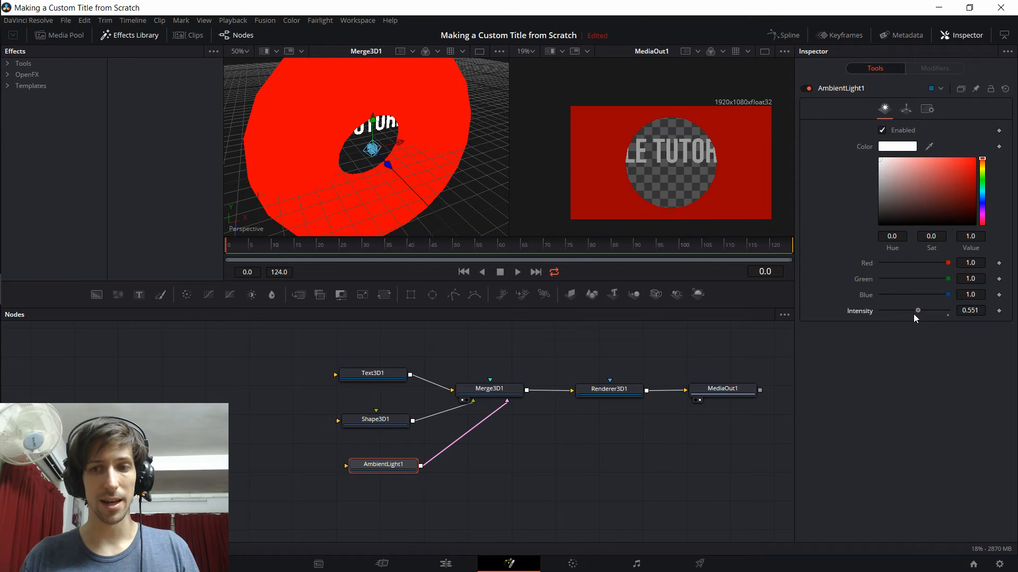
pyautogui.moveTo(917, 310); pyautogui.dragTo(892, 310)
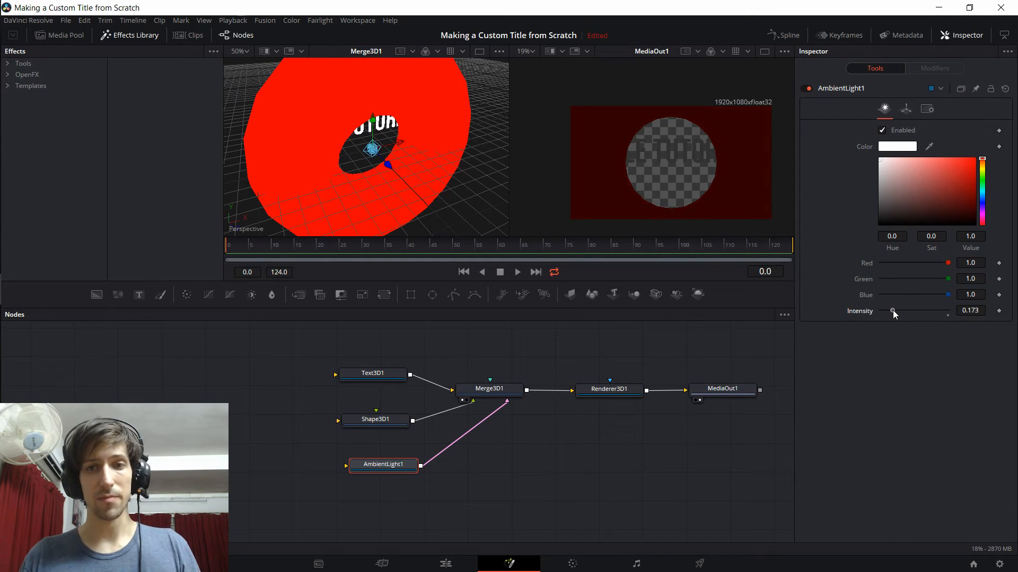
pyautogui.moveTo(892, 311); pyautogui.dragTo(890, 311)
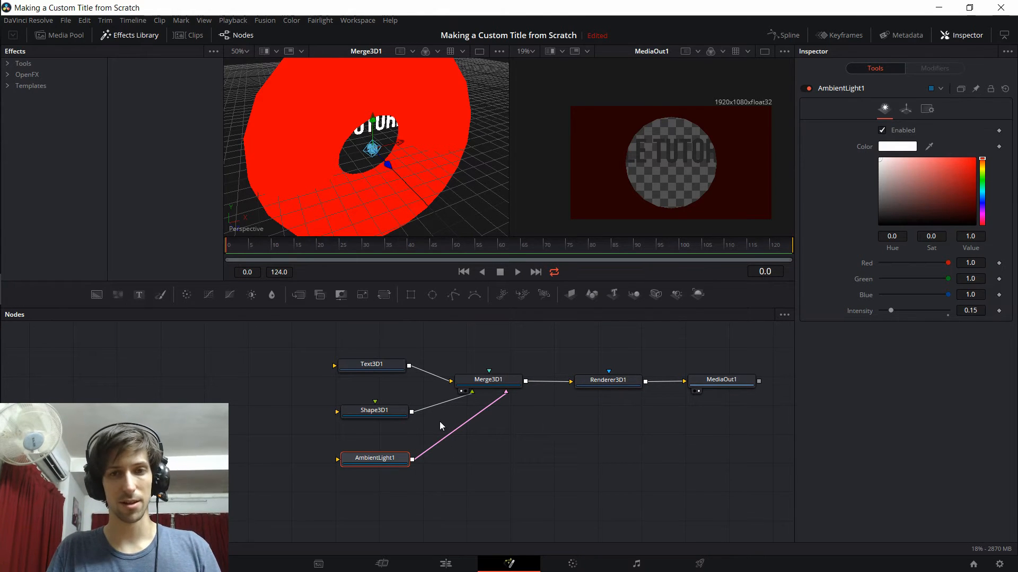
pyautogui.moveTo(374, 458); pyautogui.dragTo(379, 450)
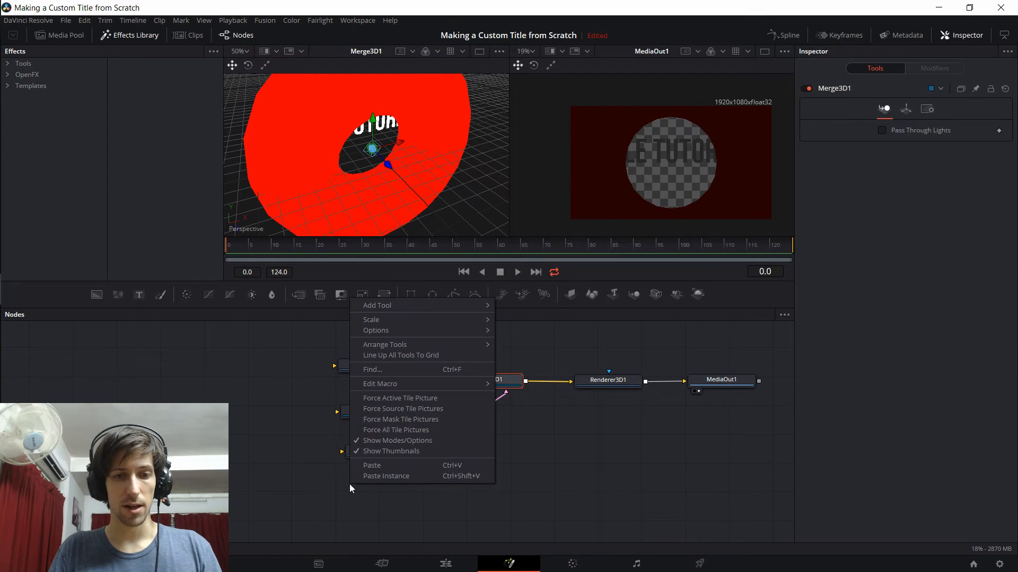
pyautogui.moveTo(512, 193)
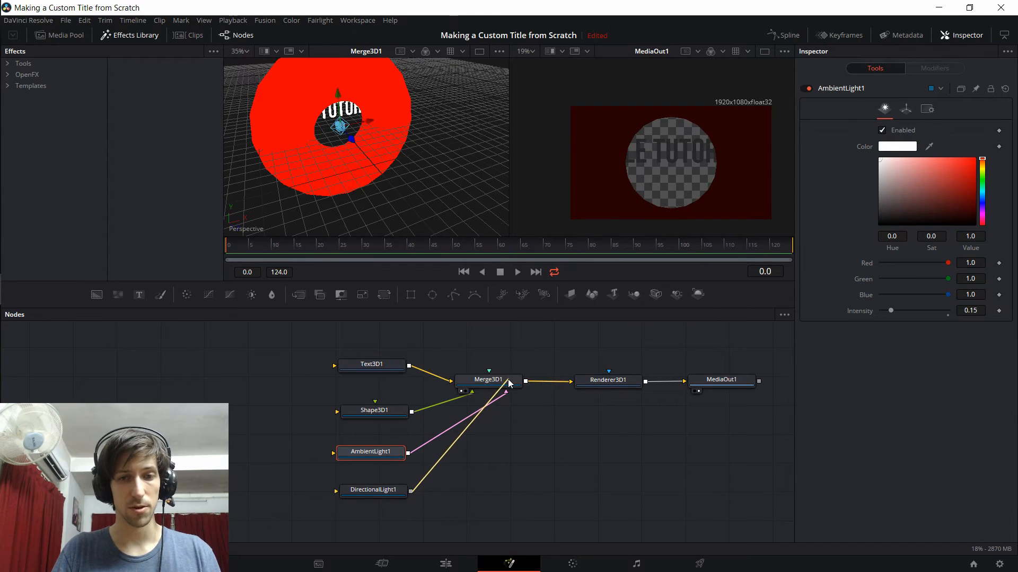
# Connect DirectionalLight1 into Merge3D1 and select it, brightening the title and red disc.
pyautogui.click(372, 490)
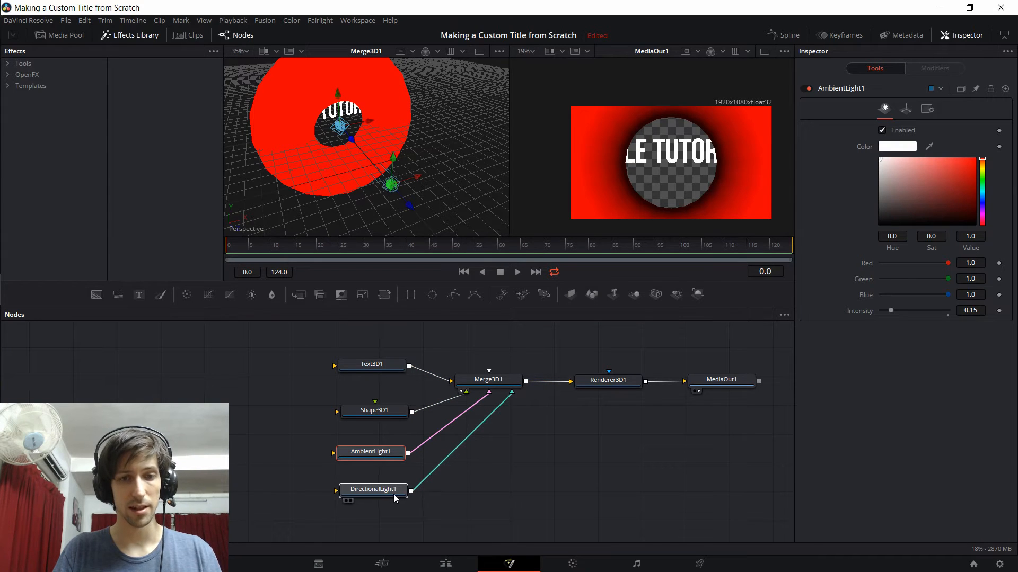
pyautogui.click(378, 491)
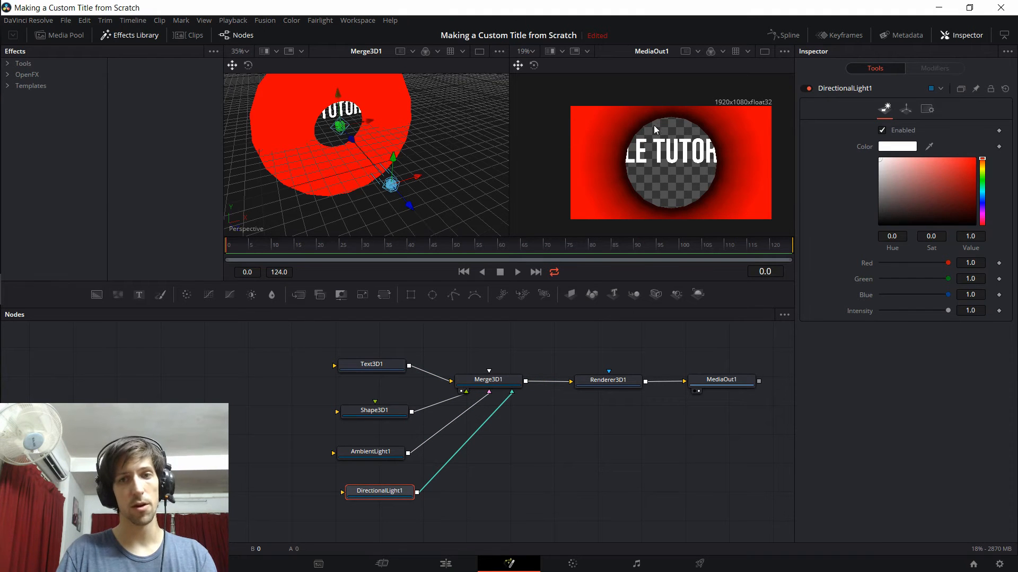
pyautogui.moveTo(652, 172)
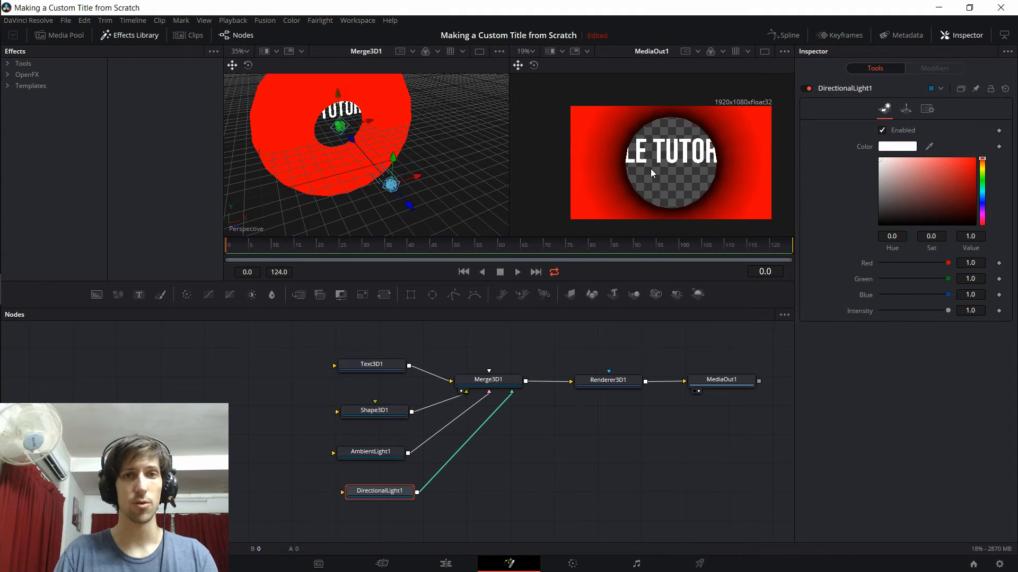
pyautogui.moveTo(681, 135)
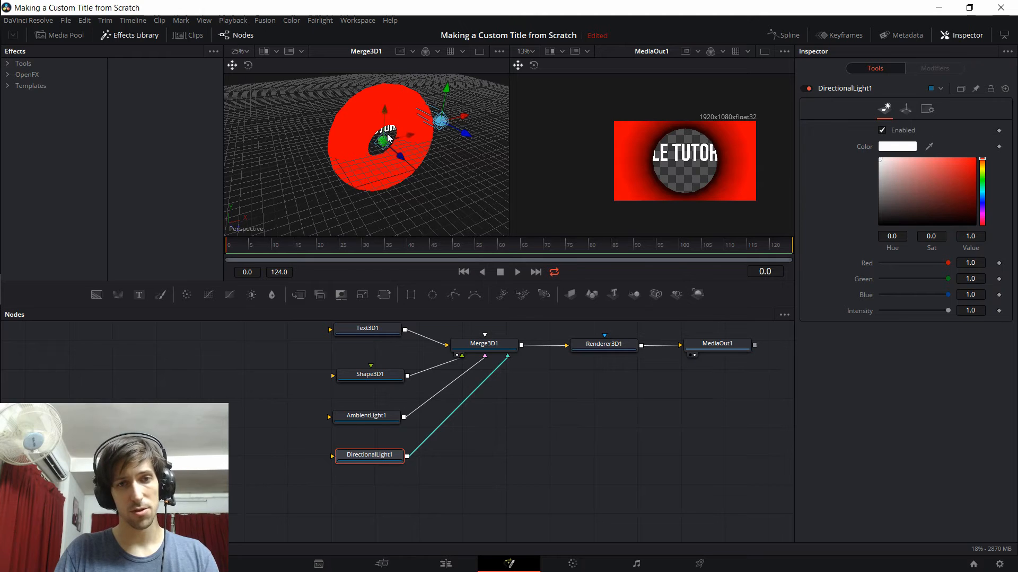
# In DirectionalLight1's Transform settings, tilt Rotation X to about -7.8°.
pyautogui.click(907, 108)
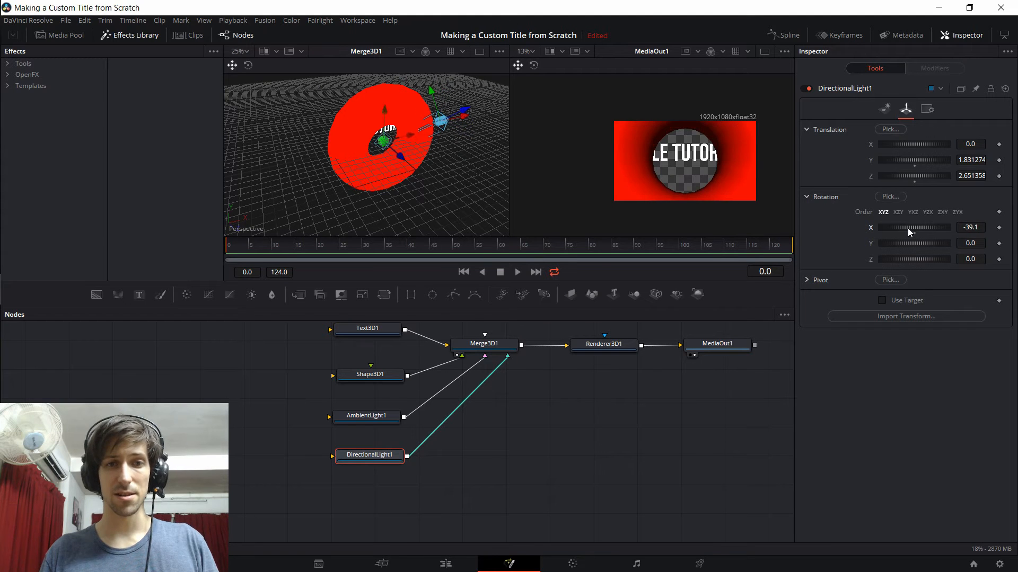
pyautogui.moveTo(909, 226); pyautogui.dragTo(921, 226)
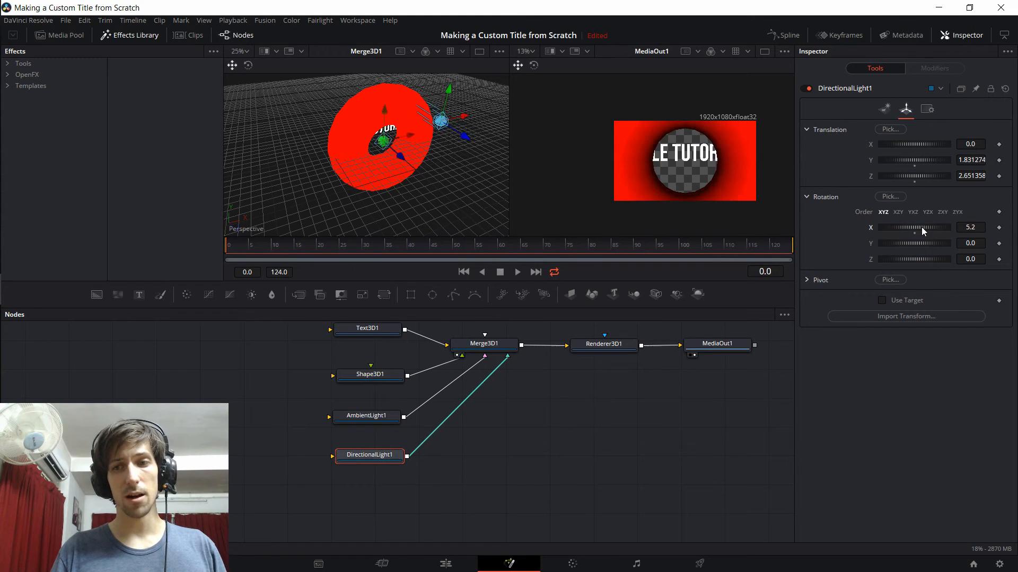
pyautogui.moveTo(929, 227); pyautogui.dragTo(883, 227)
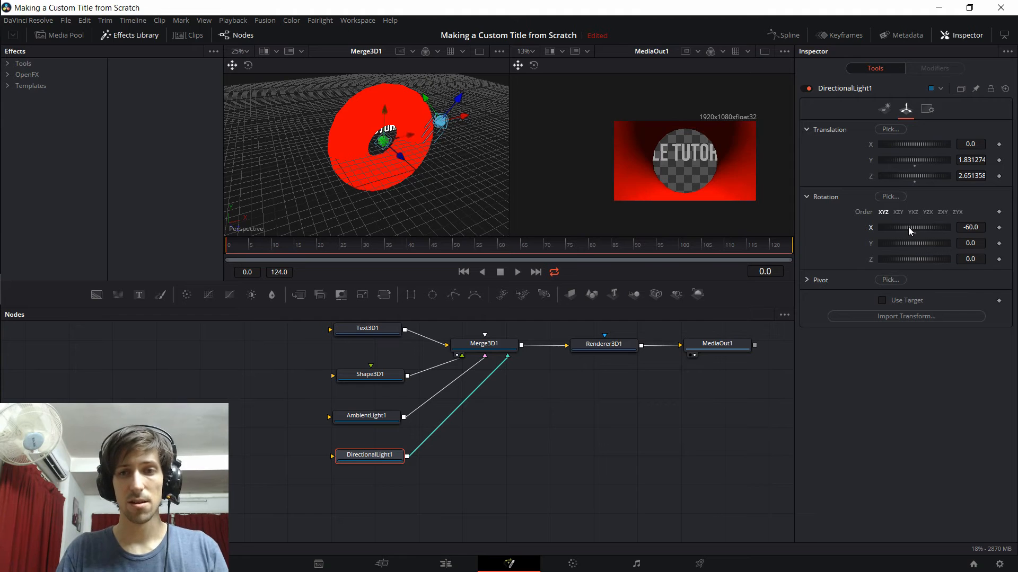
pyautogui.moveTo(908, 227); pyautogui.dragTo(921, 227)
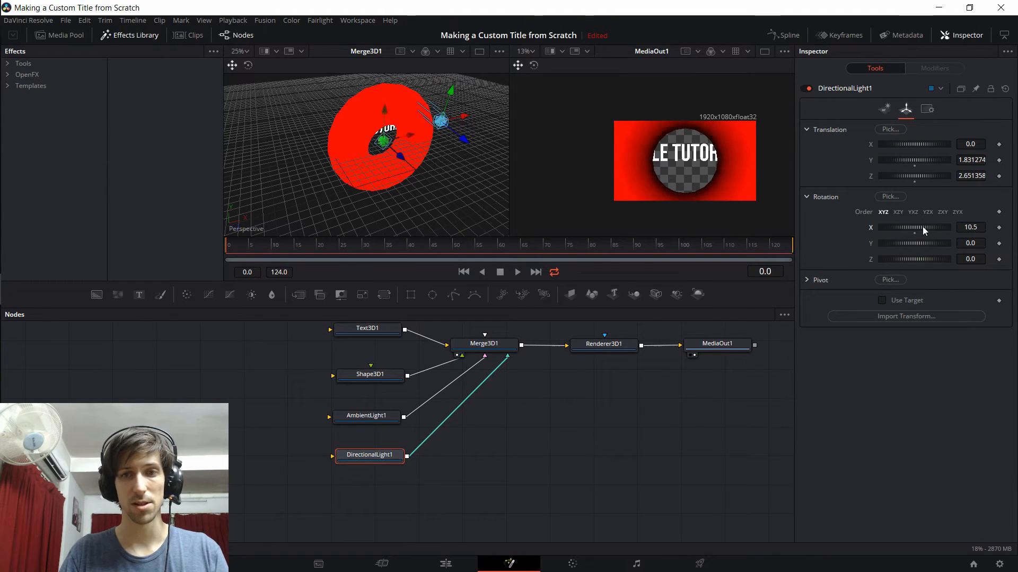
pyautogui.moveTo(928, 227); pyautogui.dragTo(917, 227)
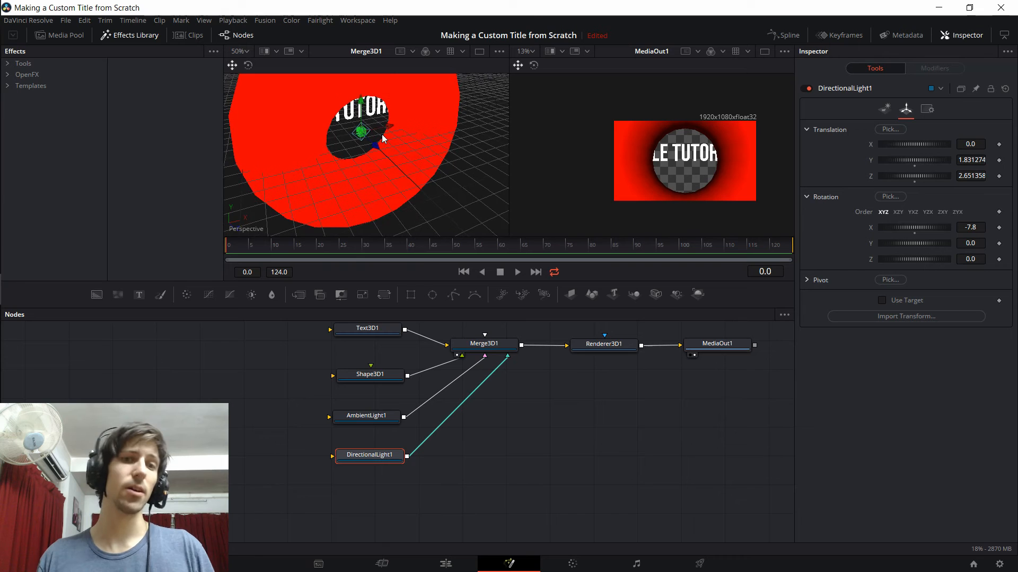
pyautogui.click(367, 349)
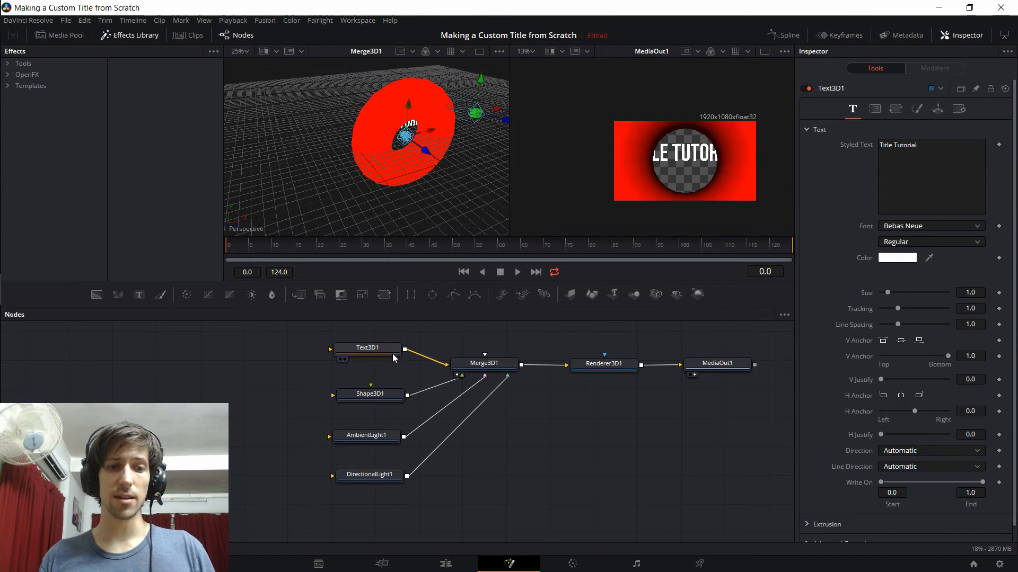
# Move Text3D1 back to about -3.71 on Translation Z so TITLE TUTORIAL fits the torus hole.
pyautogui.click(366, 348)
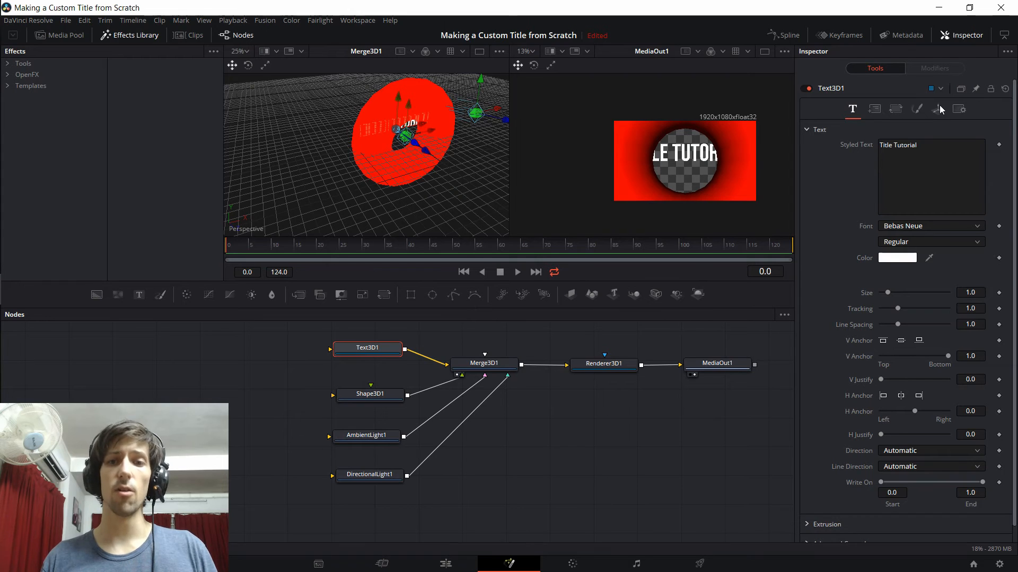
pyautogui.click(936, 109)
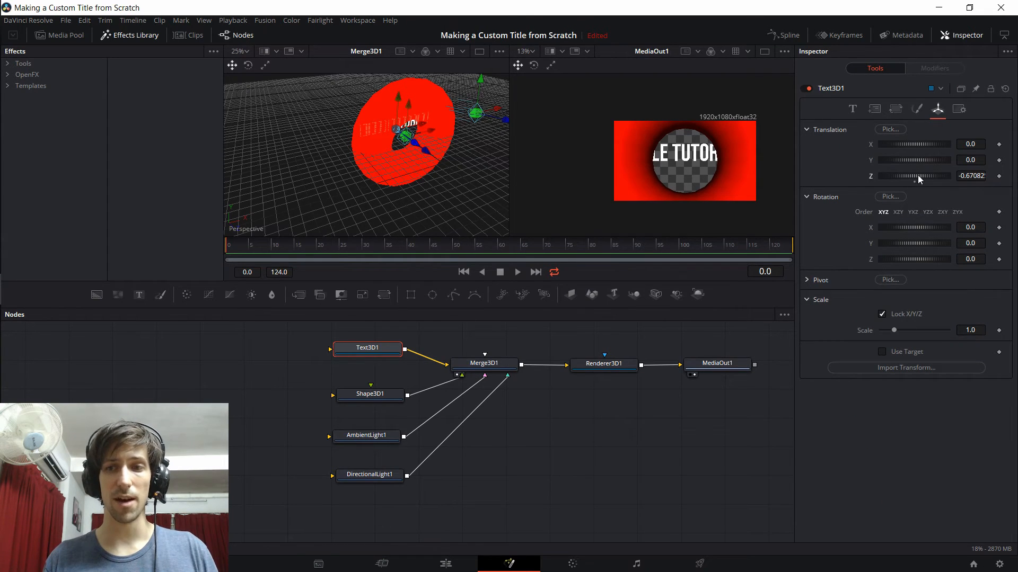
pyautogui.moveTo(914, 176); pyautogui.dragTo(896, 176)
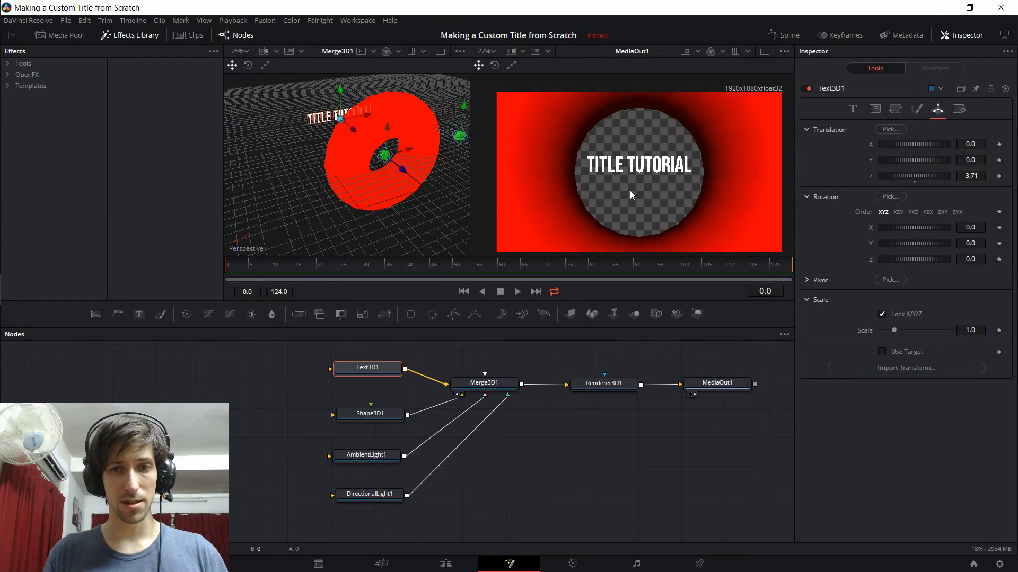
pyautogui.moveTo(630, 168)
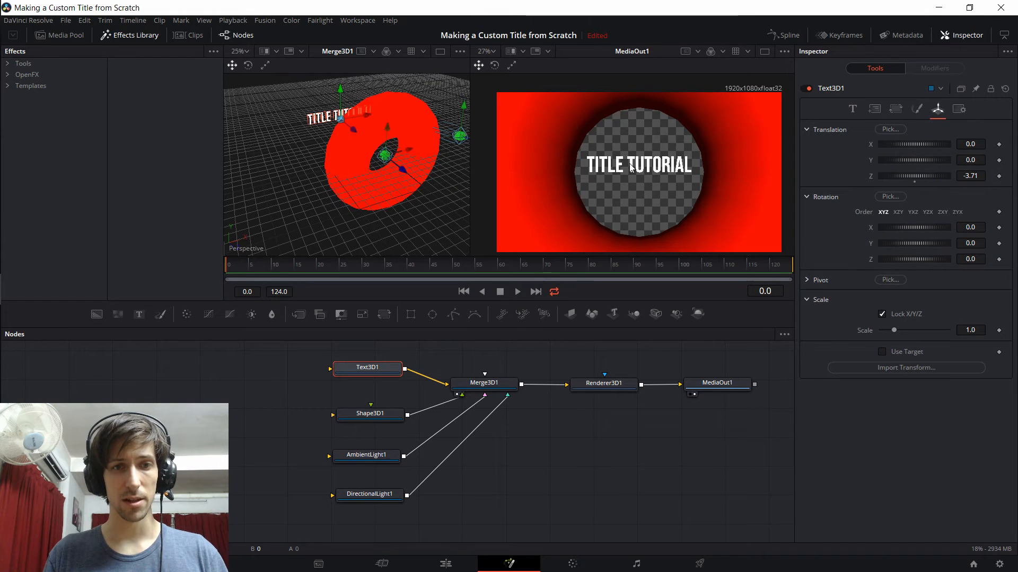
pyautogui.click(852, 108)
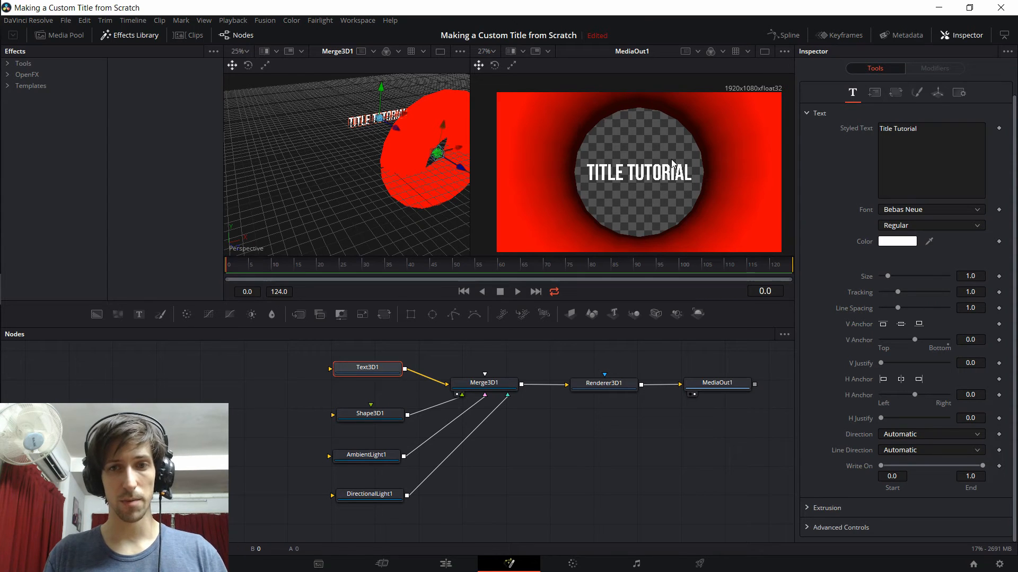
pyautogui.moveTo(660, 197)
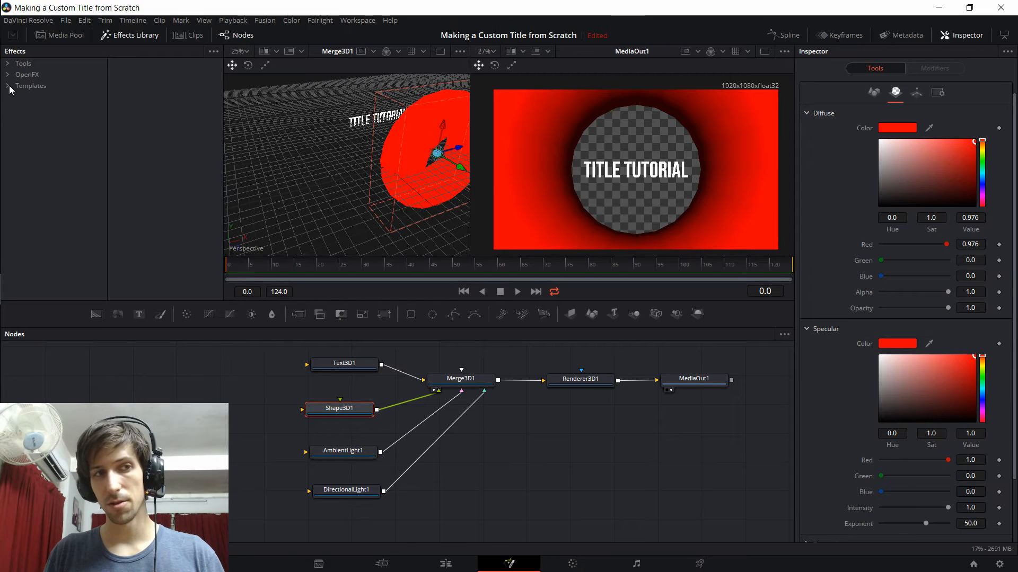
# Apply the Chrome checkerplate shader from Templates > Shaders as the torus material.
pyautogui.click(31, 86)
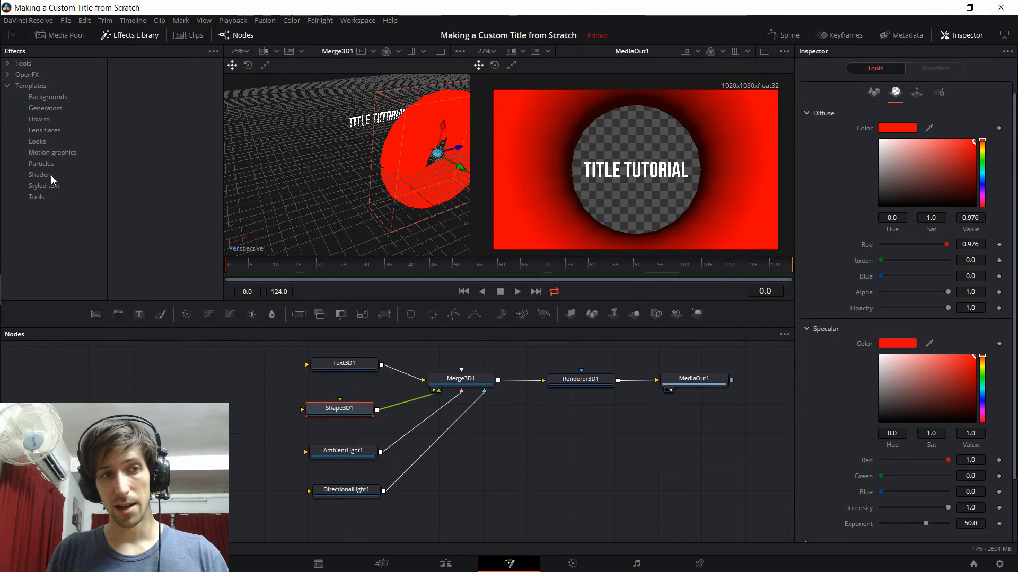
pyautogui.click(42, 175)
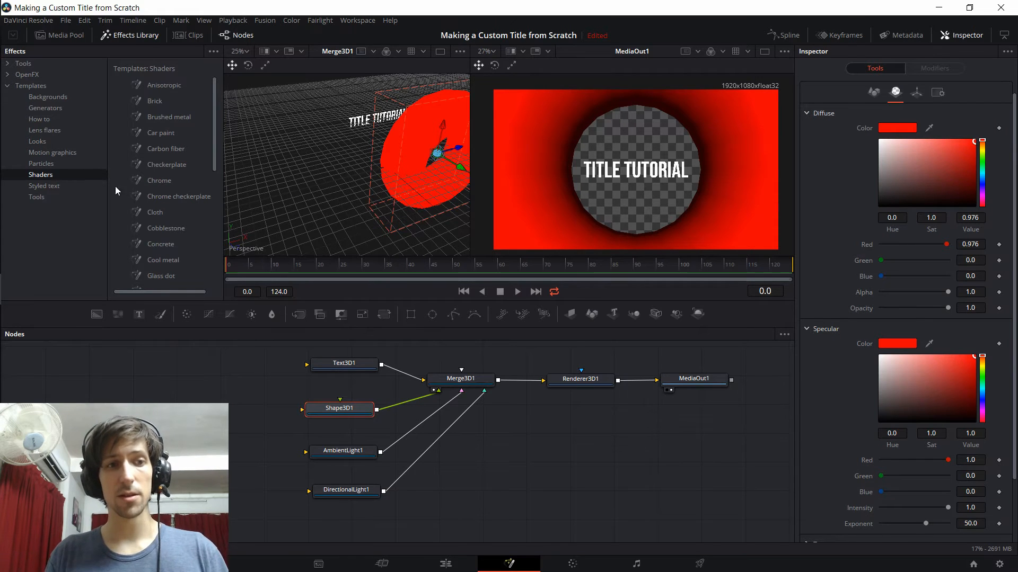
pyautogui.moveTo(273, 439)
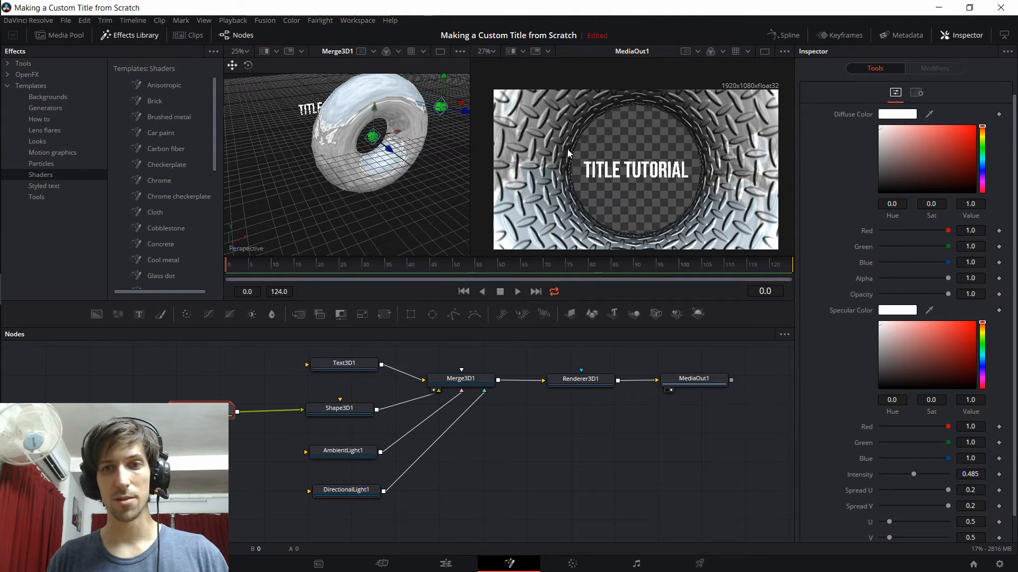
pyautogui.click(339, 369)
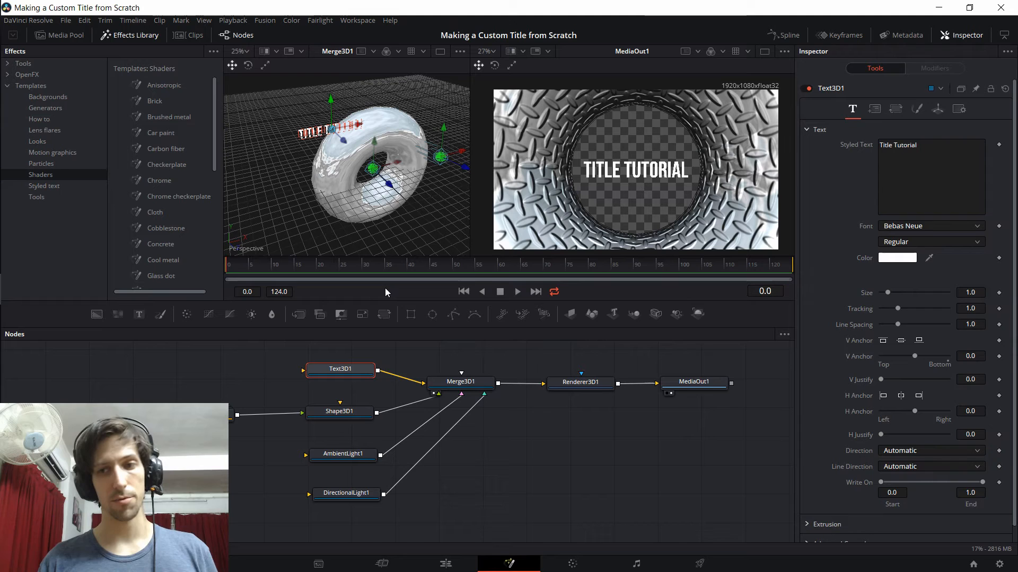
pyautogui.moveTo(884, 294)
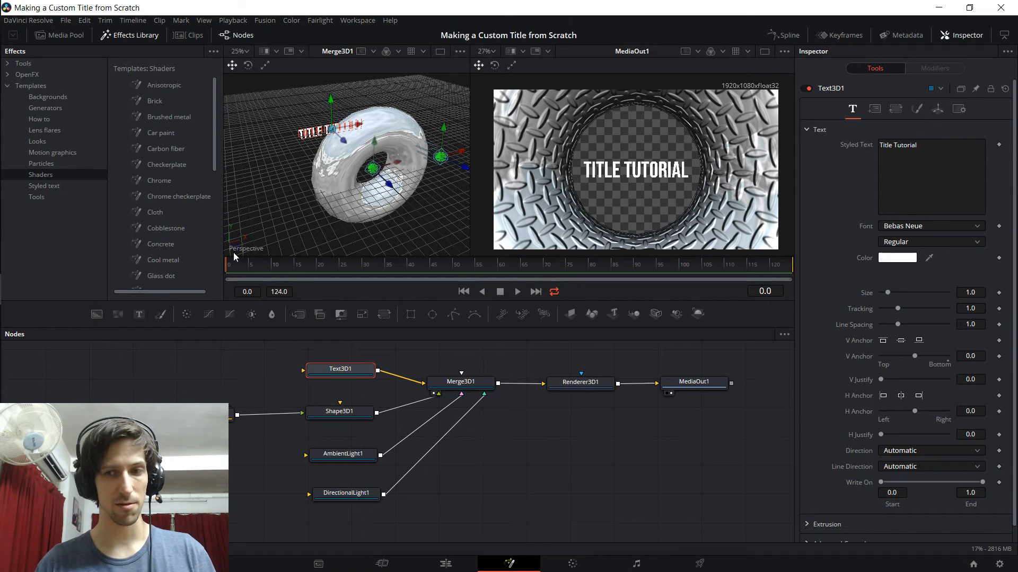
# Keyframe Text3D1's Size from 0.0 at frame 0 to 1.0 at frame 48 and play it back.
pyautogui.click(316, 264)
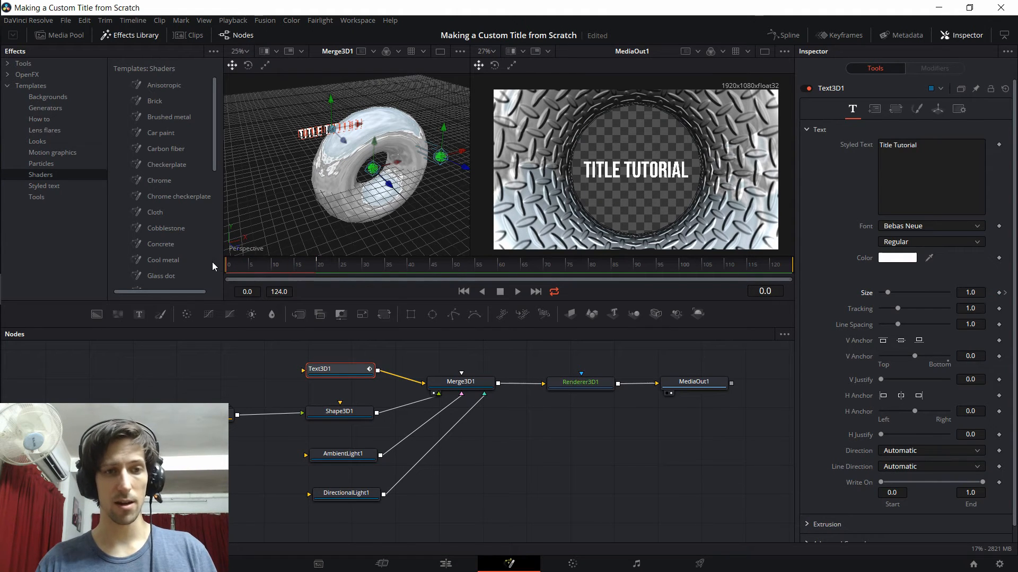
pyautogui.click(969, 293)
pyautogui.write('0')
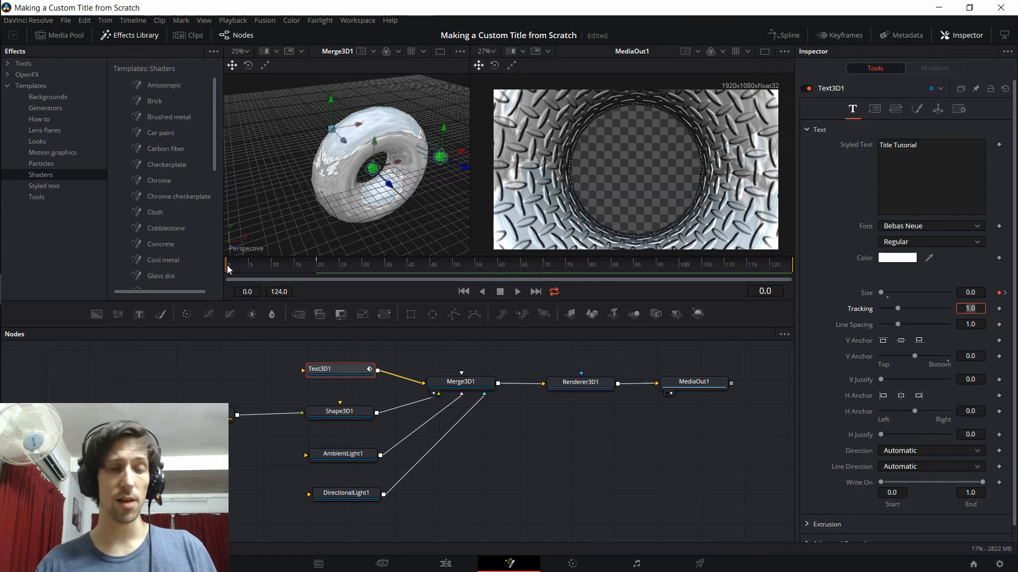
pyautogui.click(318, 264)
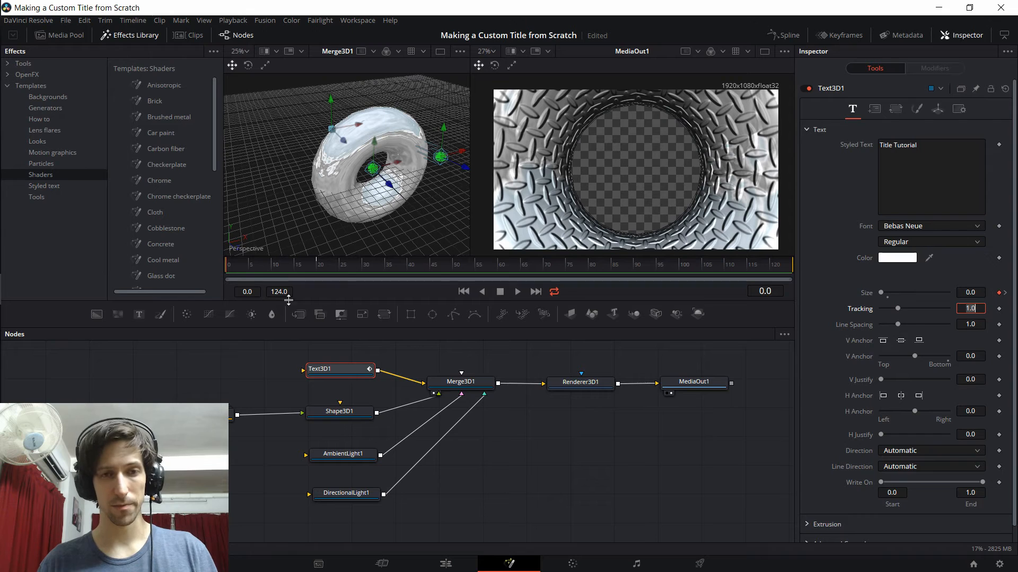
pyautogui.click(517, 291)
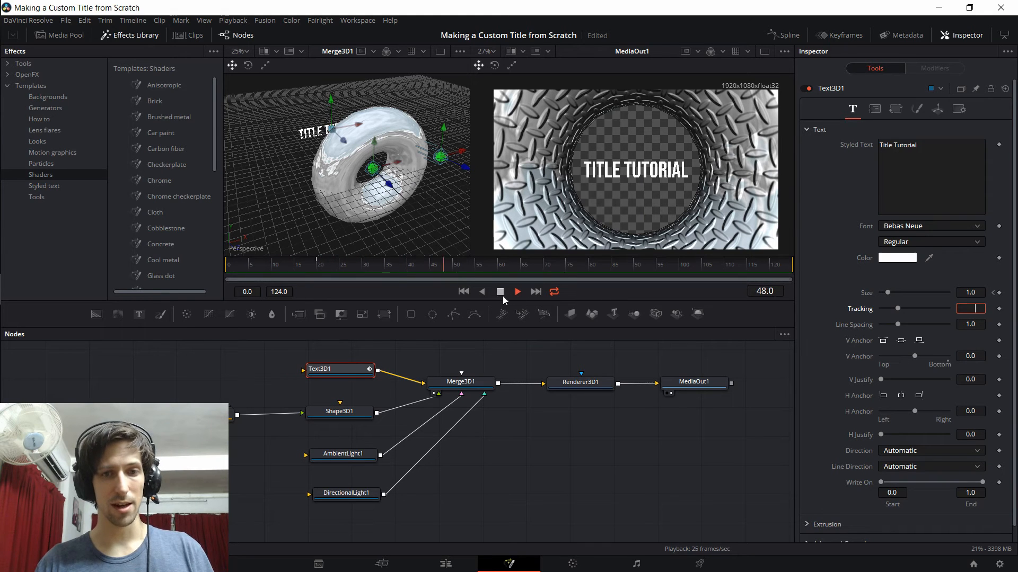
pyautogui.click(516, 291)
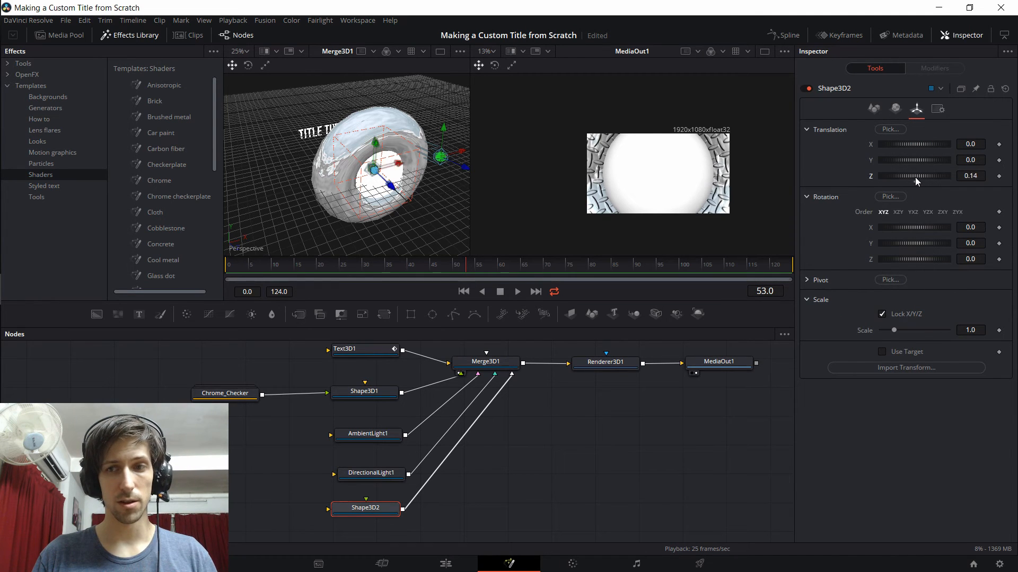
# Push the Shape3D2 sphere back to -1.16 on Z and coat it with the Marble shader.
pyautogui.moveTo(928, 176); pyautogui.dragTo(896, 176)
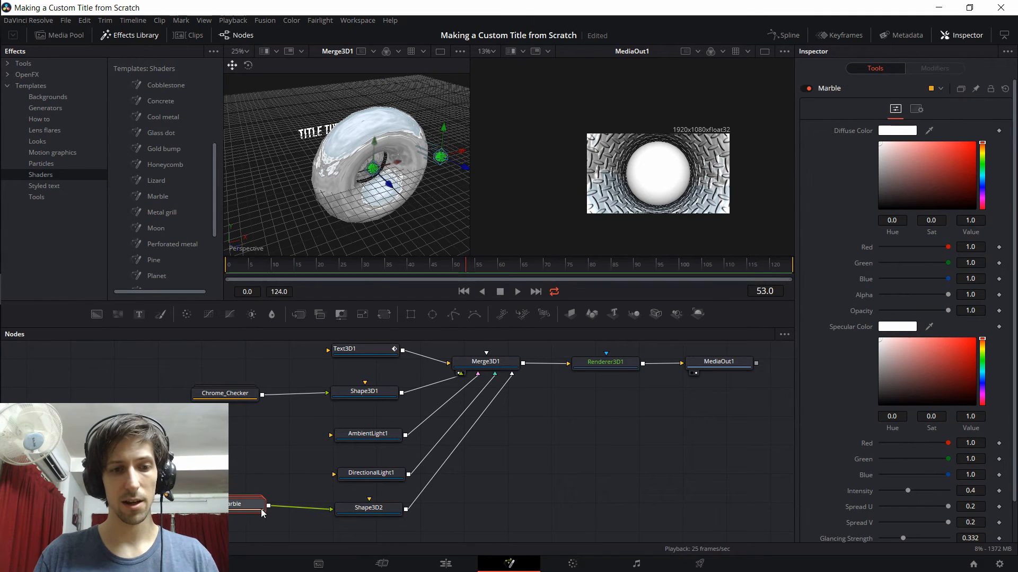
pyautogui.click(368, 507)
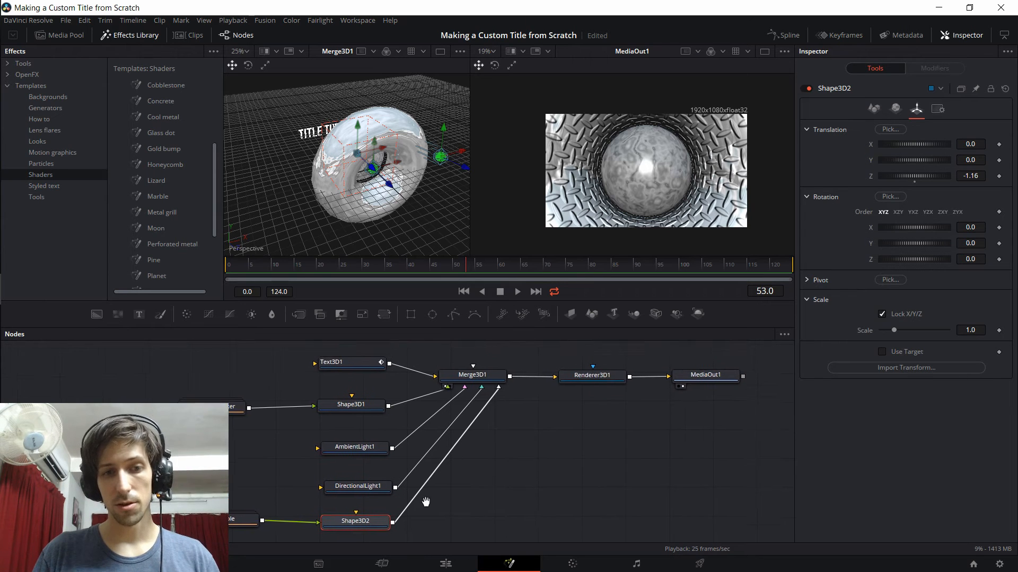
pyautogui.click(896, 108)
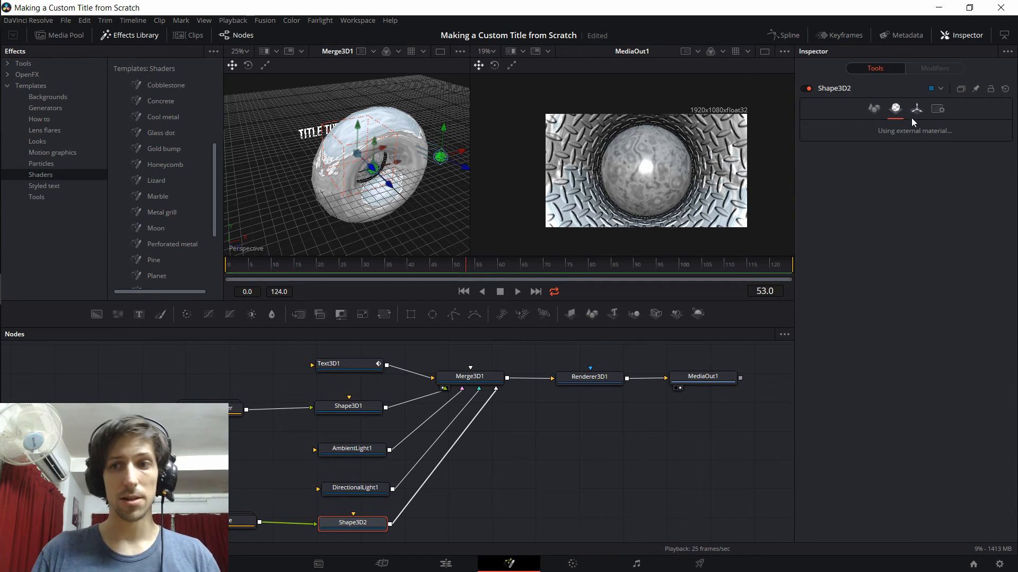
pyautogui.moveTo(916, 108)
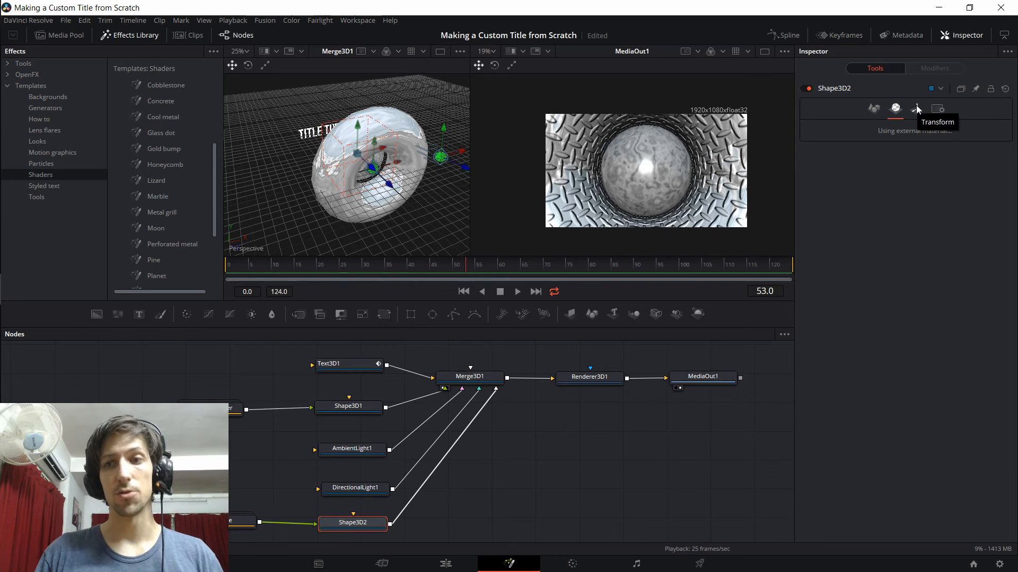
pyautogui.click(915, 108)
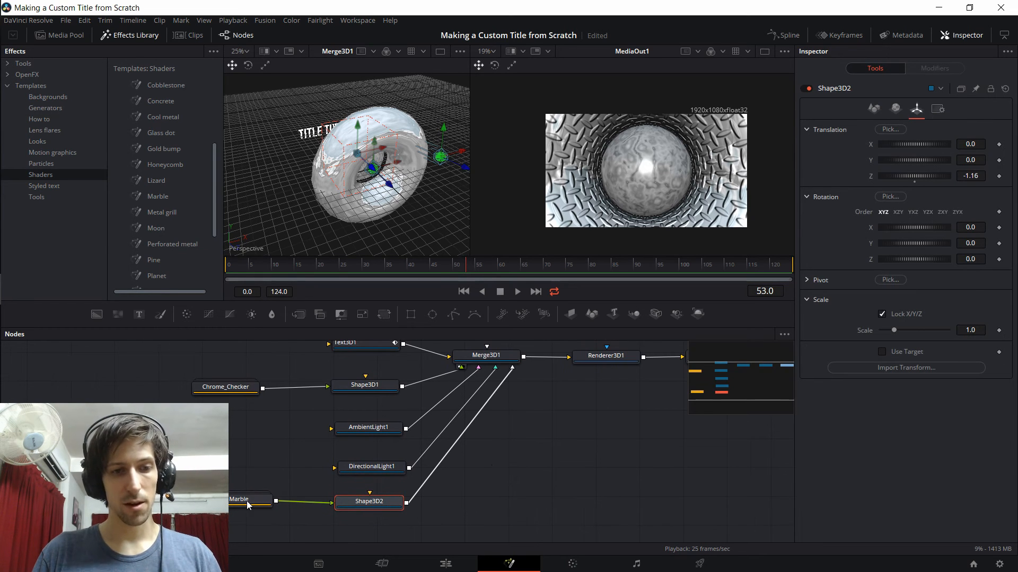
pyautogui.click(241, 501)
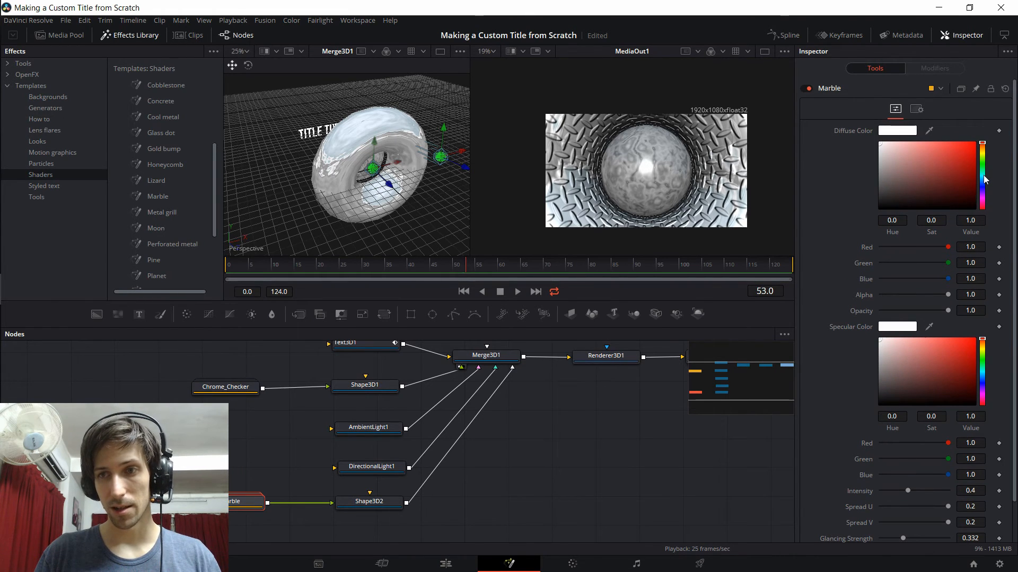
# Tint the Marble diffuse colour cyan, raise Glancing Strength to 0.52 and Intensity to about 0.59.
pyautogui.click(973, 149)
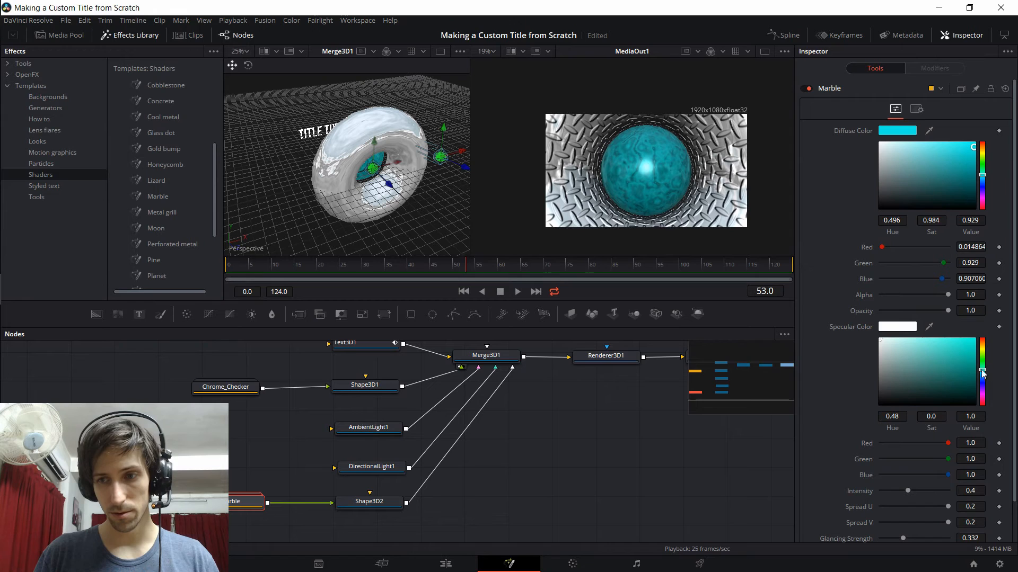
pyautogui.click(955, 365)
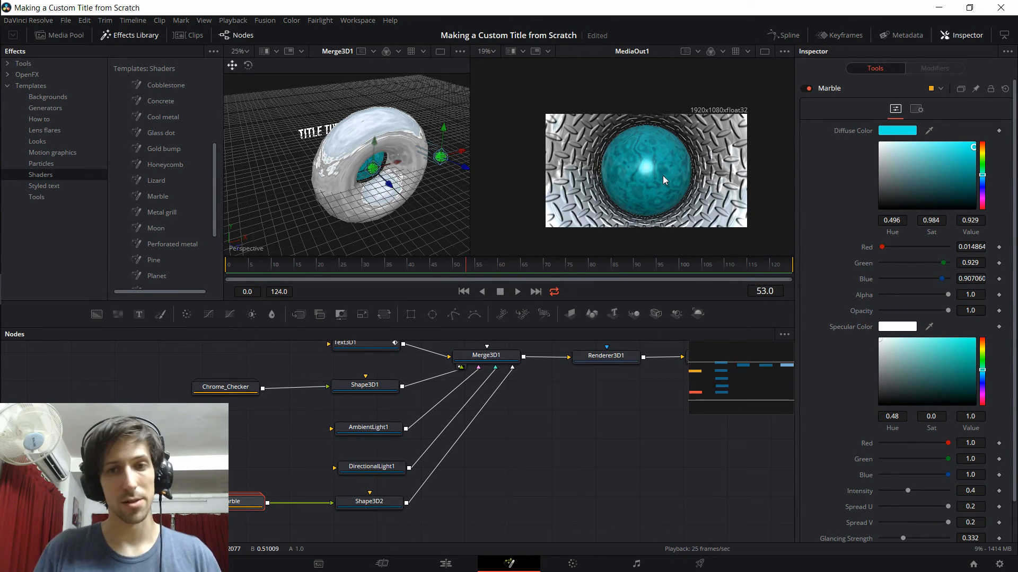
pyautogui.moveTo(909, 327)
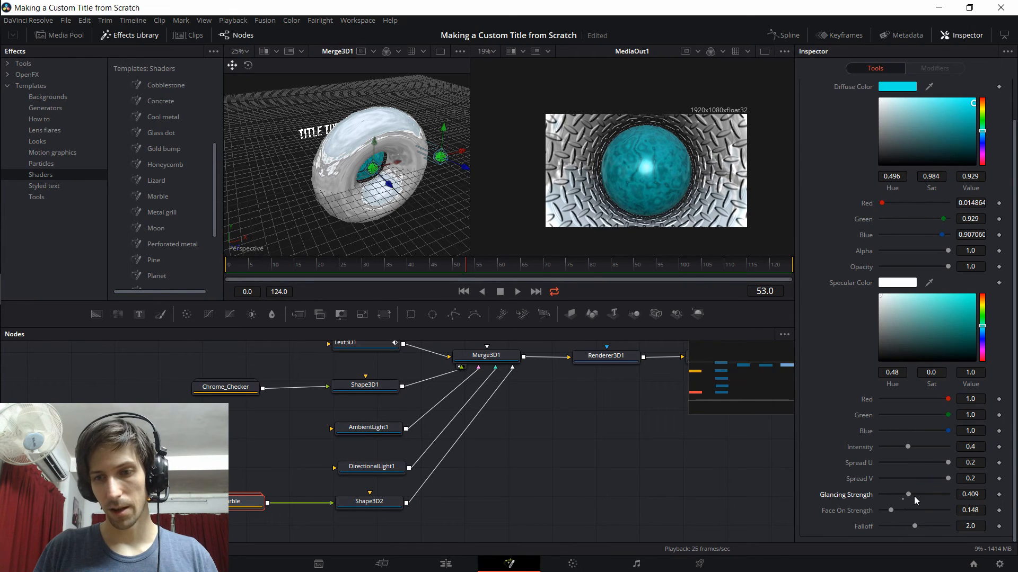
pyautogui.moveTo(907, 494); pyautogui.dragTo(915, 494)
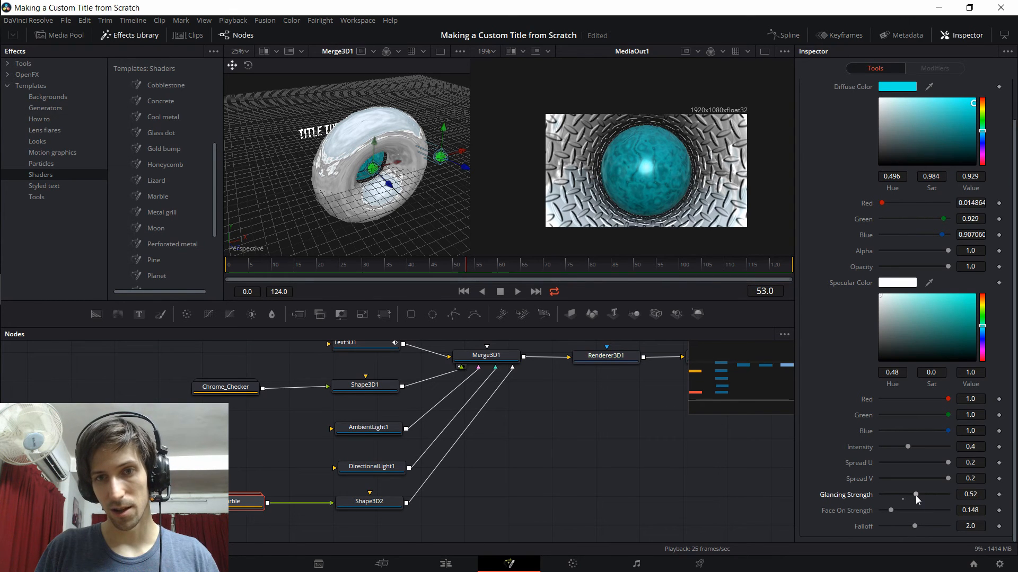
pyautogui.moveTo(907, 495); pyautogui.dragTo(907, 446)
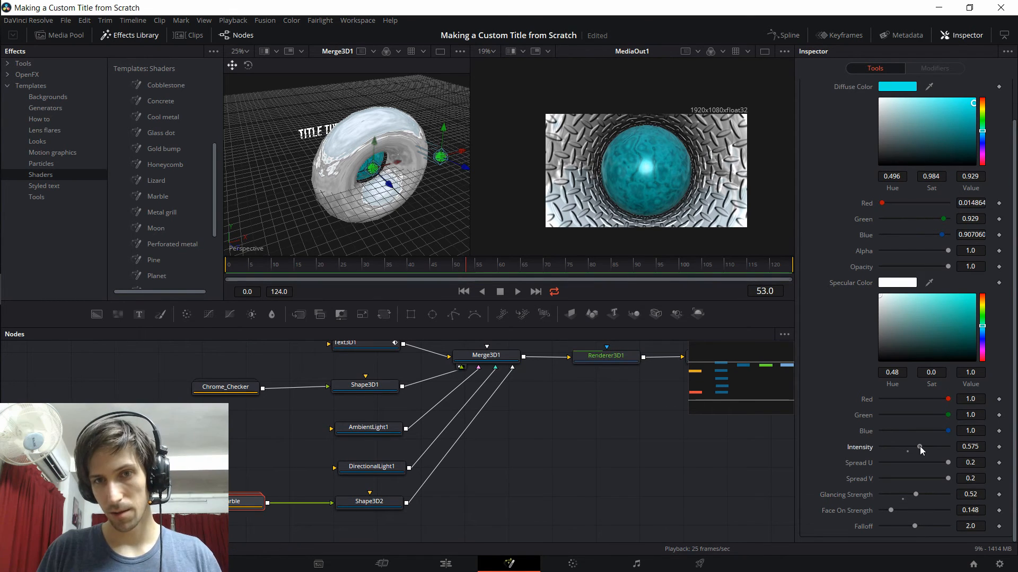
pyautogui.moveTo(907, 451); pyautogui.dragTo(924, 450)
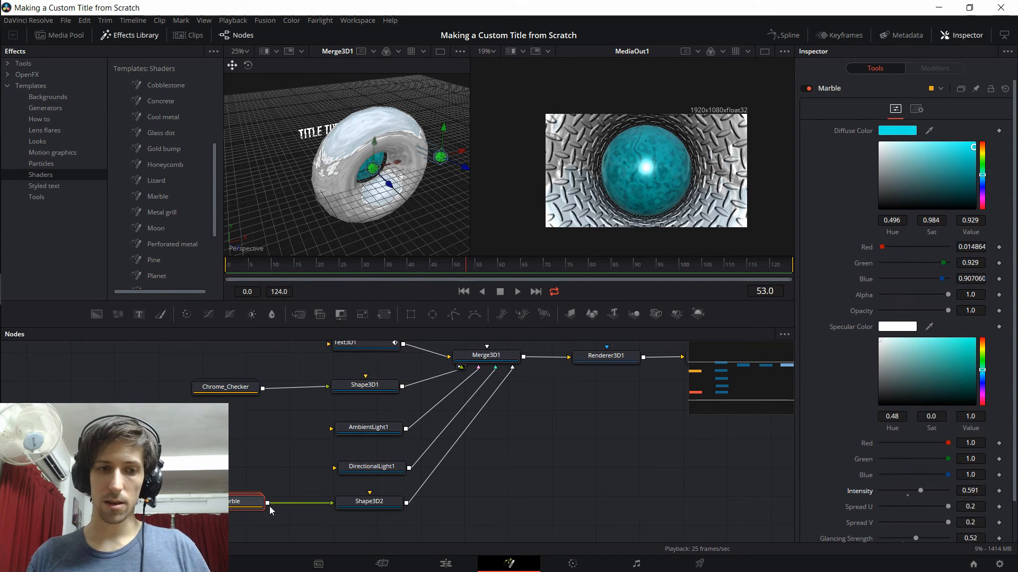
# Animate Shape3D2's Z rotation from 0 to 1080 degrees and play the spinning sphere.
pyautogui.click(368, 501)
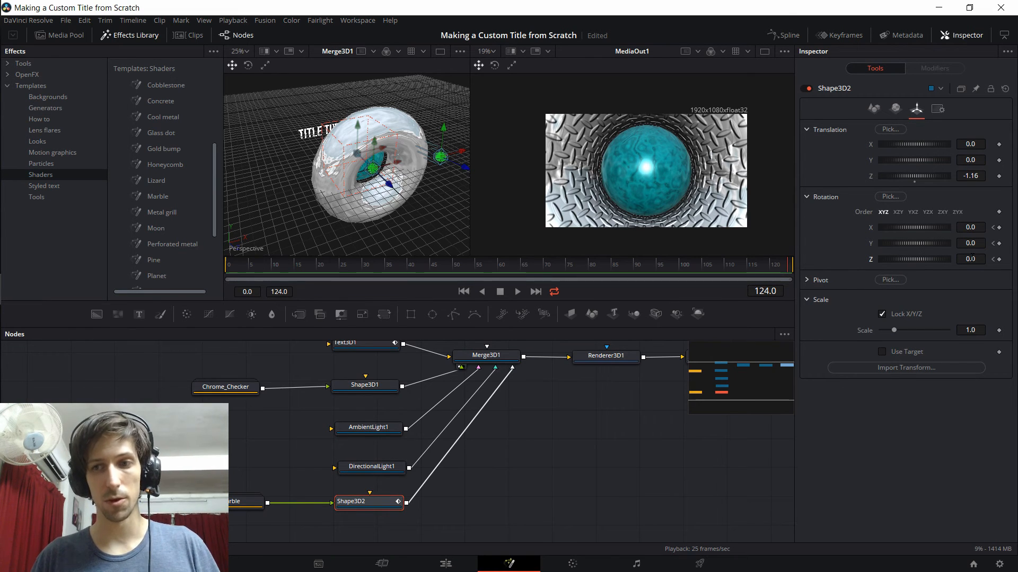
pyautogui.click(970, 258)
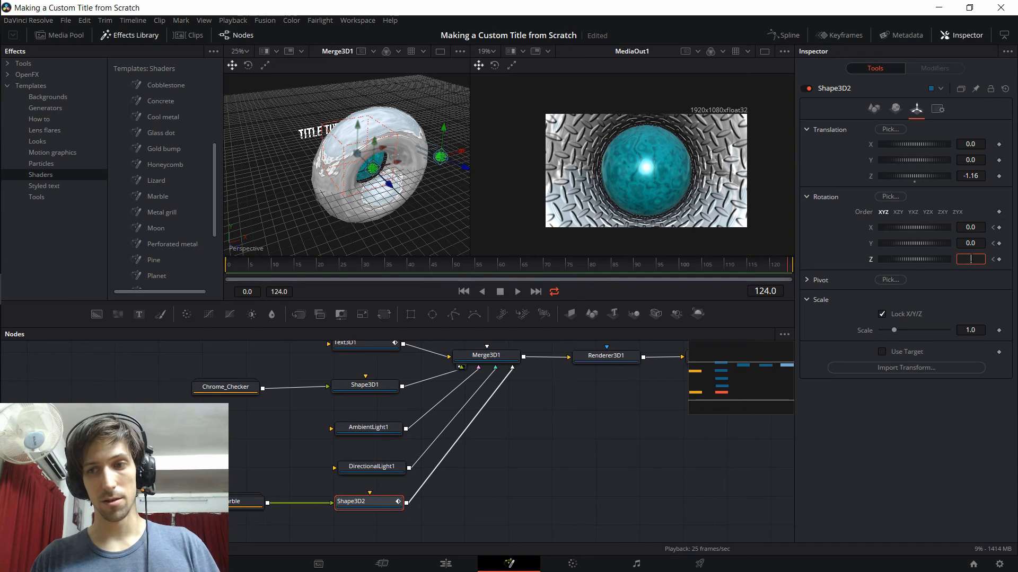
pyautogui.write('7.2')
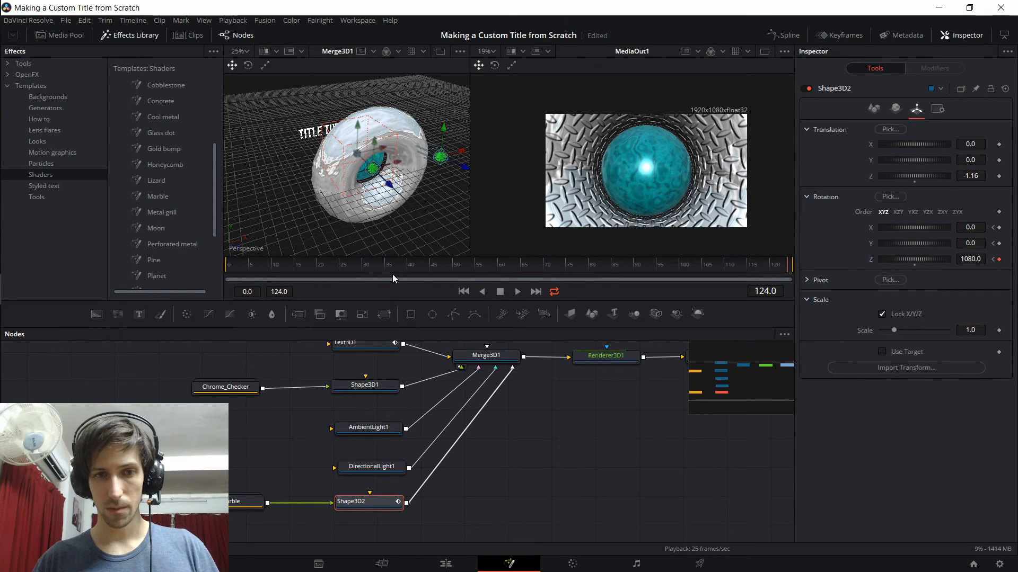
pyautogui.click(516, 291)
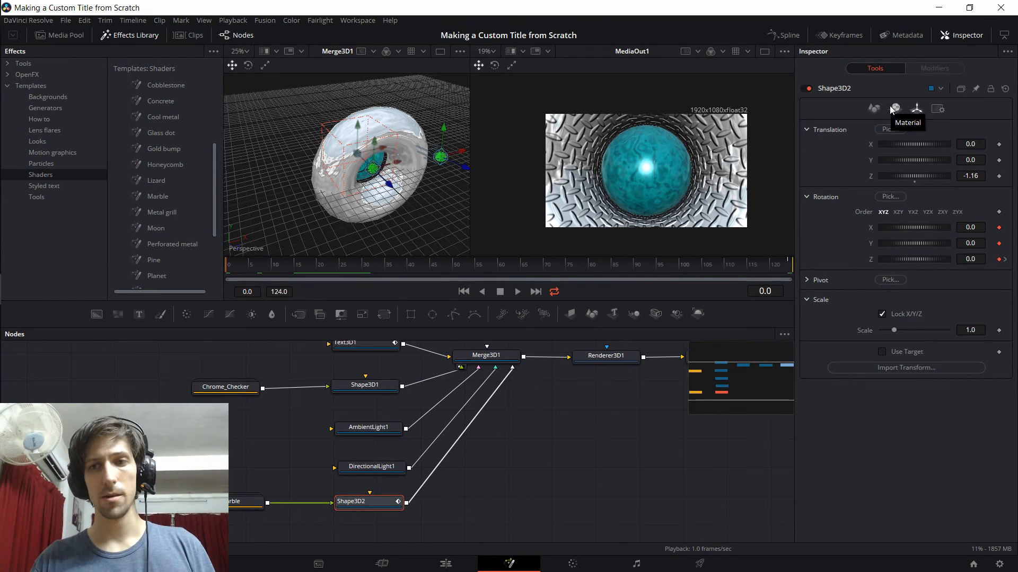
# Review the sphere's Material and Transform settings before returning to the Edit page.
pyautogui.click(895, 108)
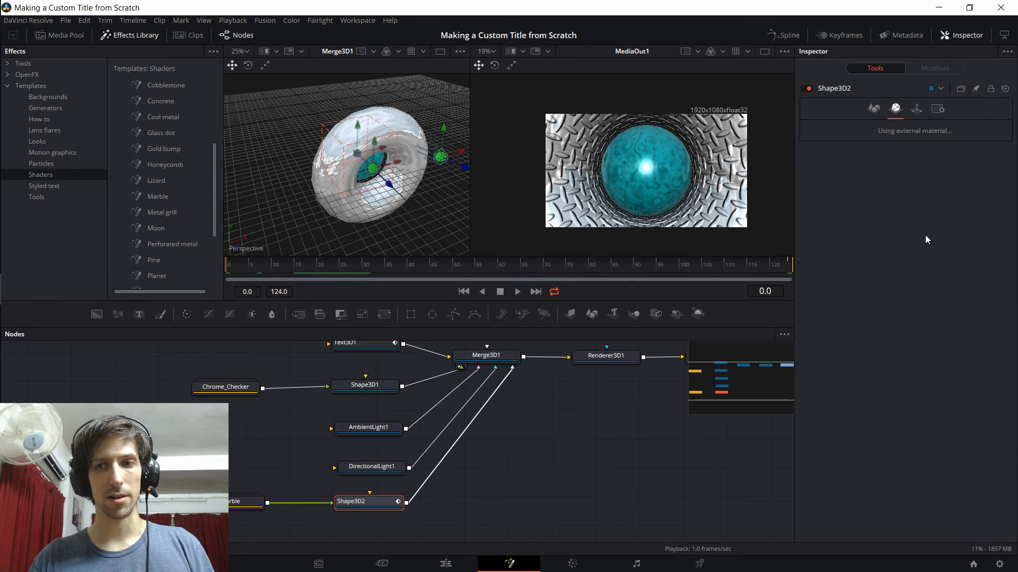
pyautogui.click(916, 108)
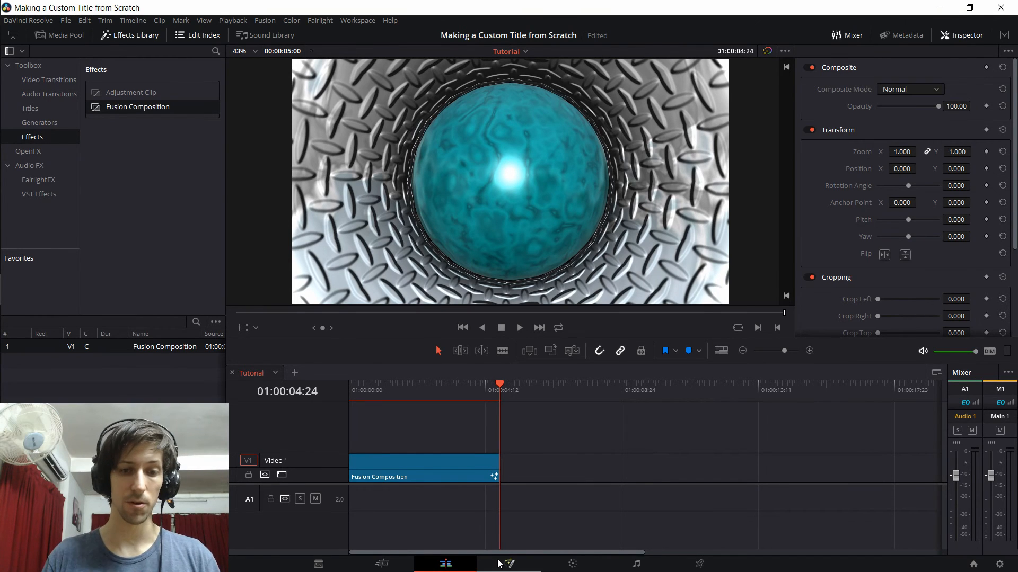
# Keyframe the Shape3D2 sphere's Translation X to -3 so it slides out beside the torus.
pyautogui.click(508, 563)
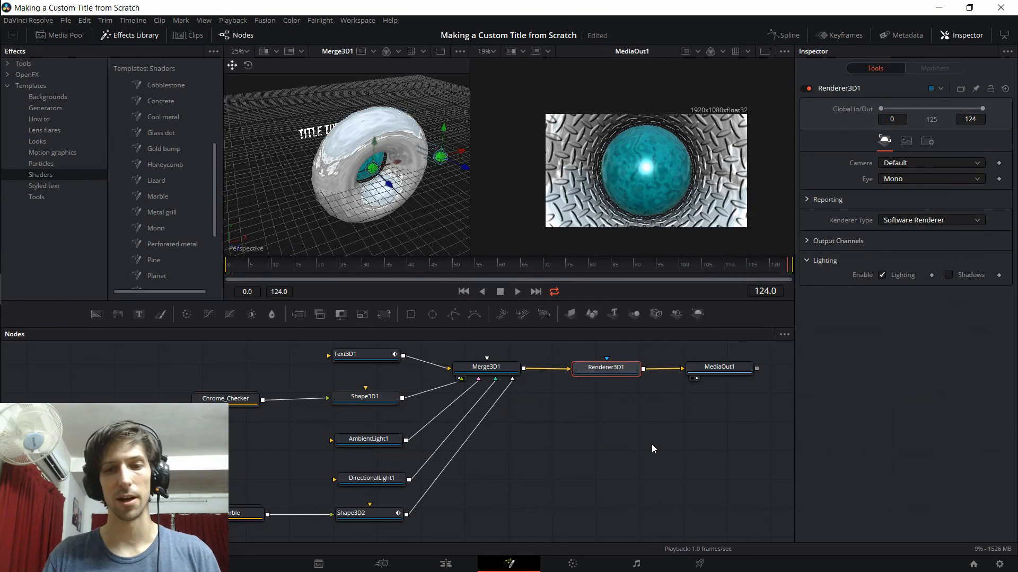
pyautogui.click(352, 513)
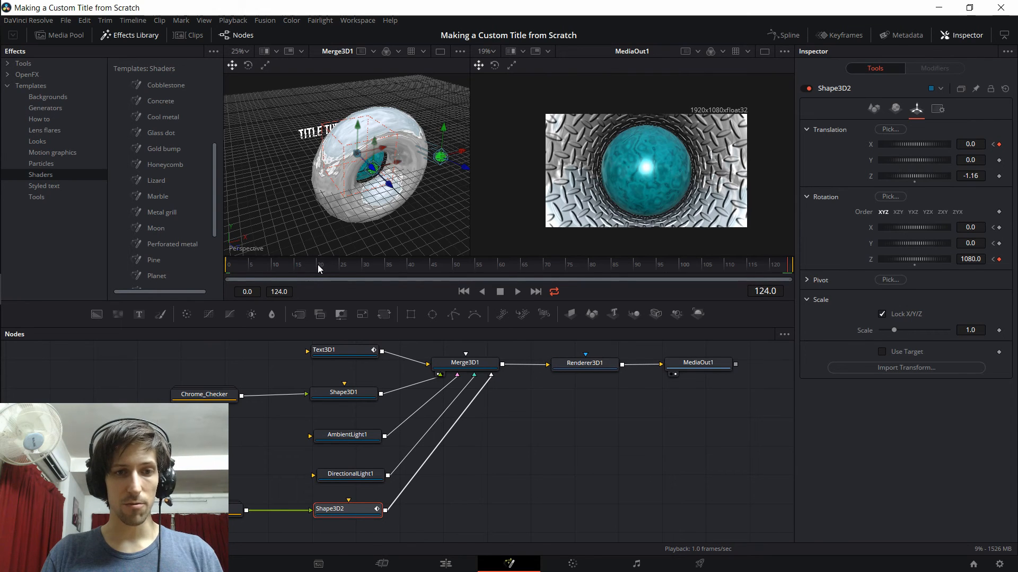
pyautogui.click(320, 264)
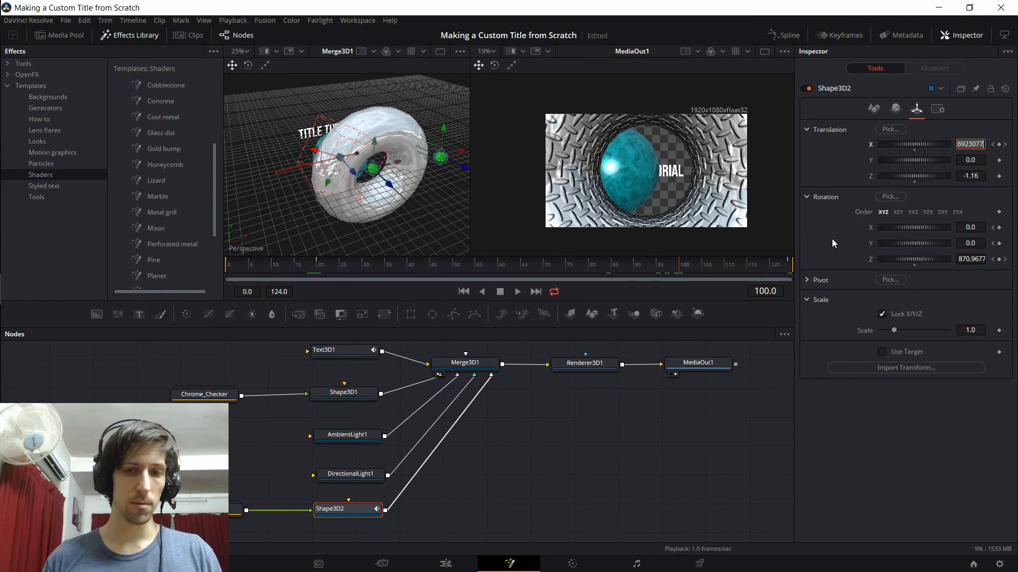
pyautogui.write('-3.0')
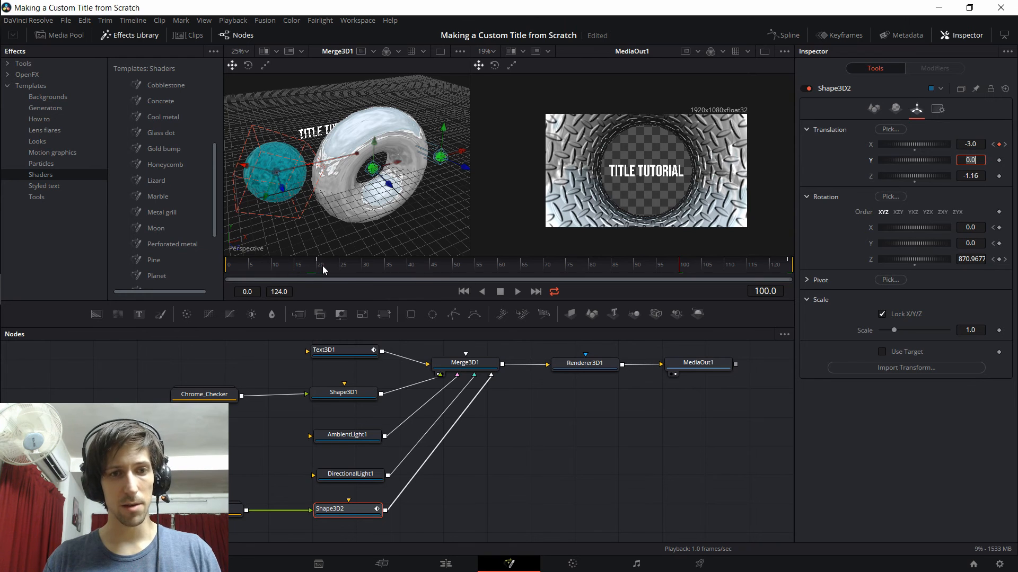
pyautogui.click(548, 265)
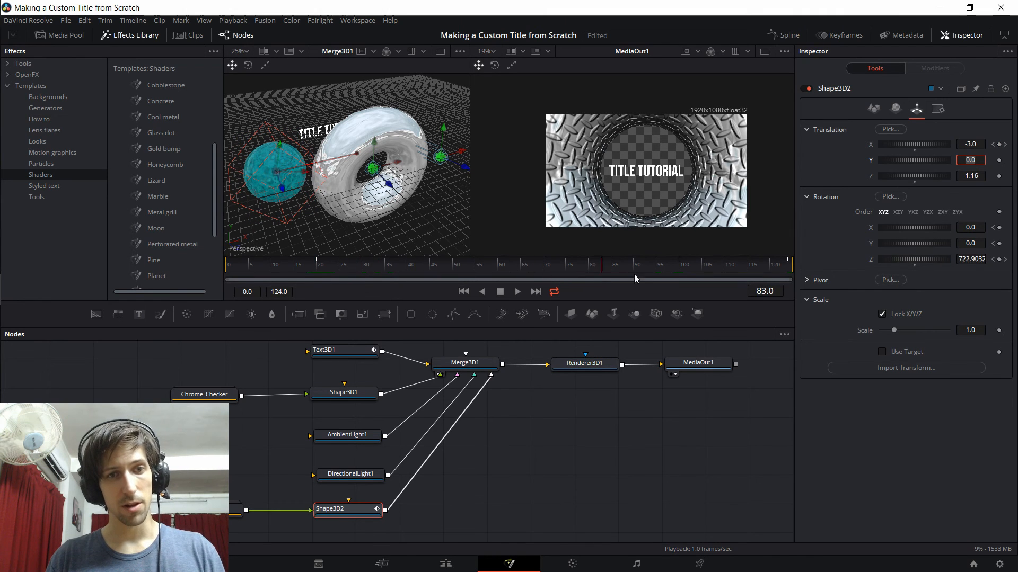
pyautogui.click(682, 264)
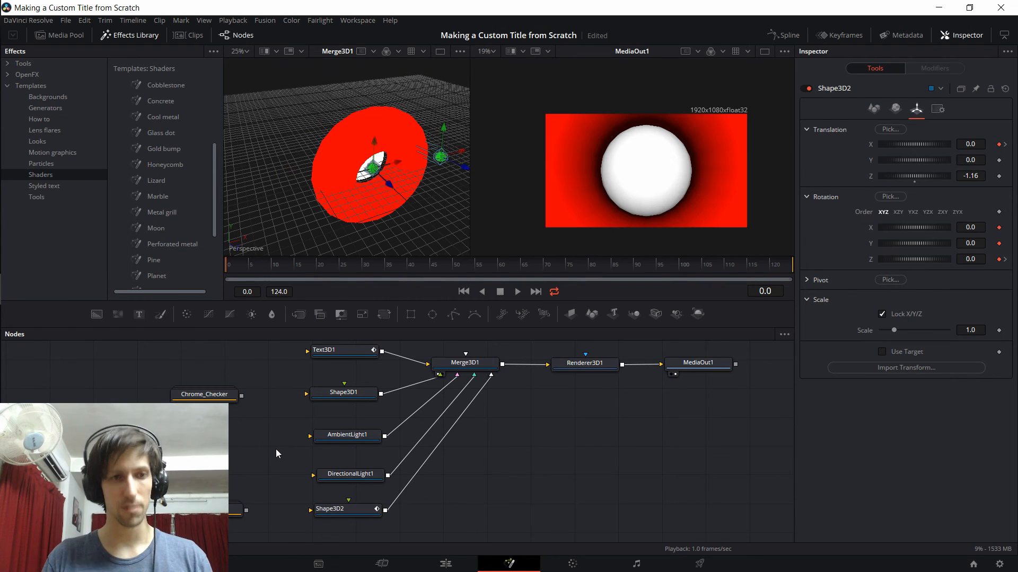
pyautogui.moveTo(262, 399)
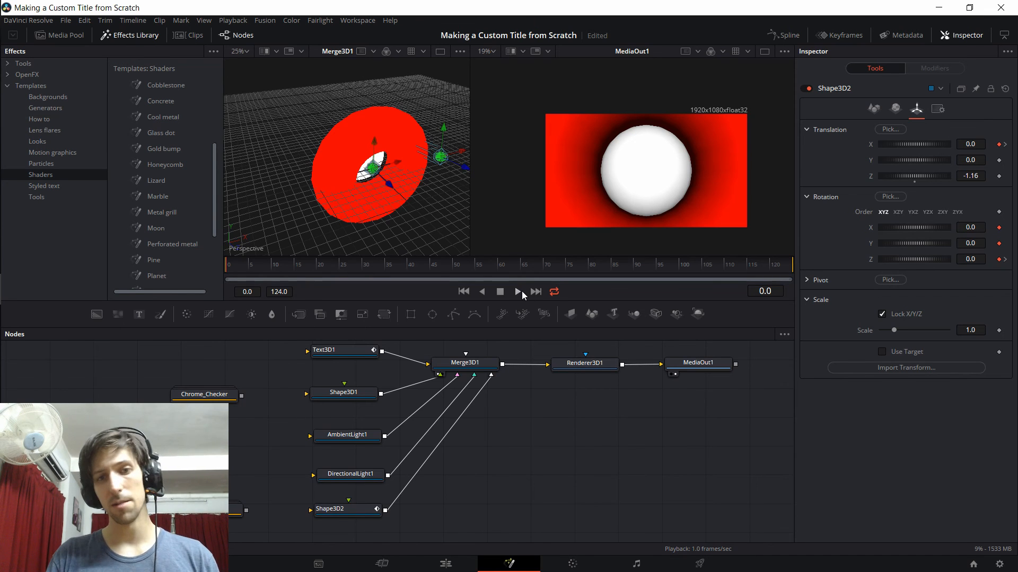
pyautogui.click(516, 292)
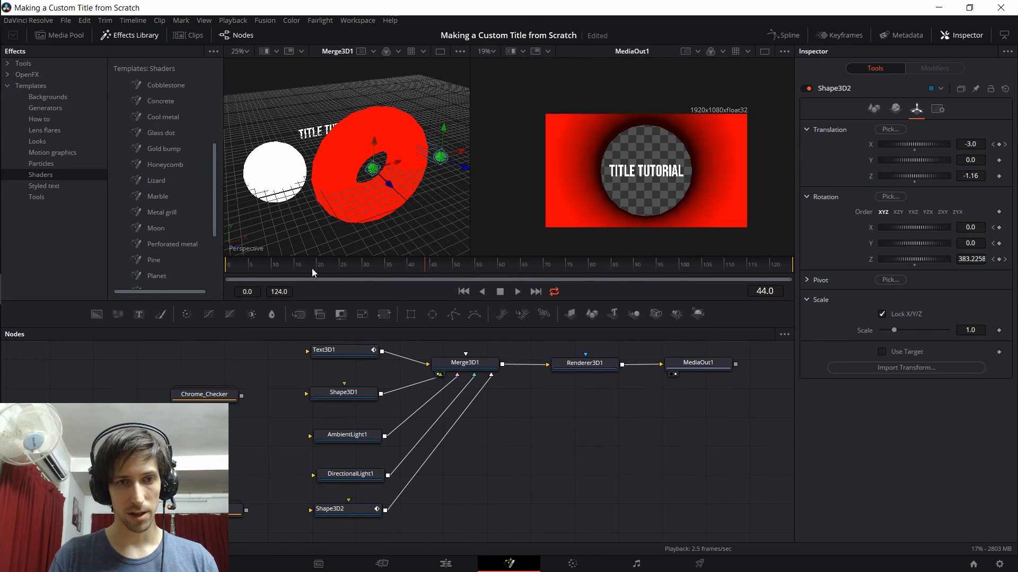
pyautogui.click(661, 264)
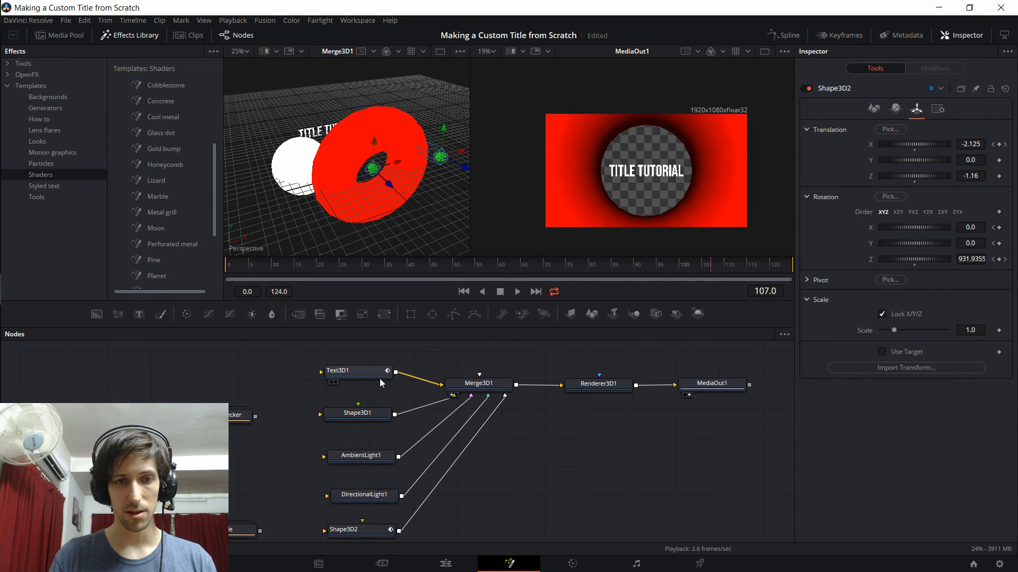
# Select the Text3D1 title node to animate its Size parameter.
pyautogui.click(341, 371)
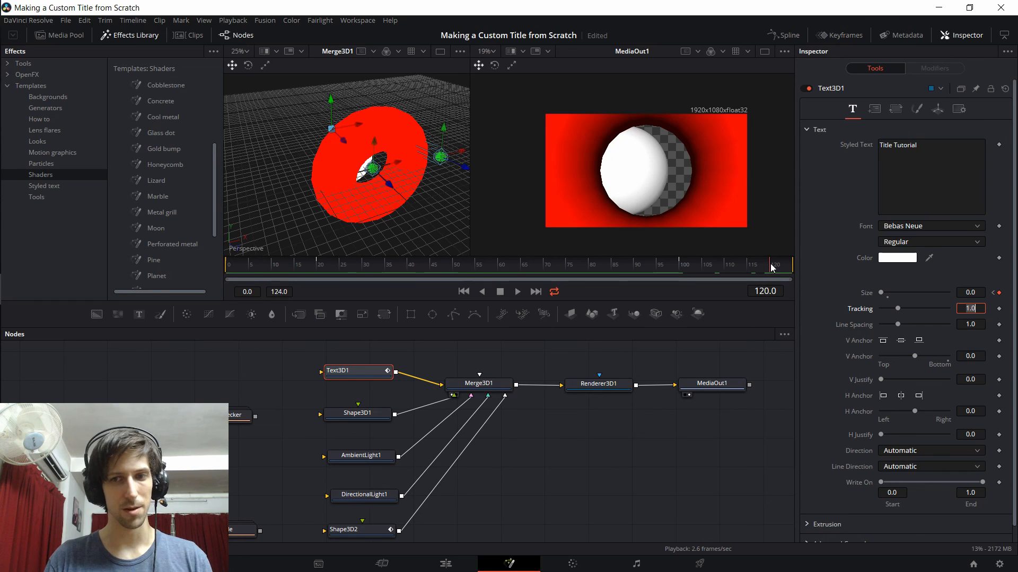
pyautogui.moveTo(280, 365)
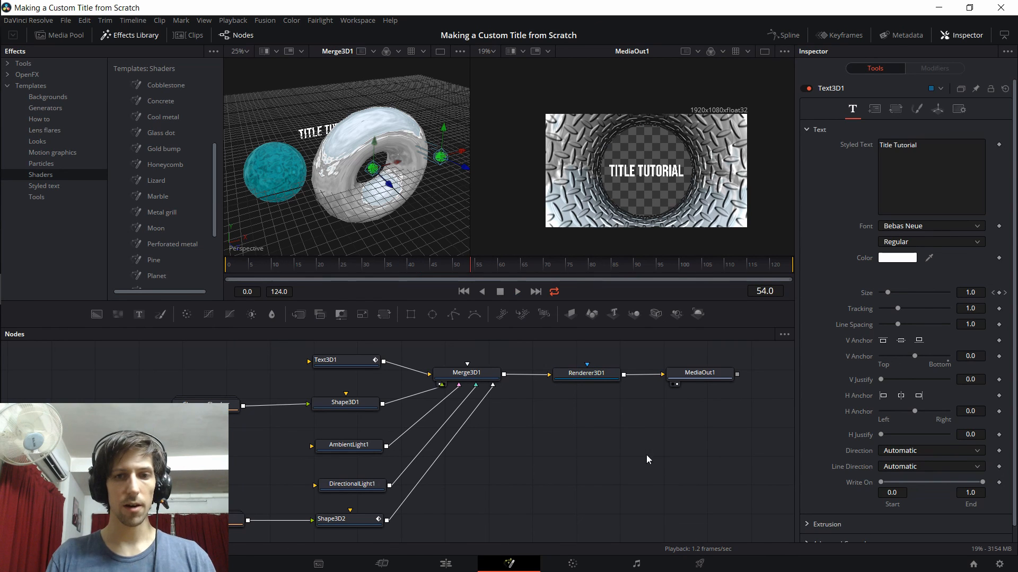
pyautogui.moveTo(636, 498)
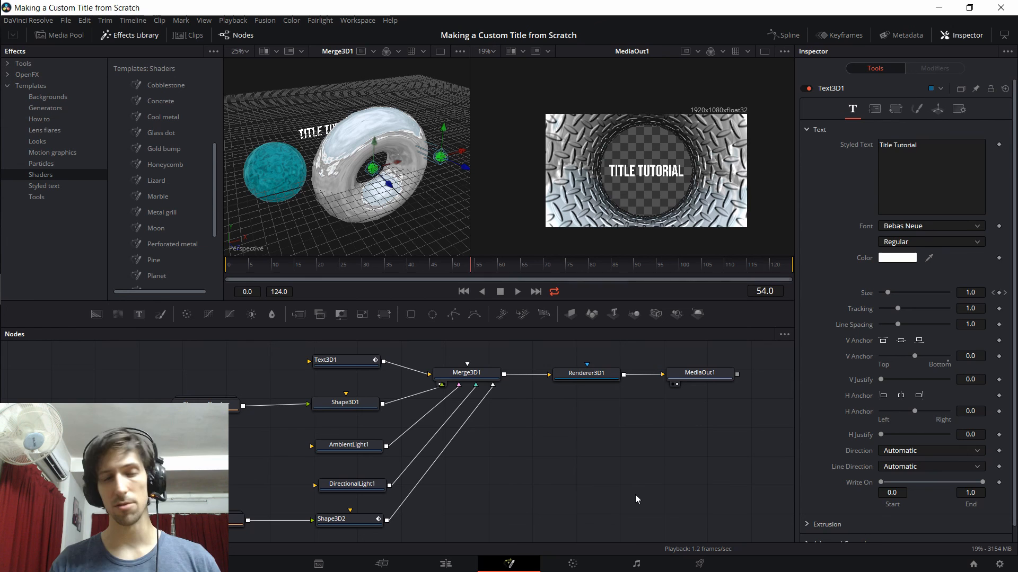
pyautogui.moveTo(678, 499)
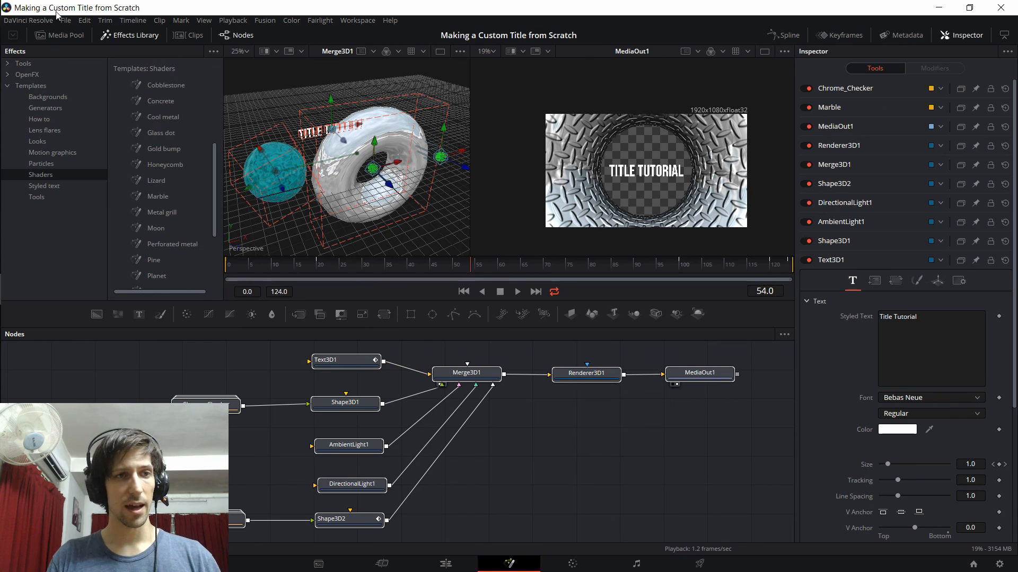
# Export the Fusion composition to the Desktop as Tutorial-DragonEye.comp.
pyautogui.click(64, 20)
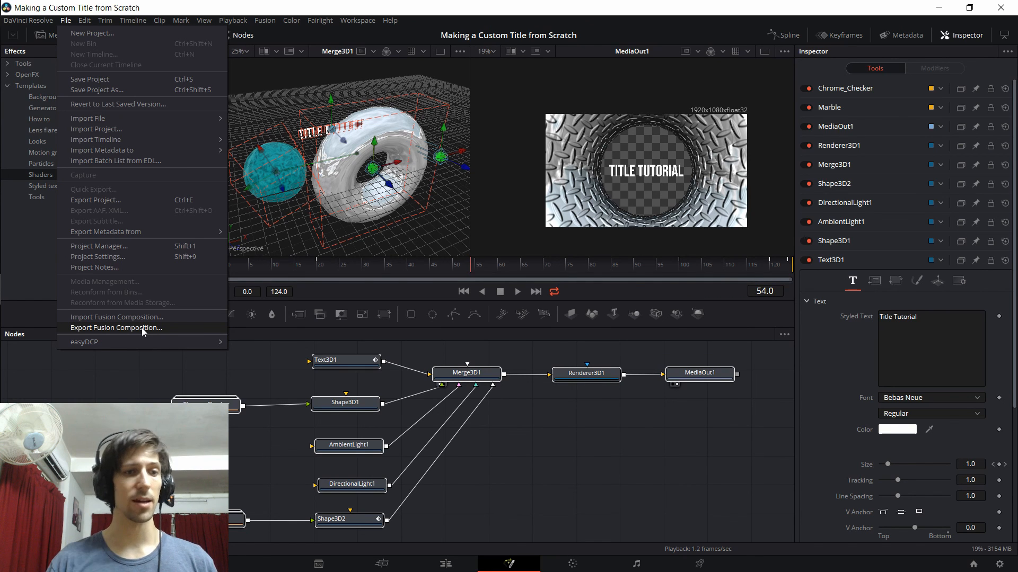
pyautogui.moveTo(116, 317)
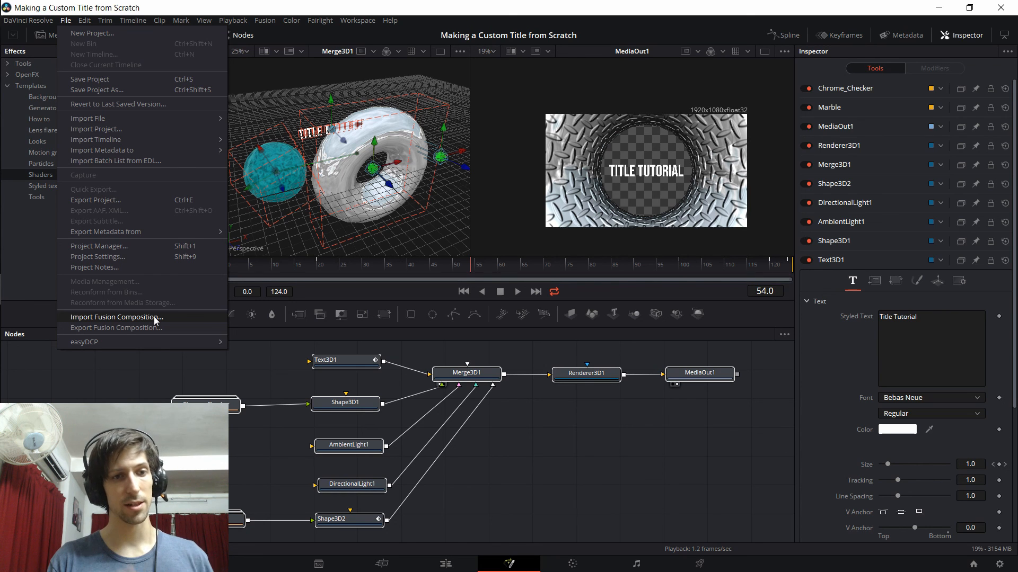
pyautogui.click(156, 330)
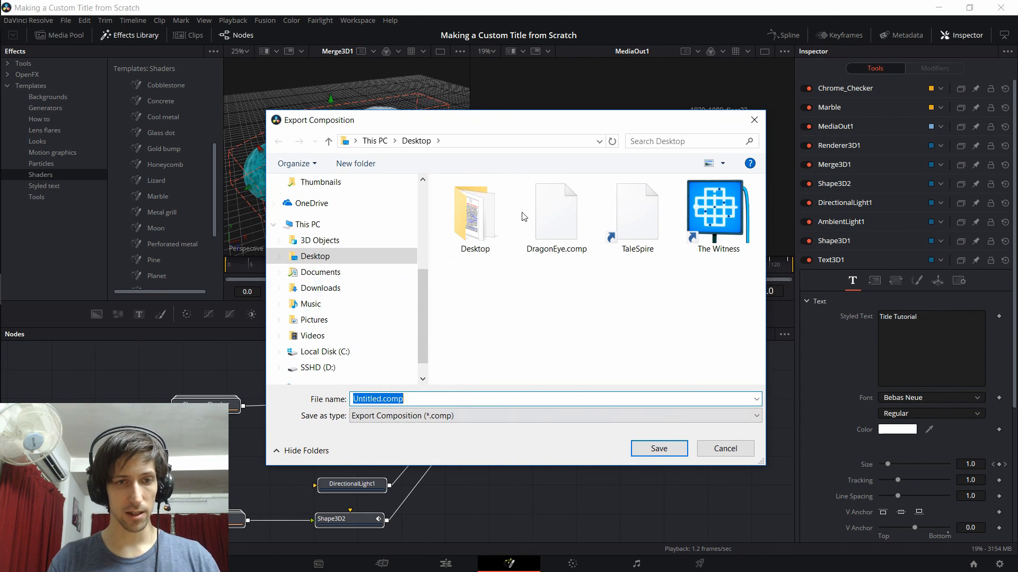
pyautogui.write('Tutorial-')
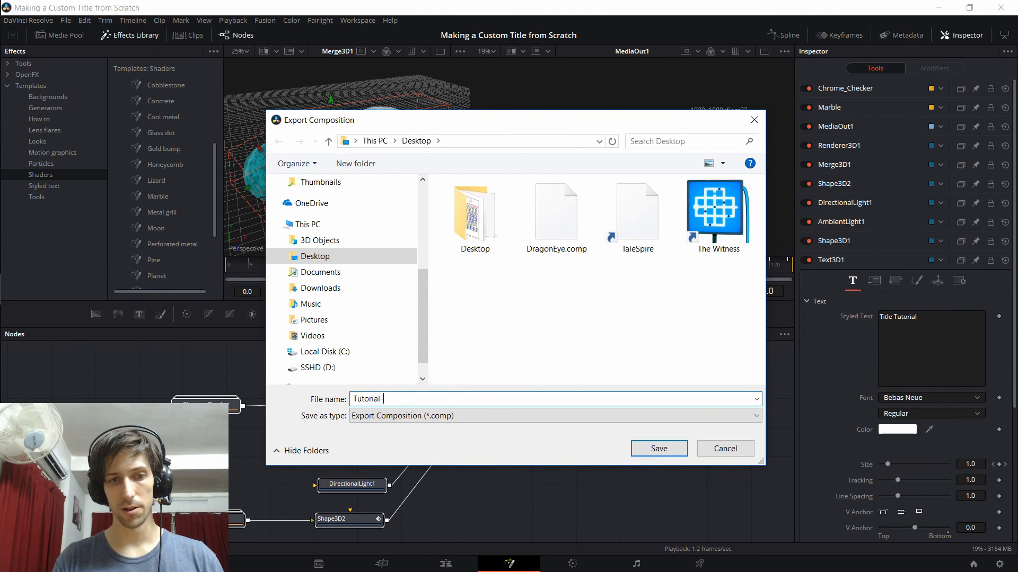
pyautogui.write('DragonEye')
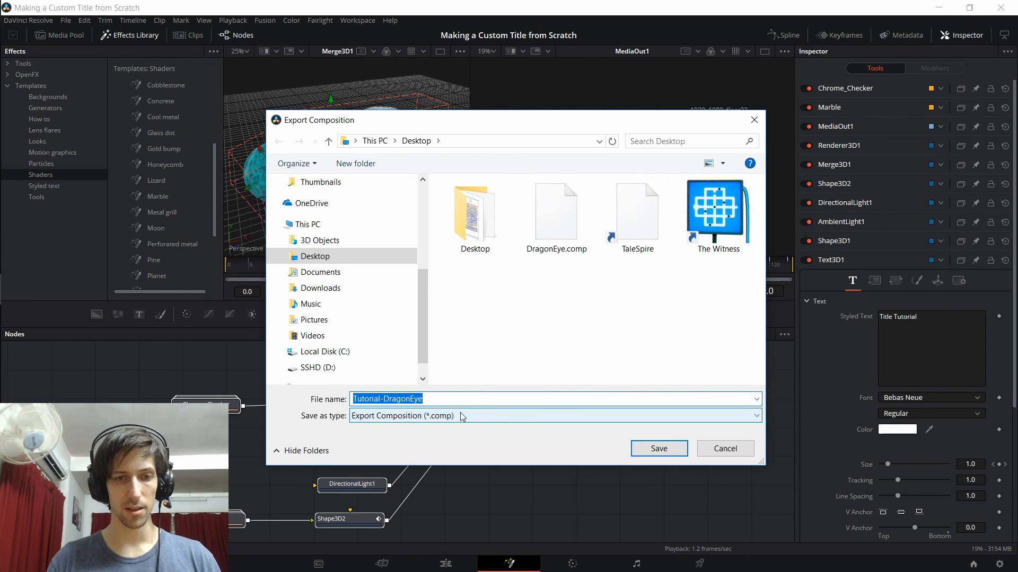
pyautogui.click(658, 448)
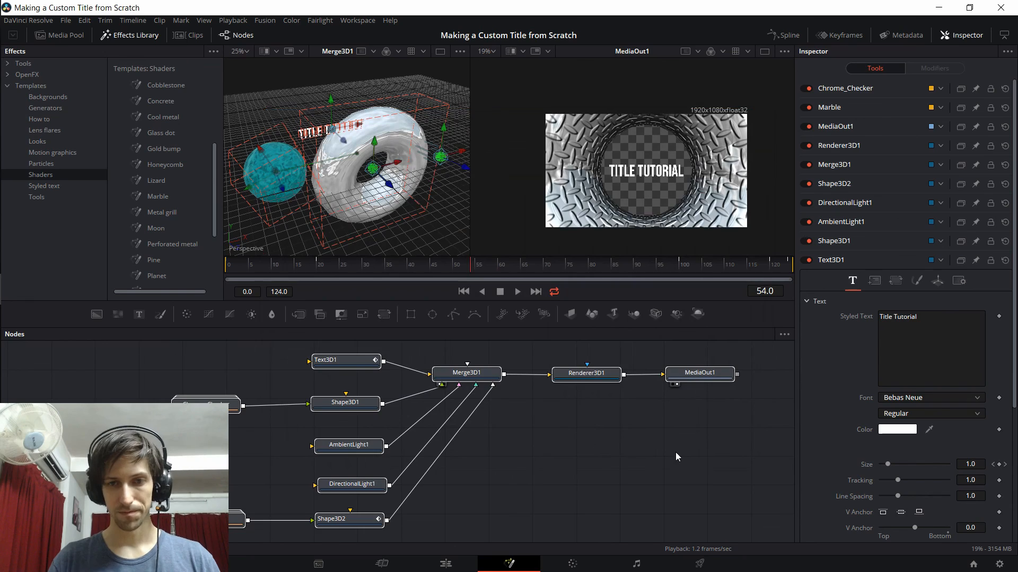
# Import Tutorial-DragonEye.comp into the second Fusion Composition clip.
pyautogui.click(444, 563)
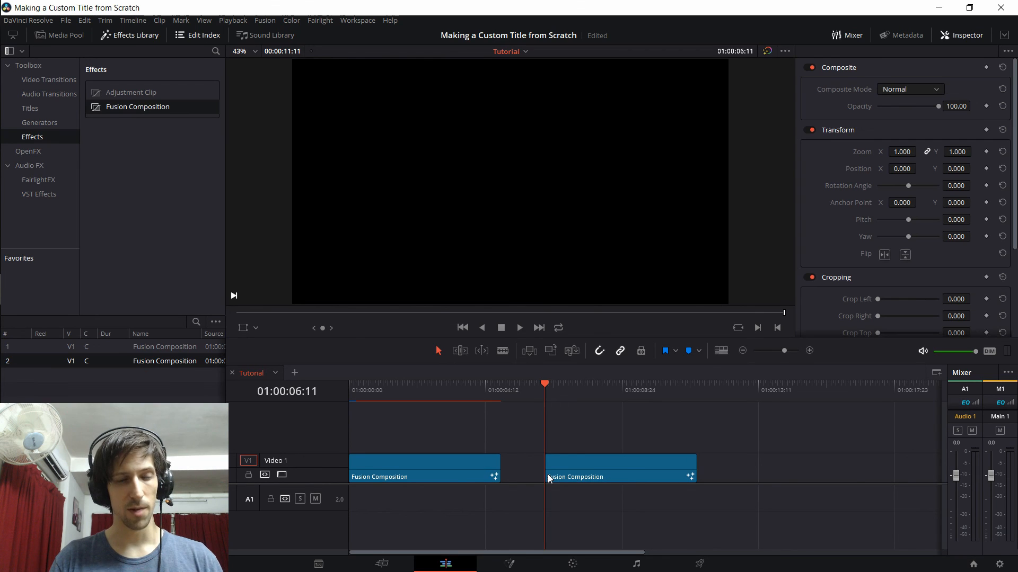
pyautogui.click(620, 467)
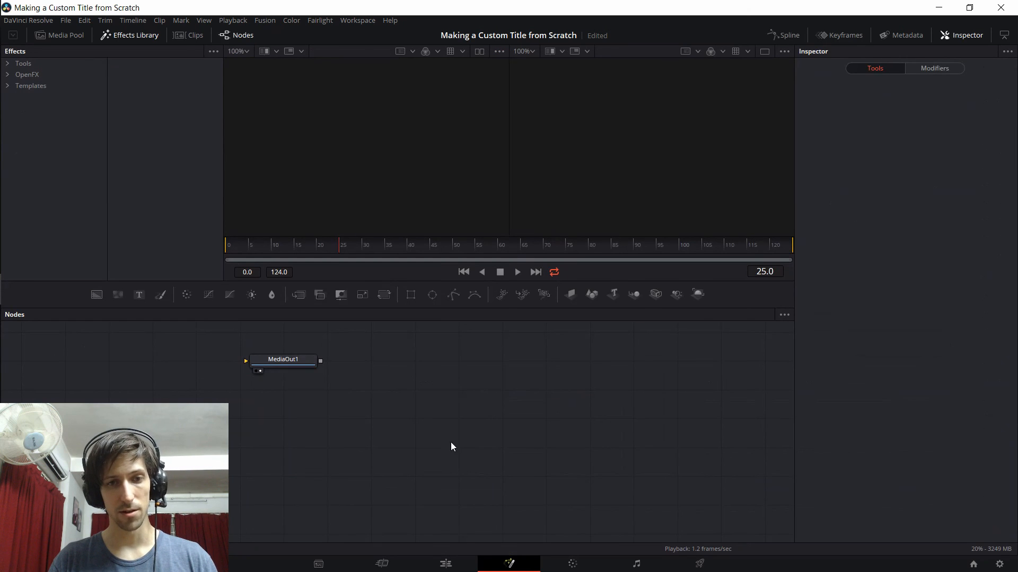
pyautogui.click(65, 20)
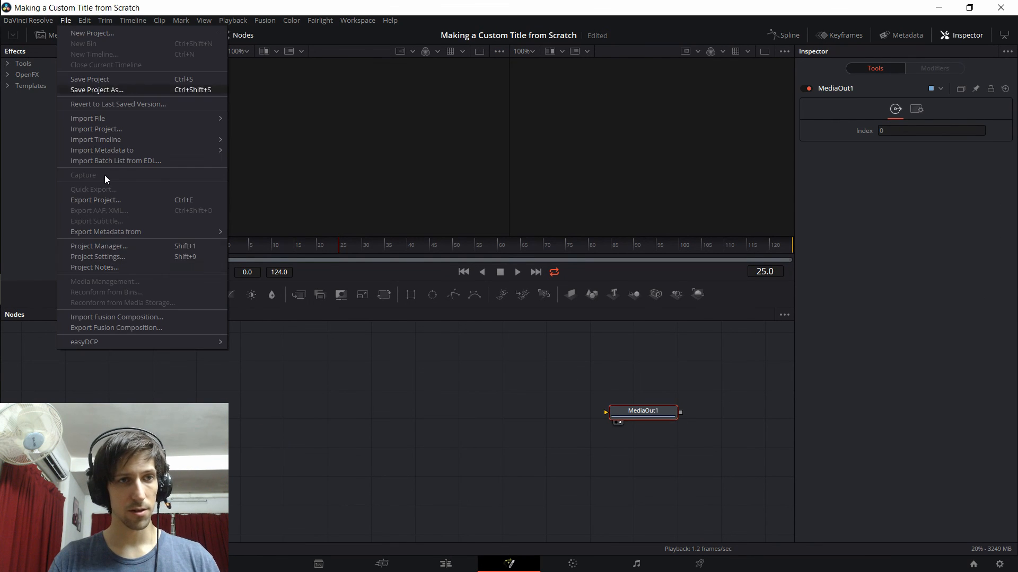
pyautogui.click(117, 317)
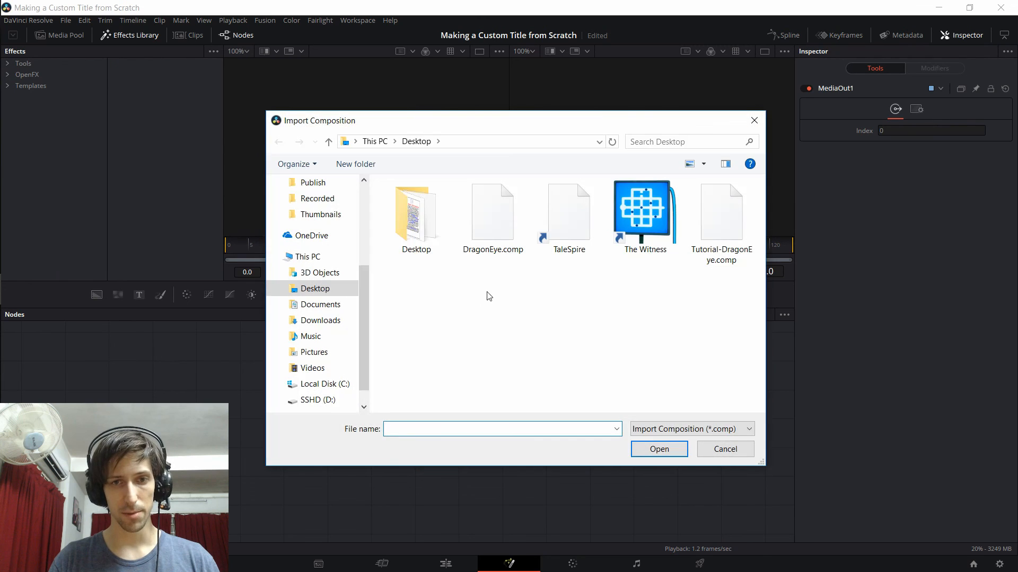
pyautogui.click(724, 450)
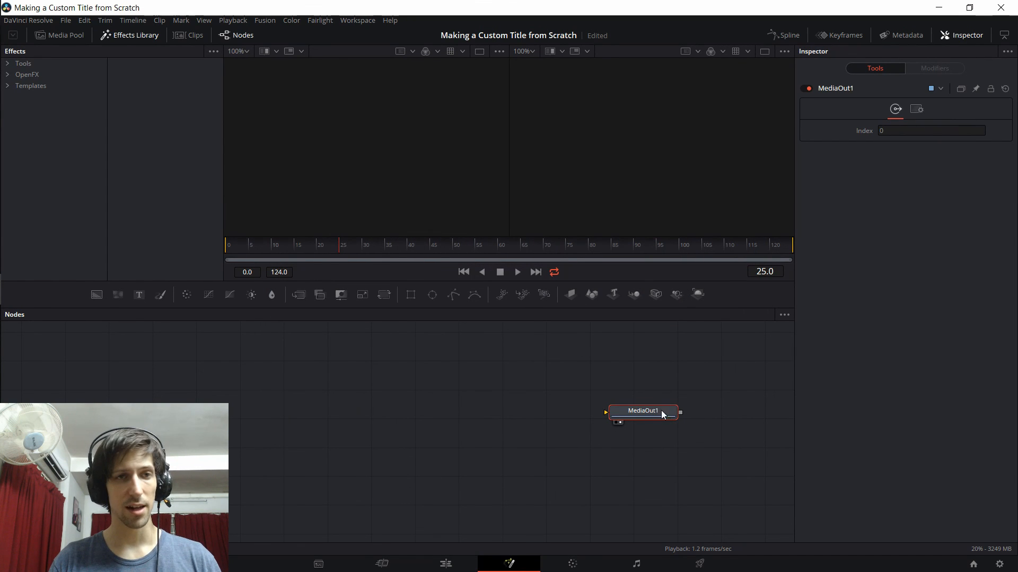
pyautogui.moveTo(534, 409)
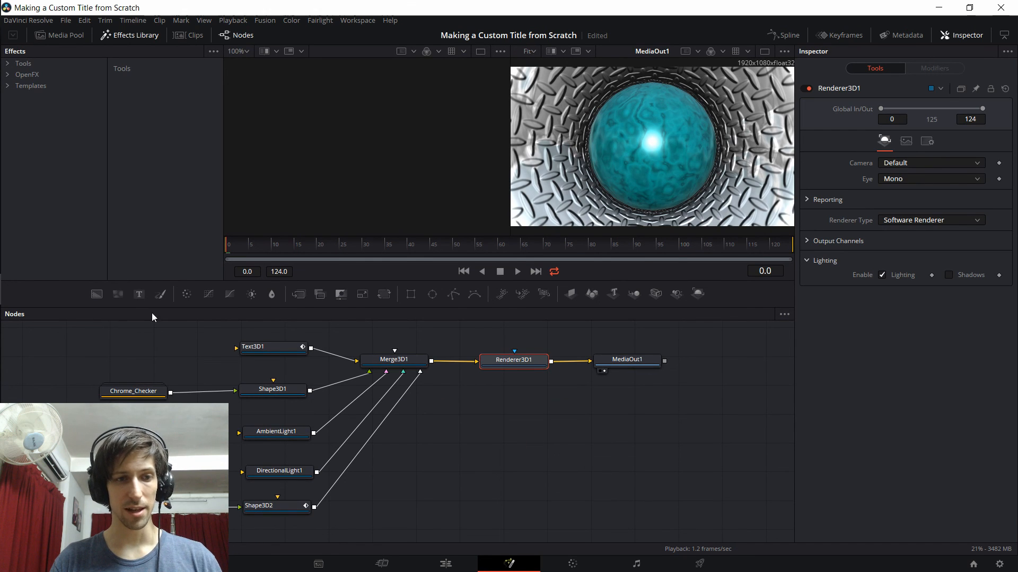
# Marquee-select all imported nodes to check them, then clear the selection.
pyautogui.moveTo(153, 317); pyautogui.dragTo(669, 518)
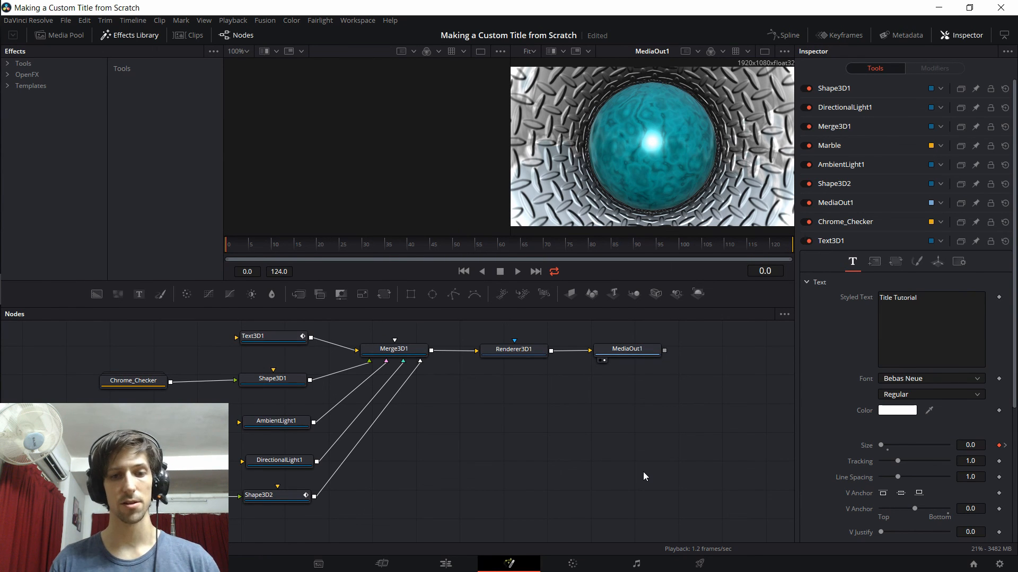
pyautogui.click(513, 349)
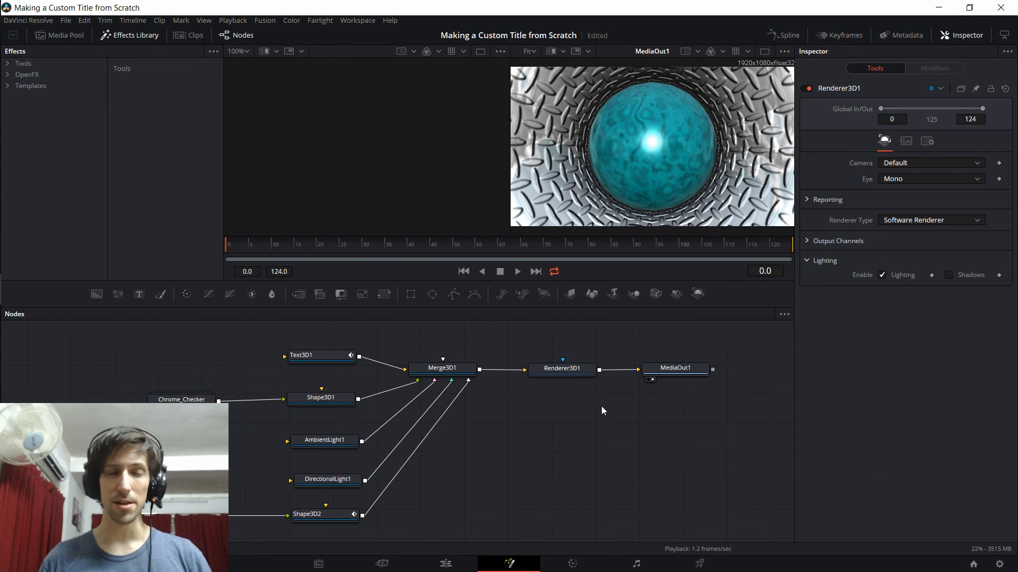